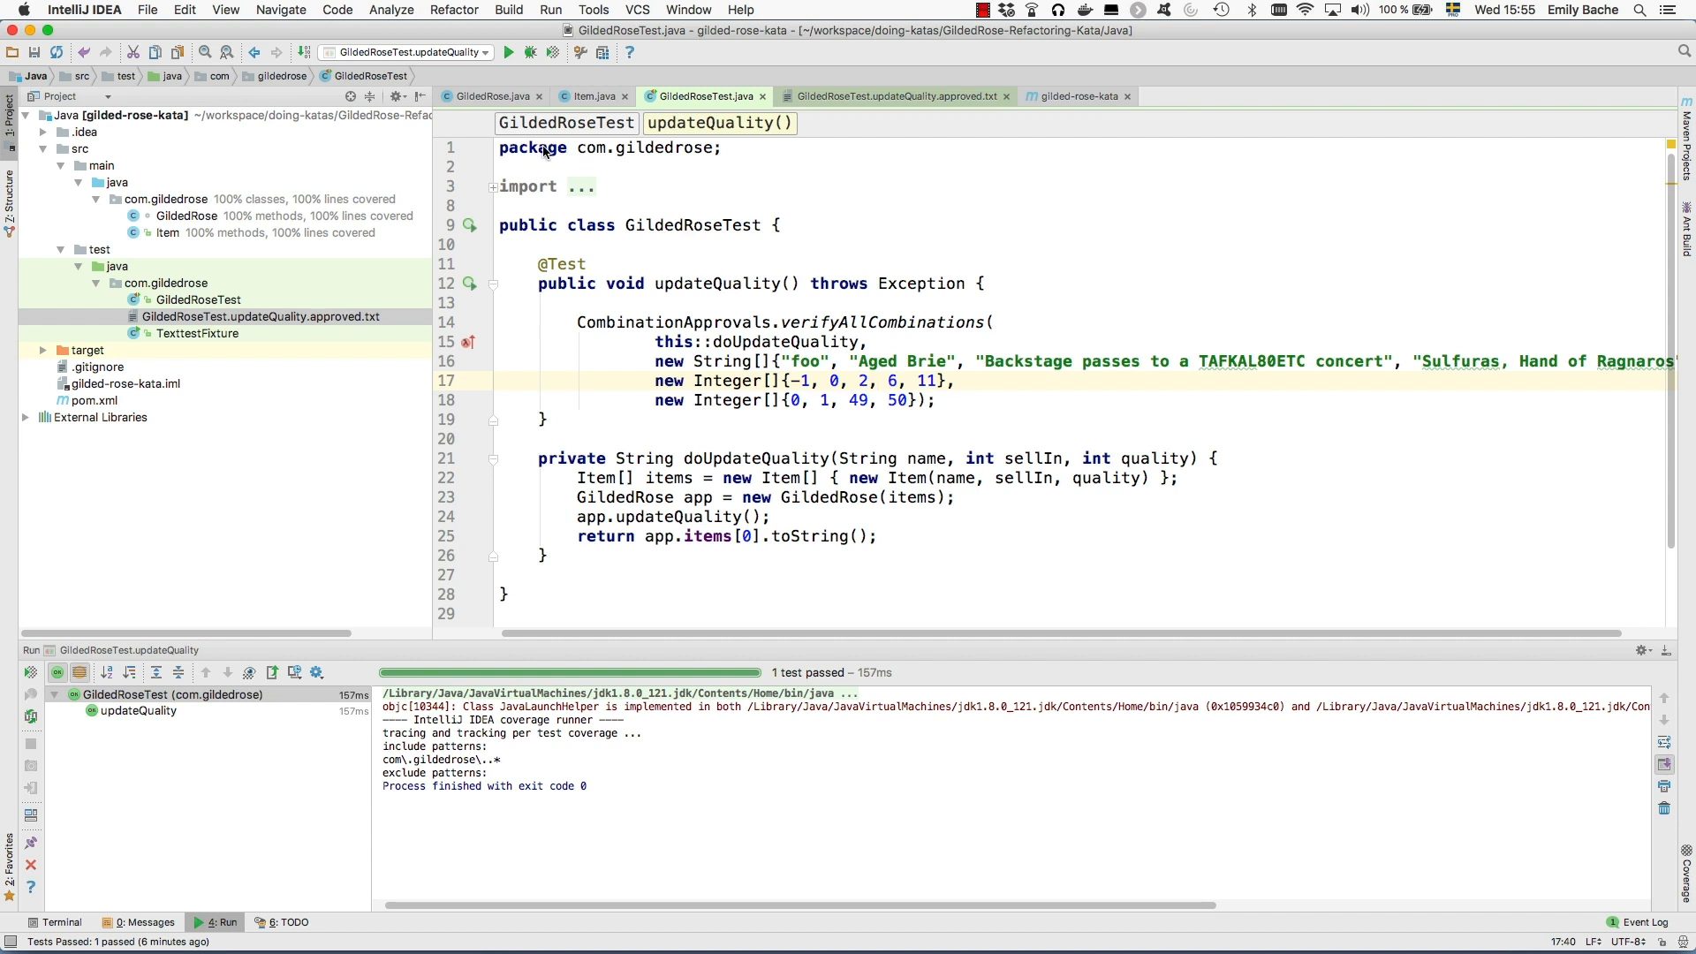
# Switch to the GildedRose.java source and scroll through its nested updateQuality conditionals
pyautogui.click(489, 96)
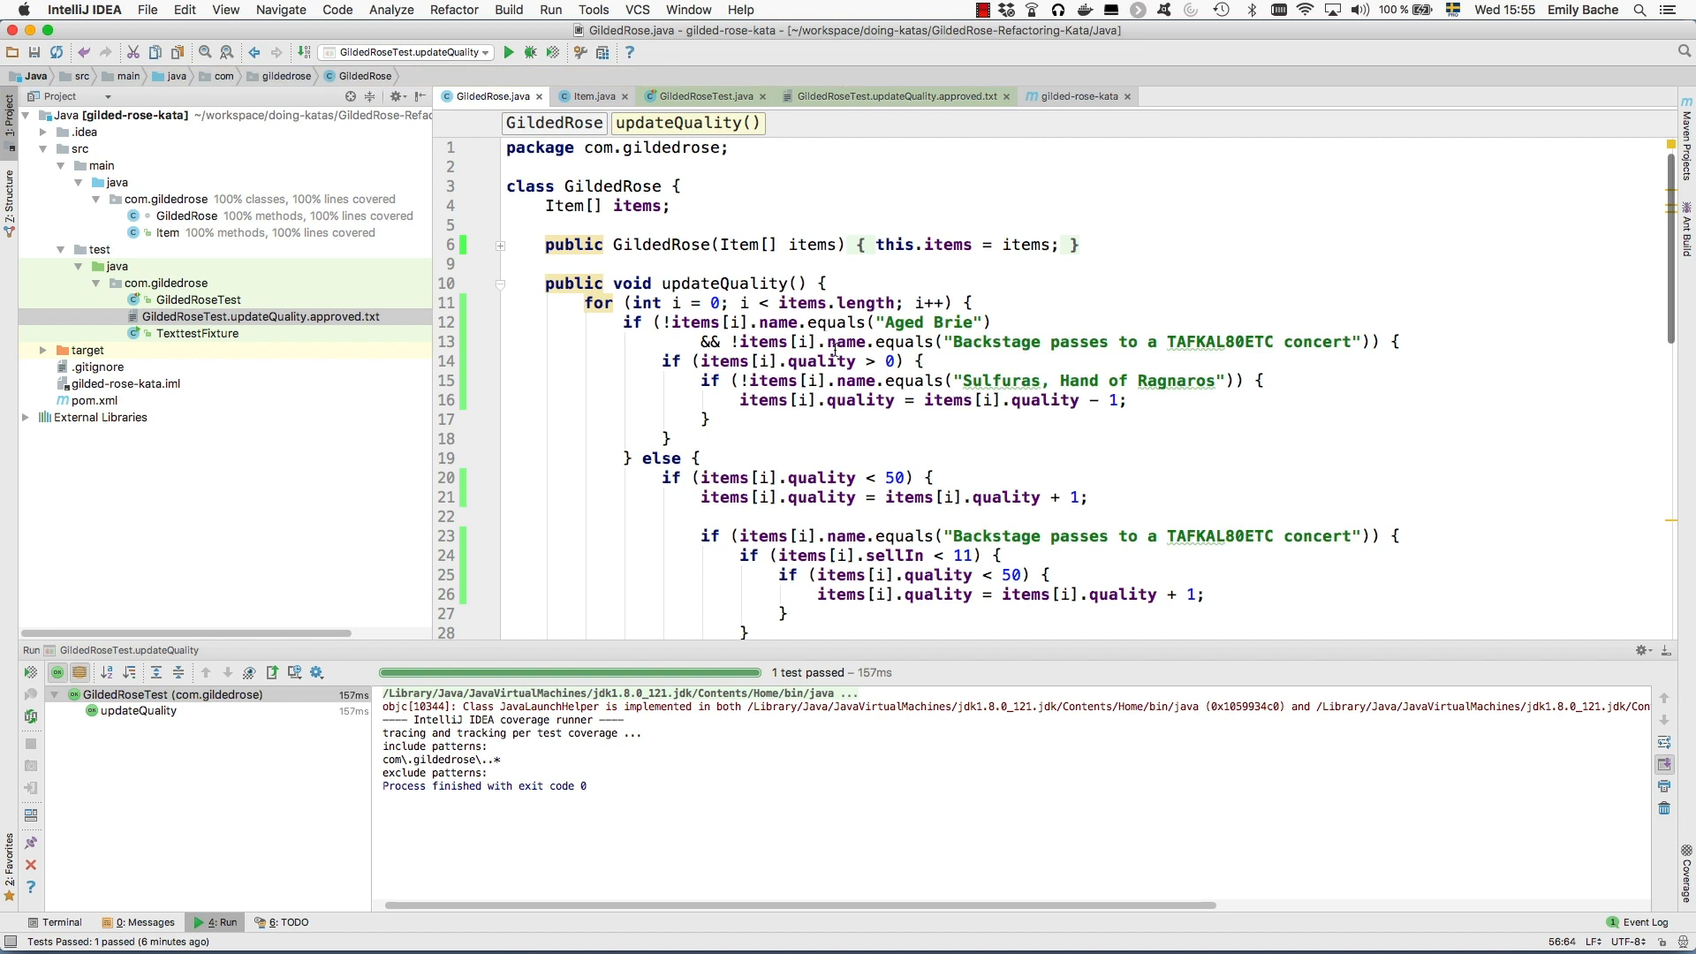
pyautogui.scroll(-3)
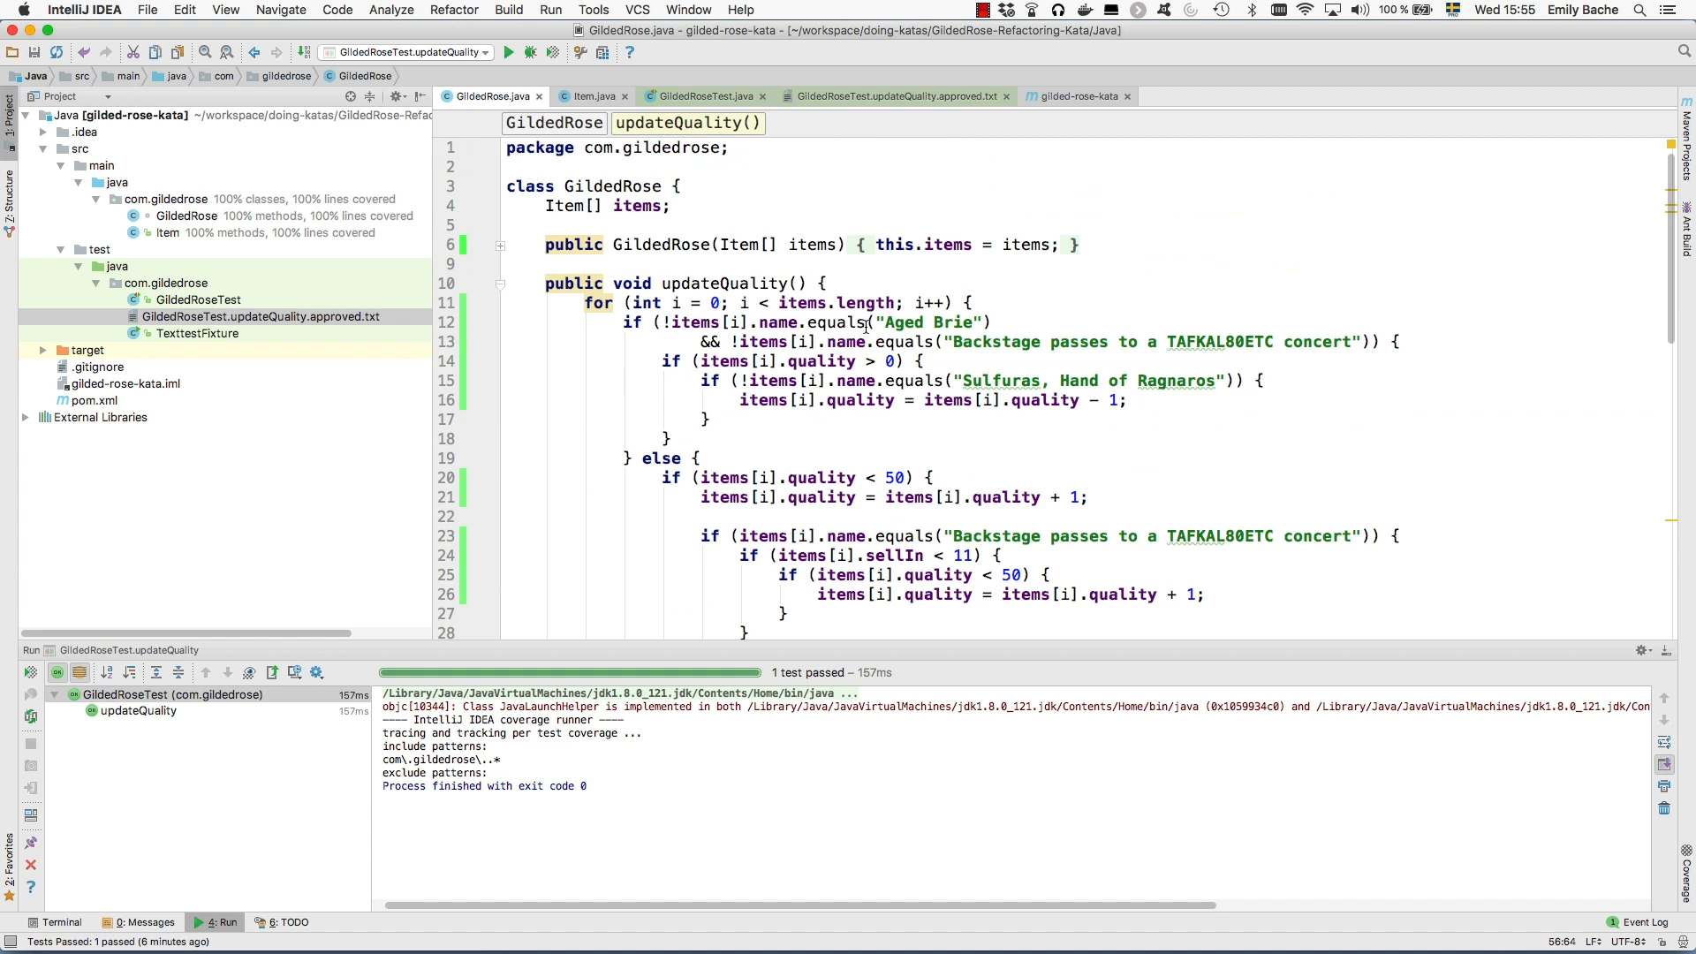
pyautogui.moveTo(865, 325)
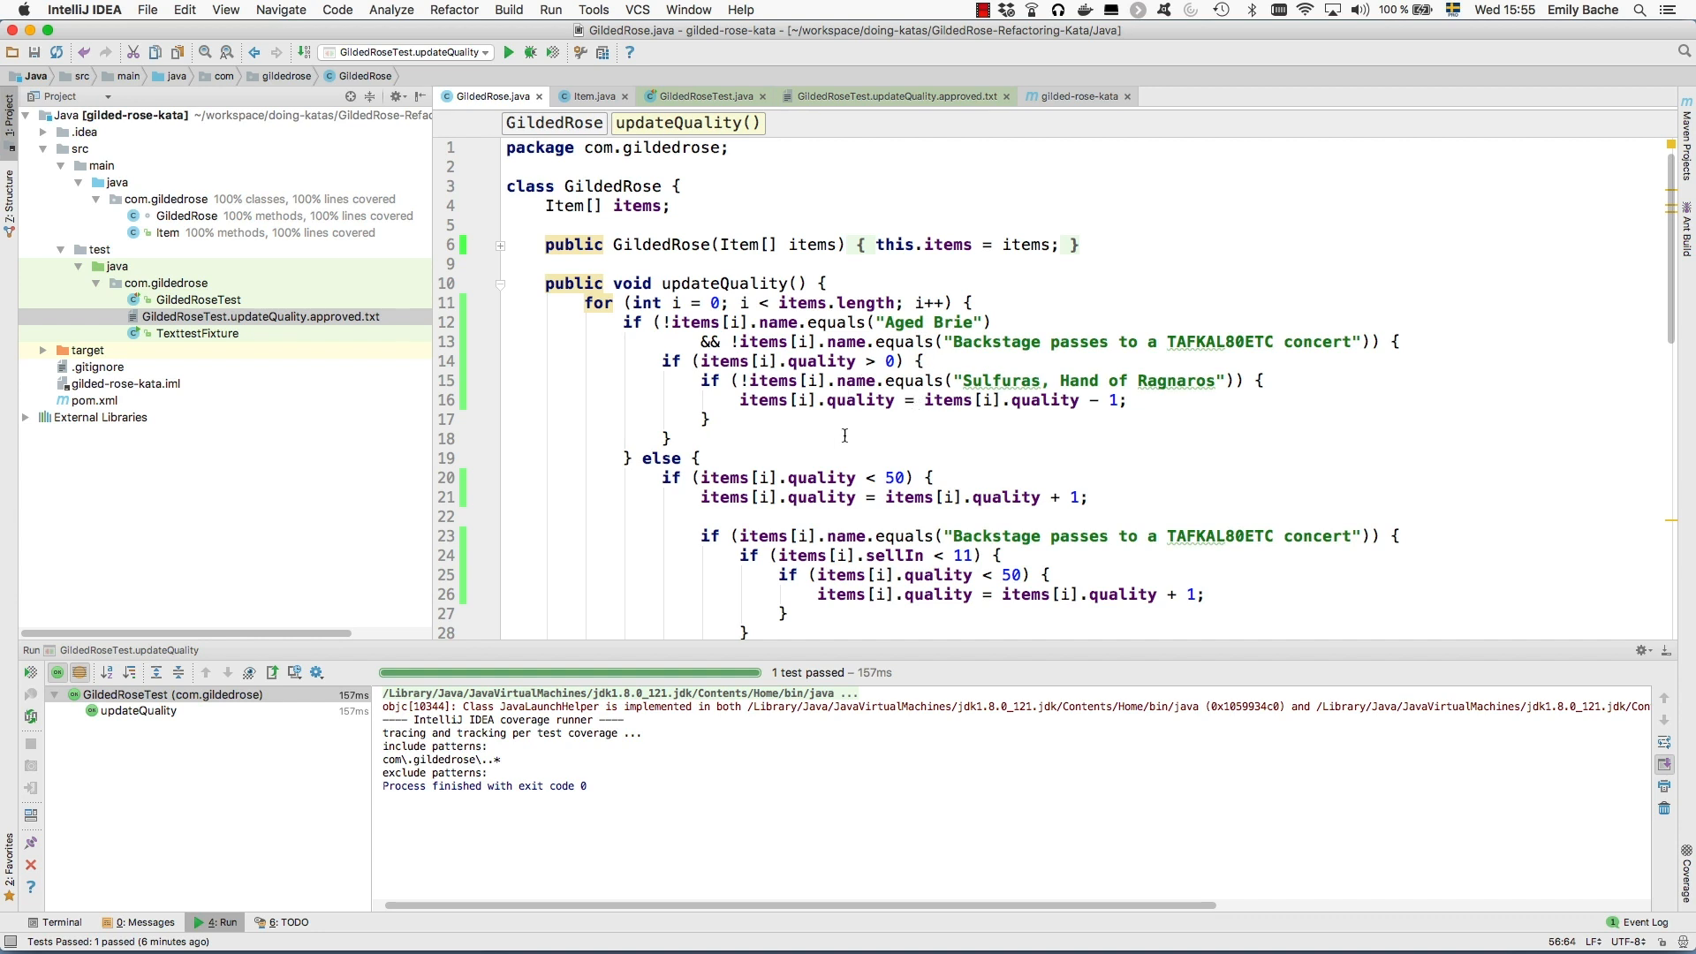
pyautogui.scroll(-3)
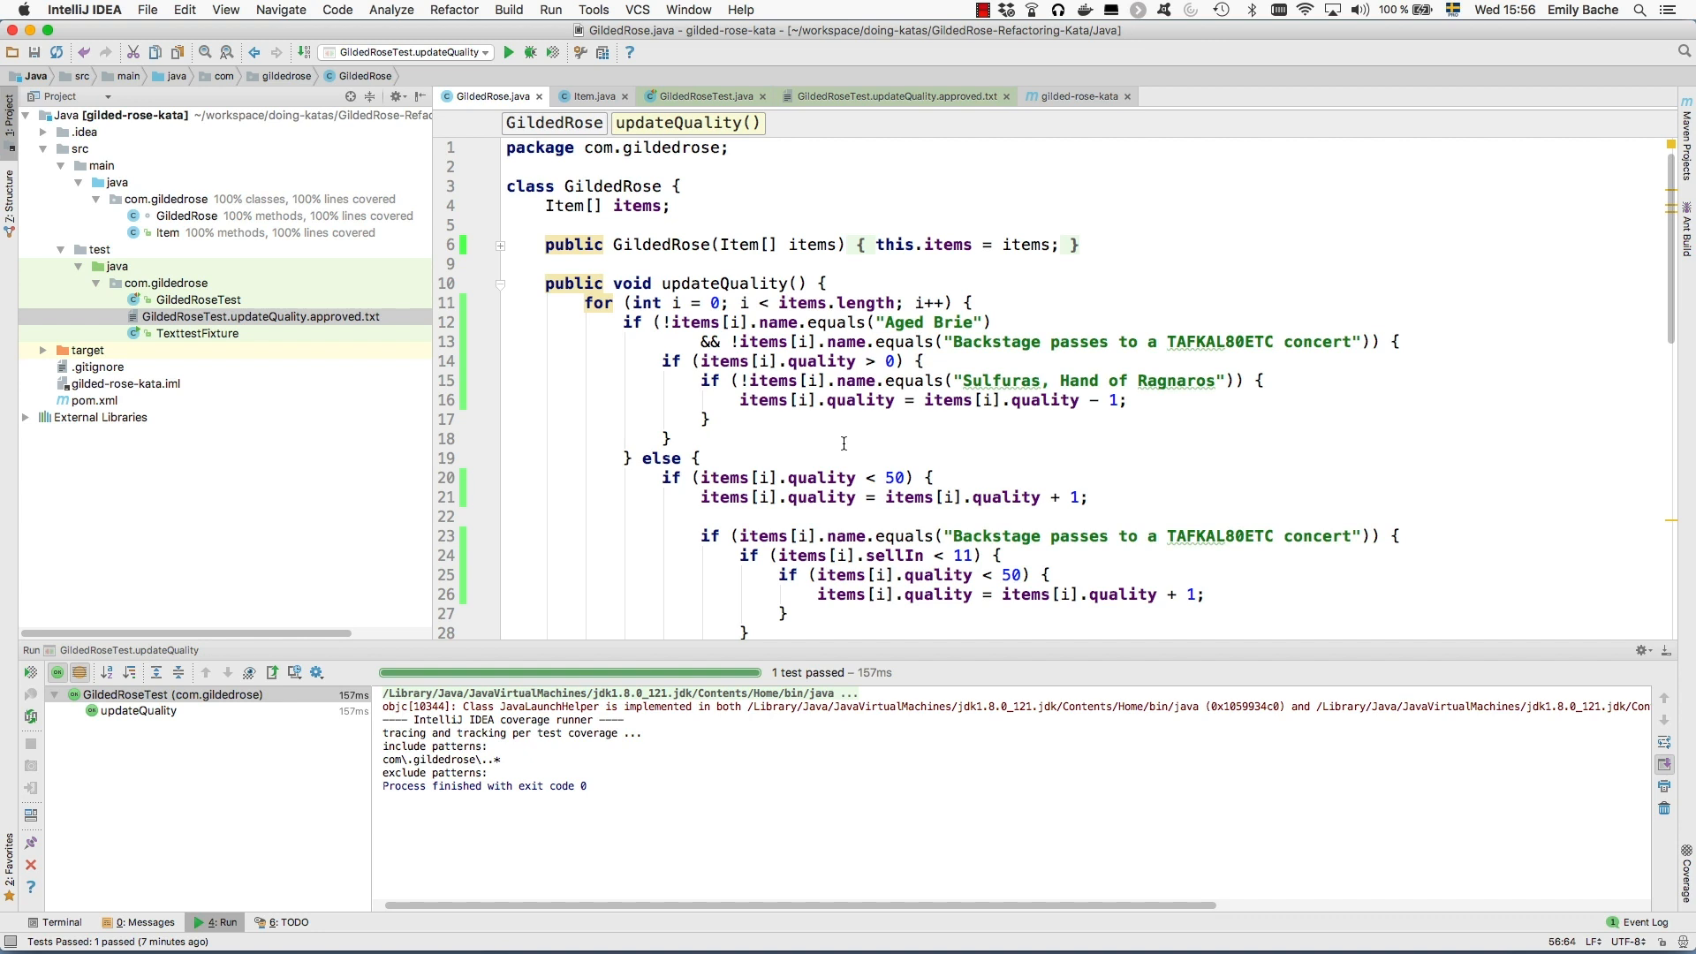
# Extract the for-loop body into doUpdateQuality(Item item) and inline the local item so it is called with items[i]
pyautogui.scroll(-3)
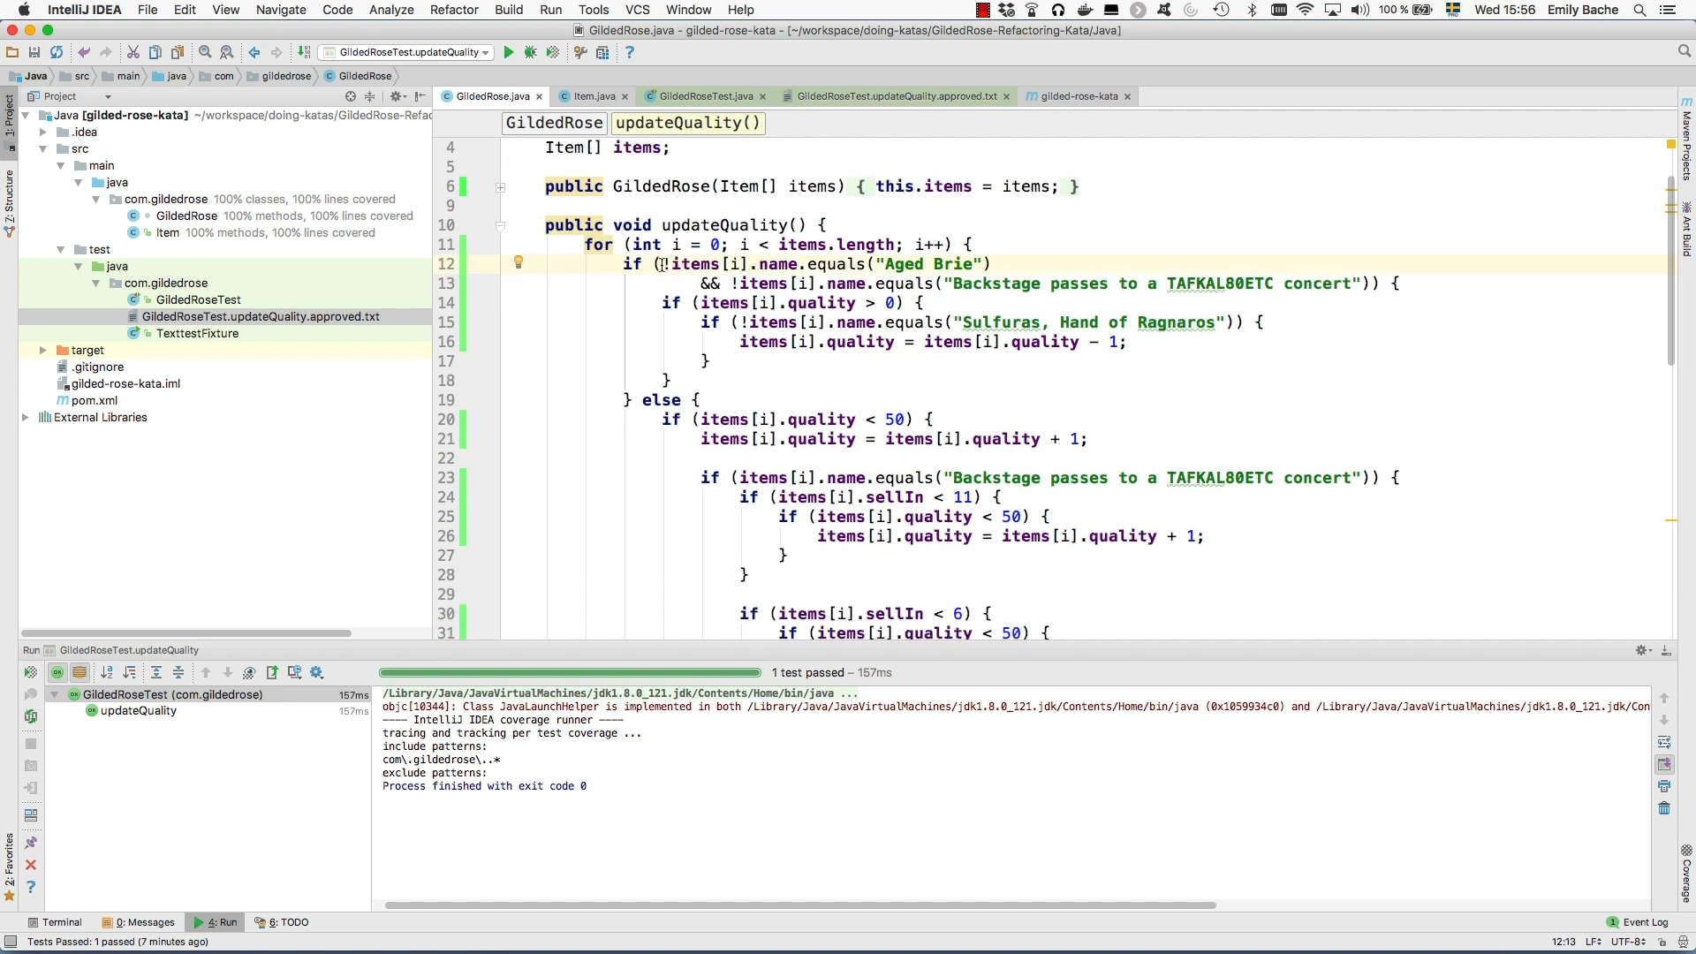
pyautogui.doubleClick(698, 263)
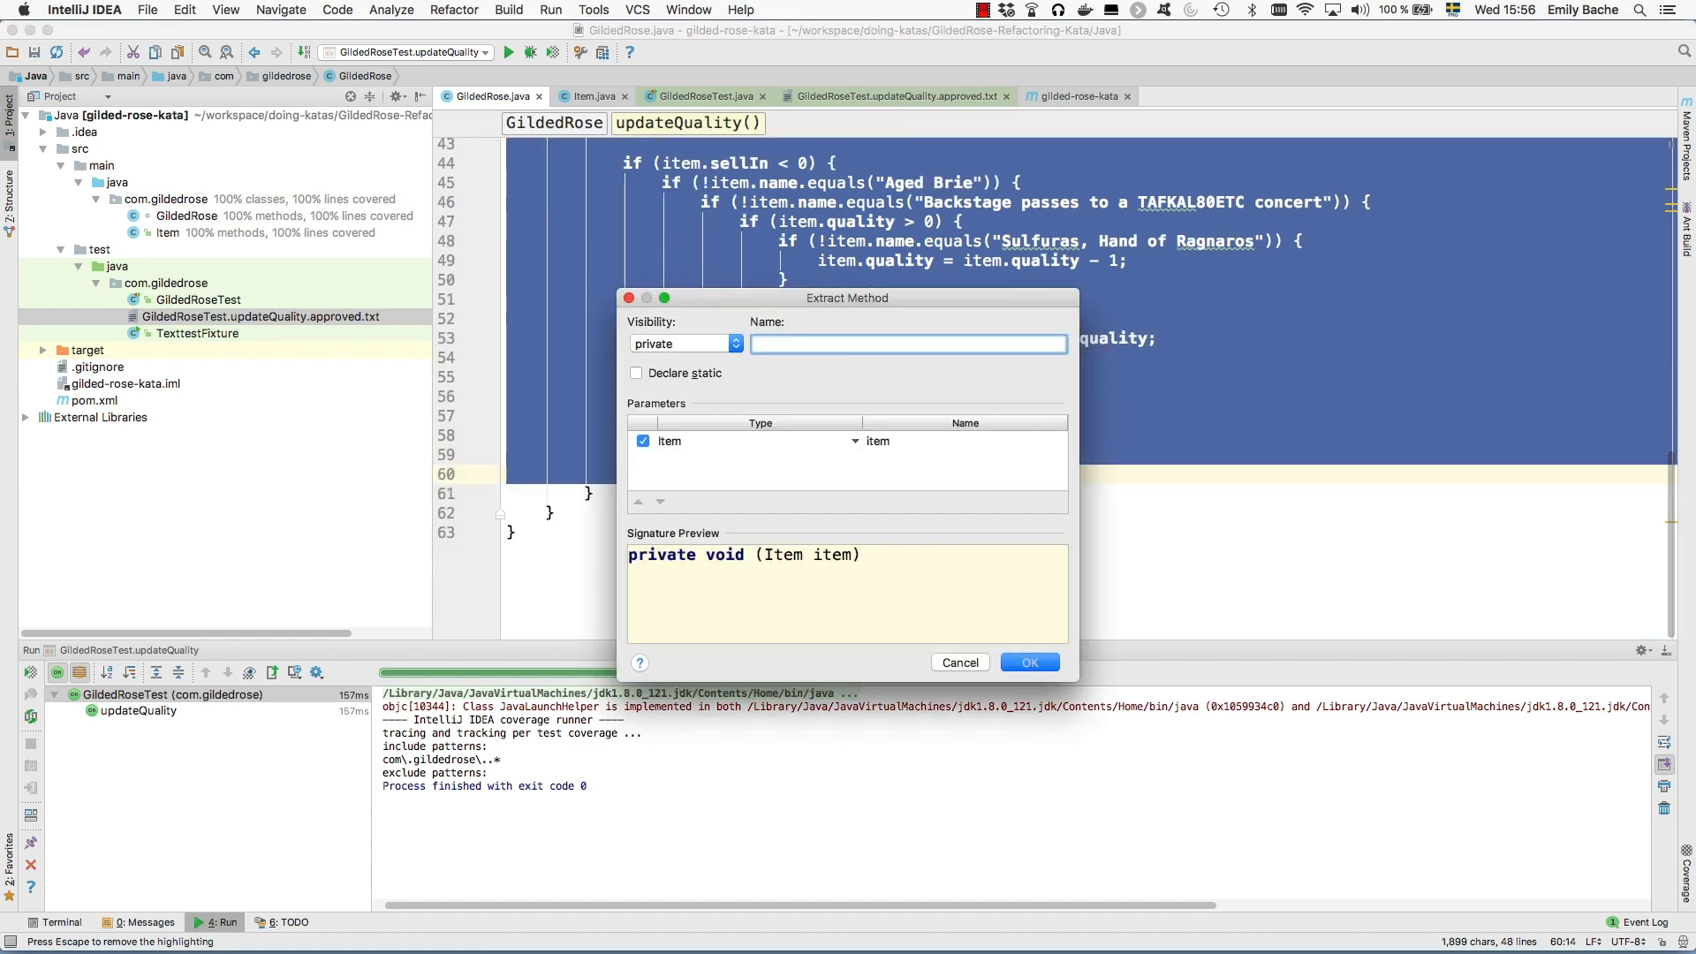
pyautogui.write('doUpdateQuality')
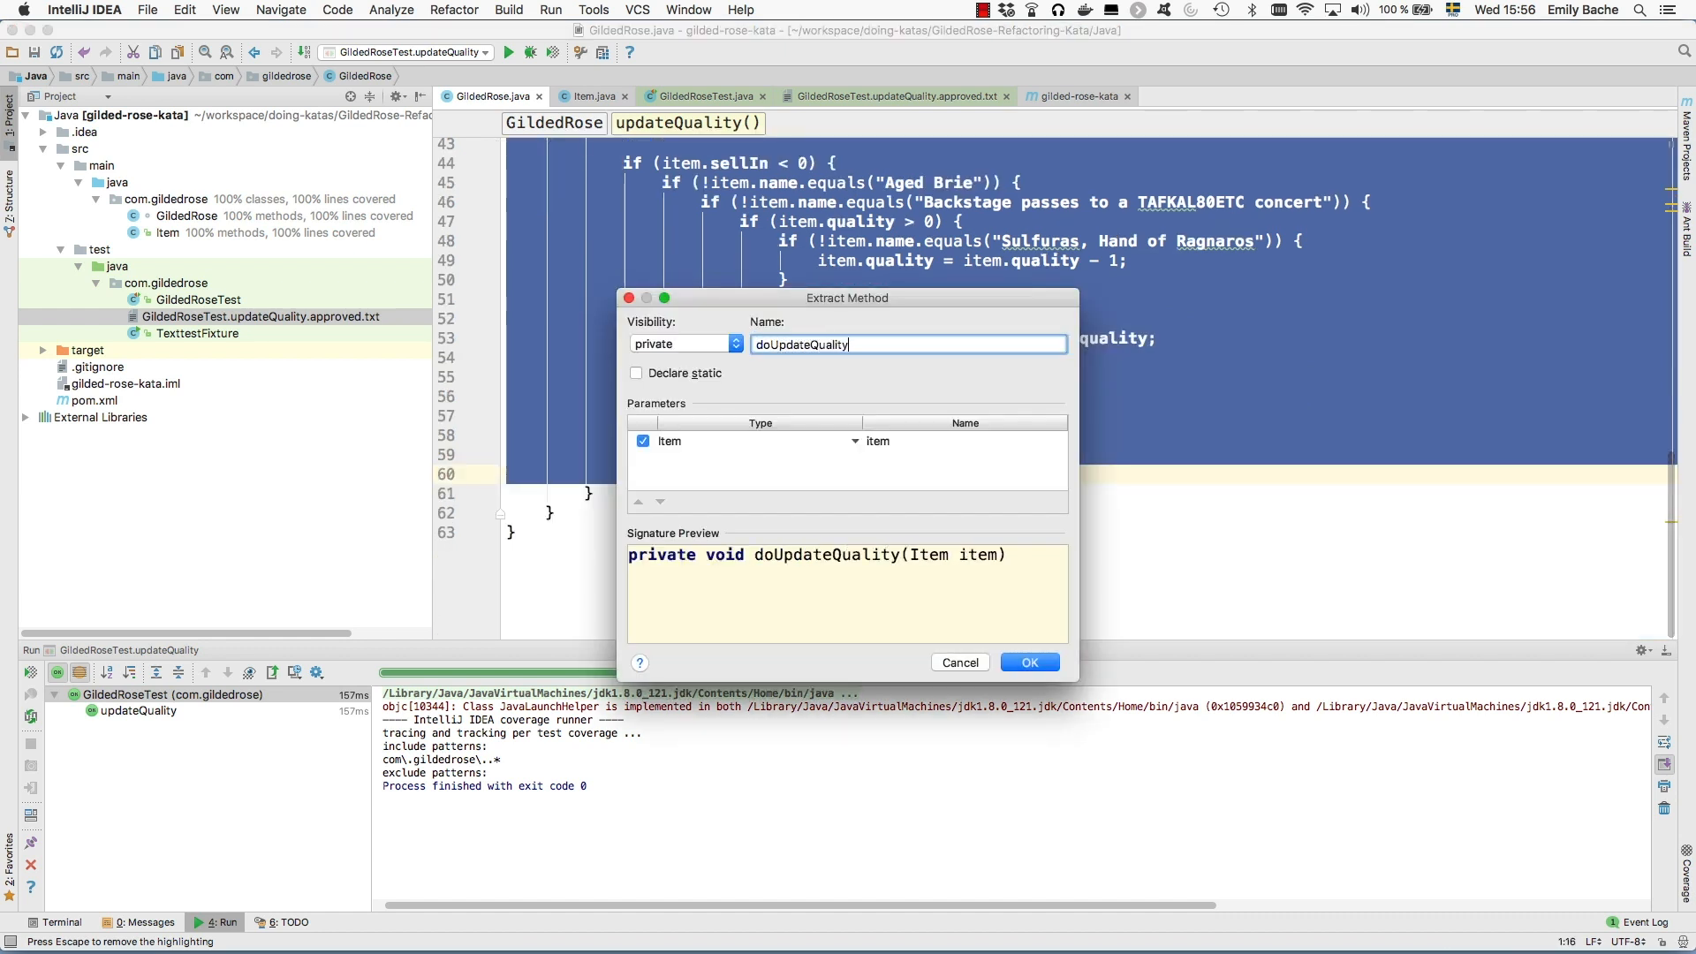
pyautogui.click(1028, 660)
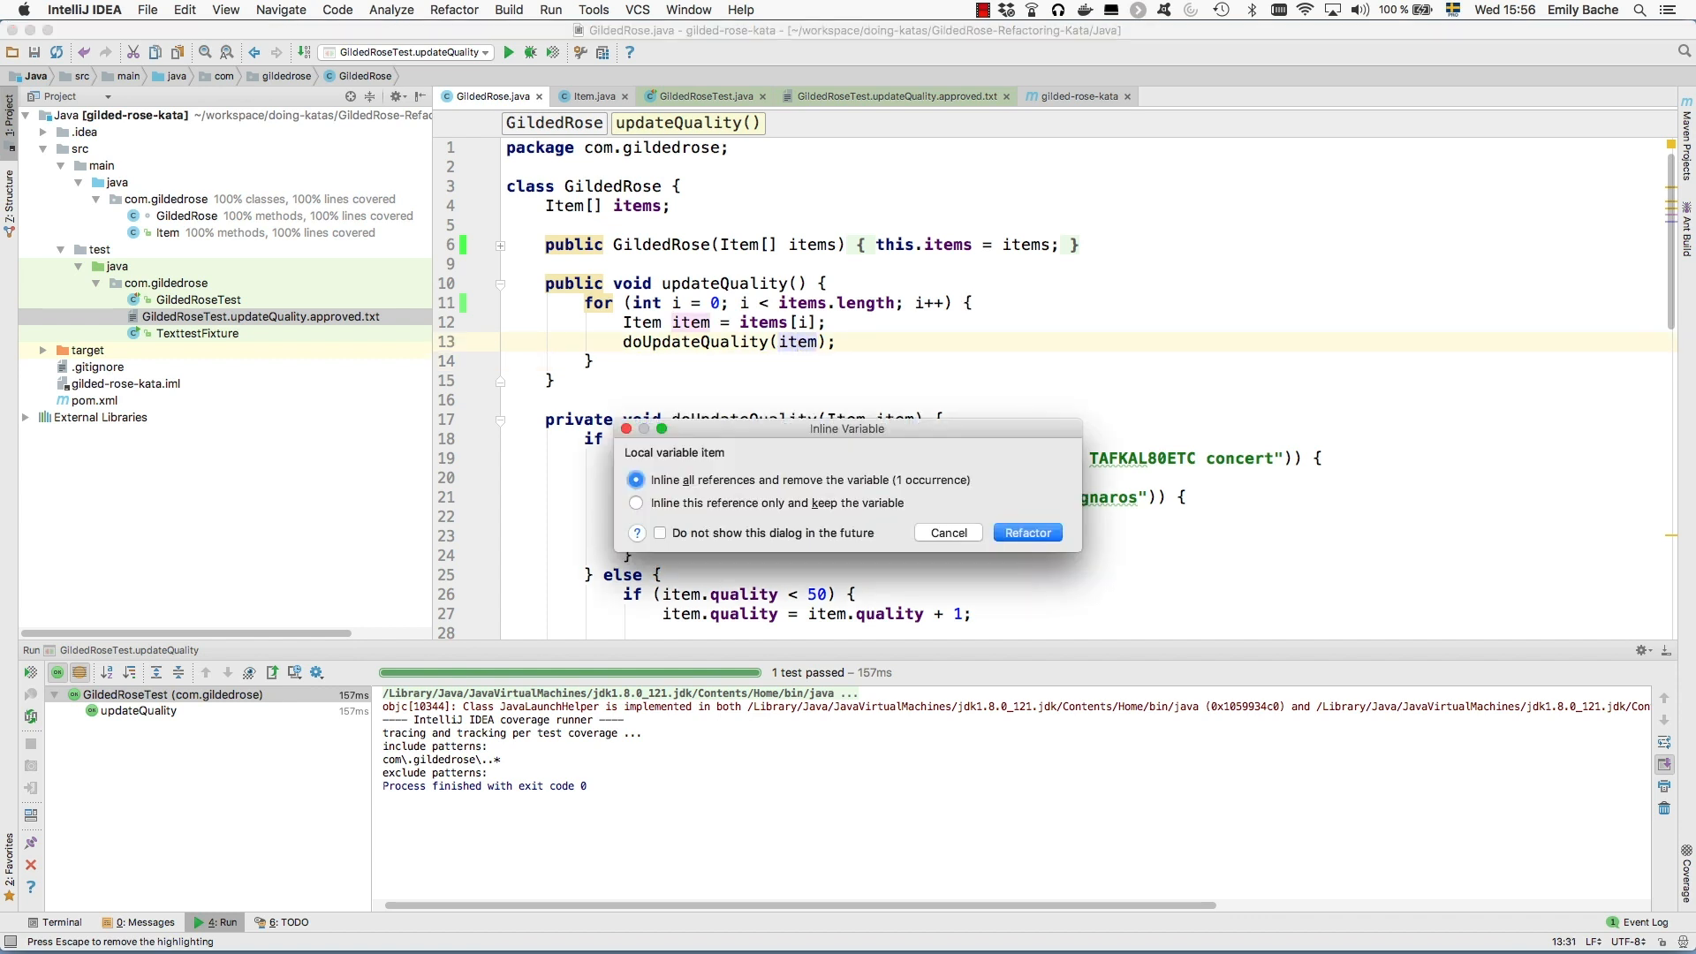
pyautogui.click(1025, 531)
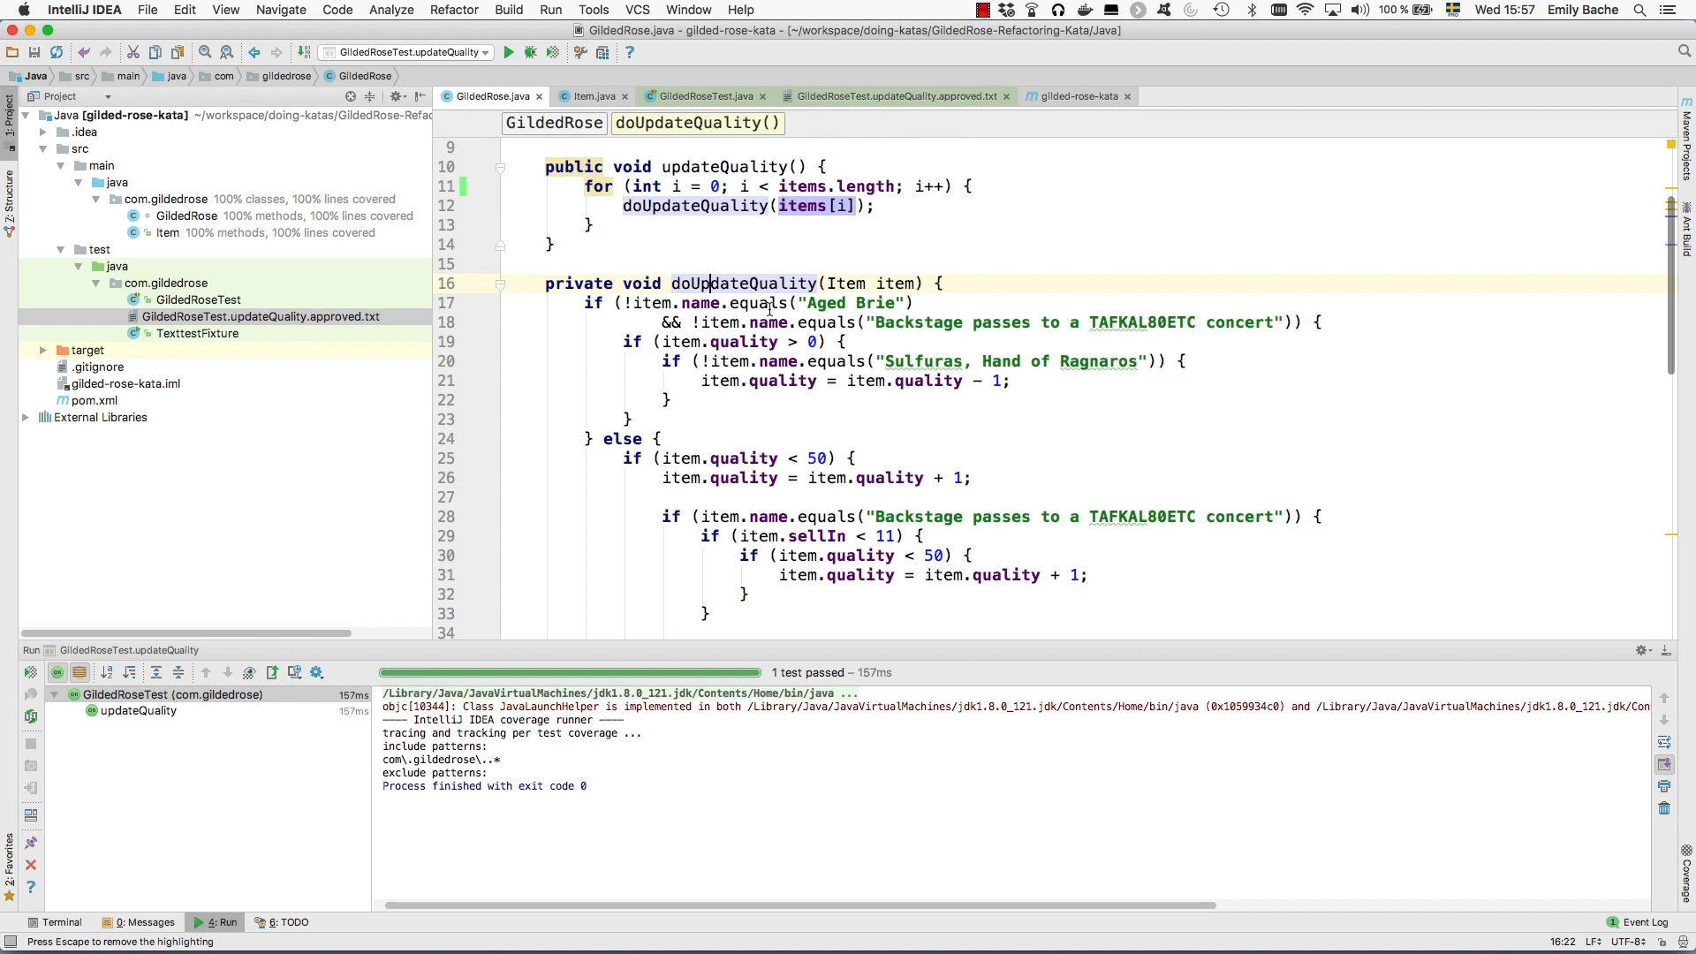
# Extract doUpdateQuality's body into foo and wrap its call in an if/else on item.name.equals("Aged Brie")
pyautogui.doubleClick(704, 302)
pyautogui.write('foo')
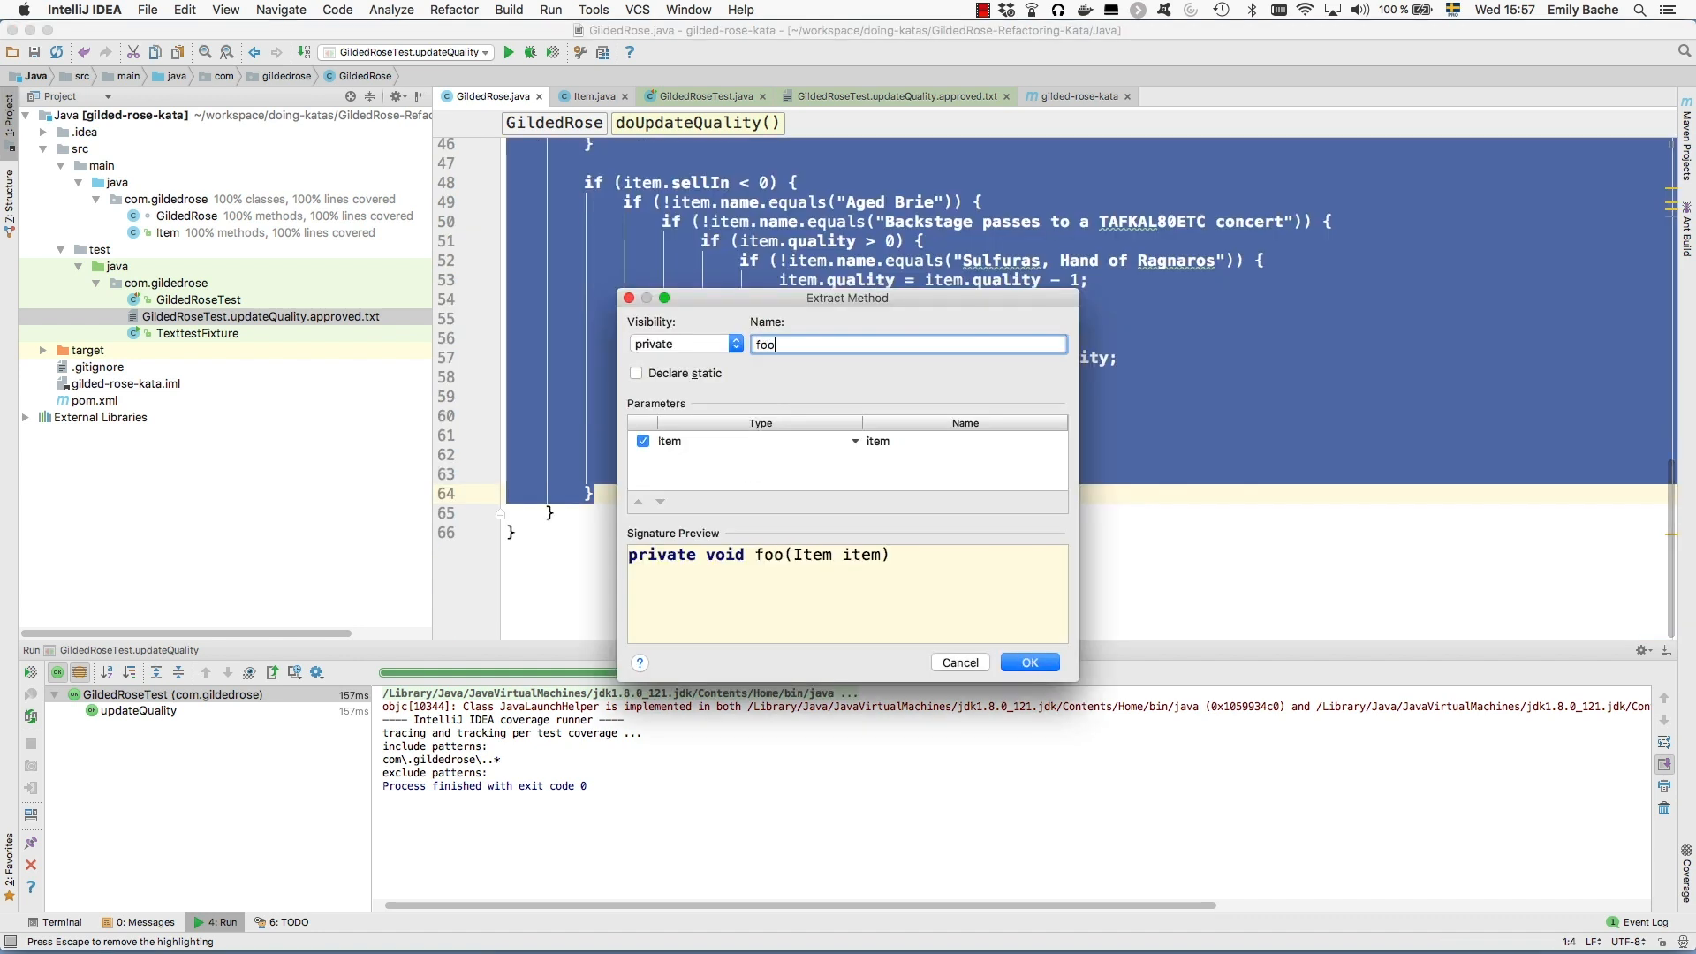
pyautogui.click(1029, 661)
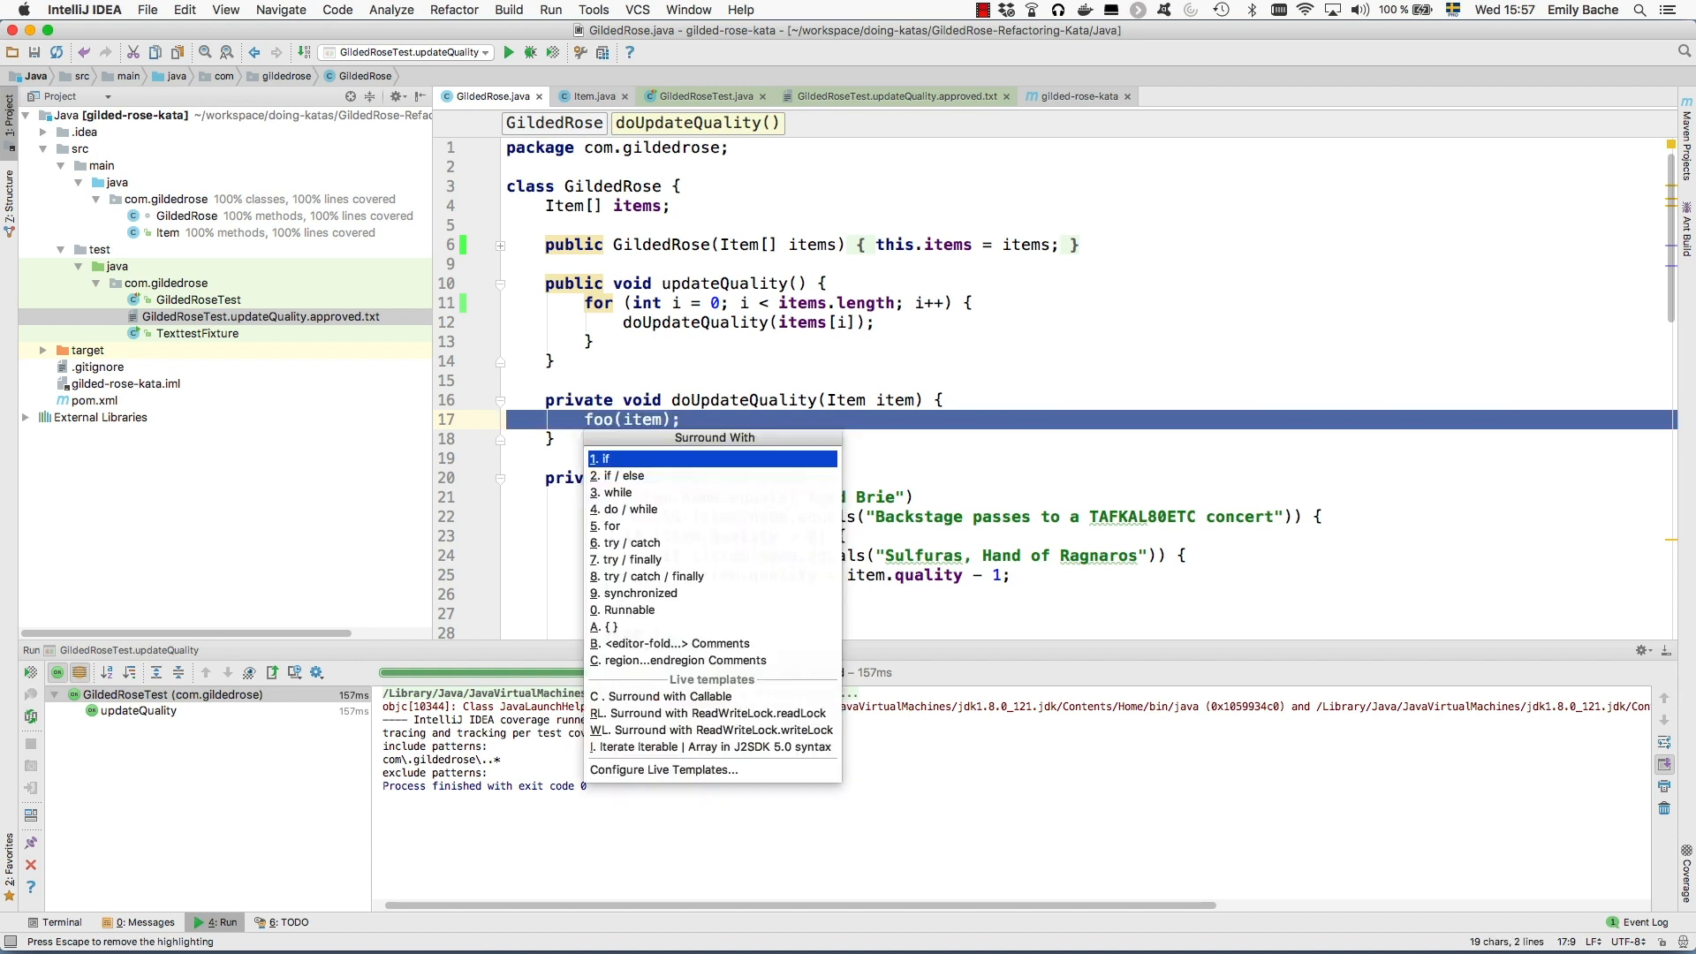
pyautogui.click(628, 475)
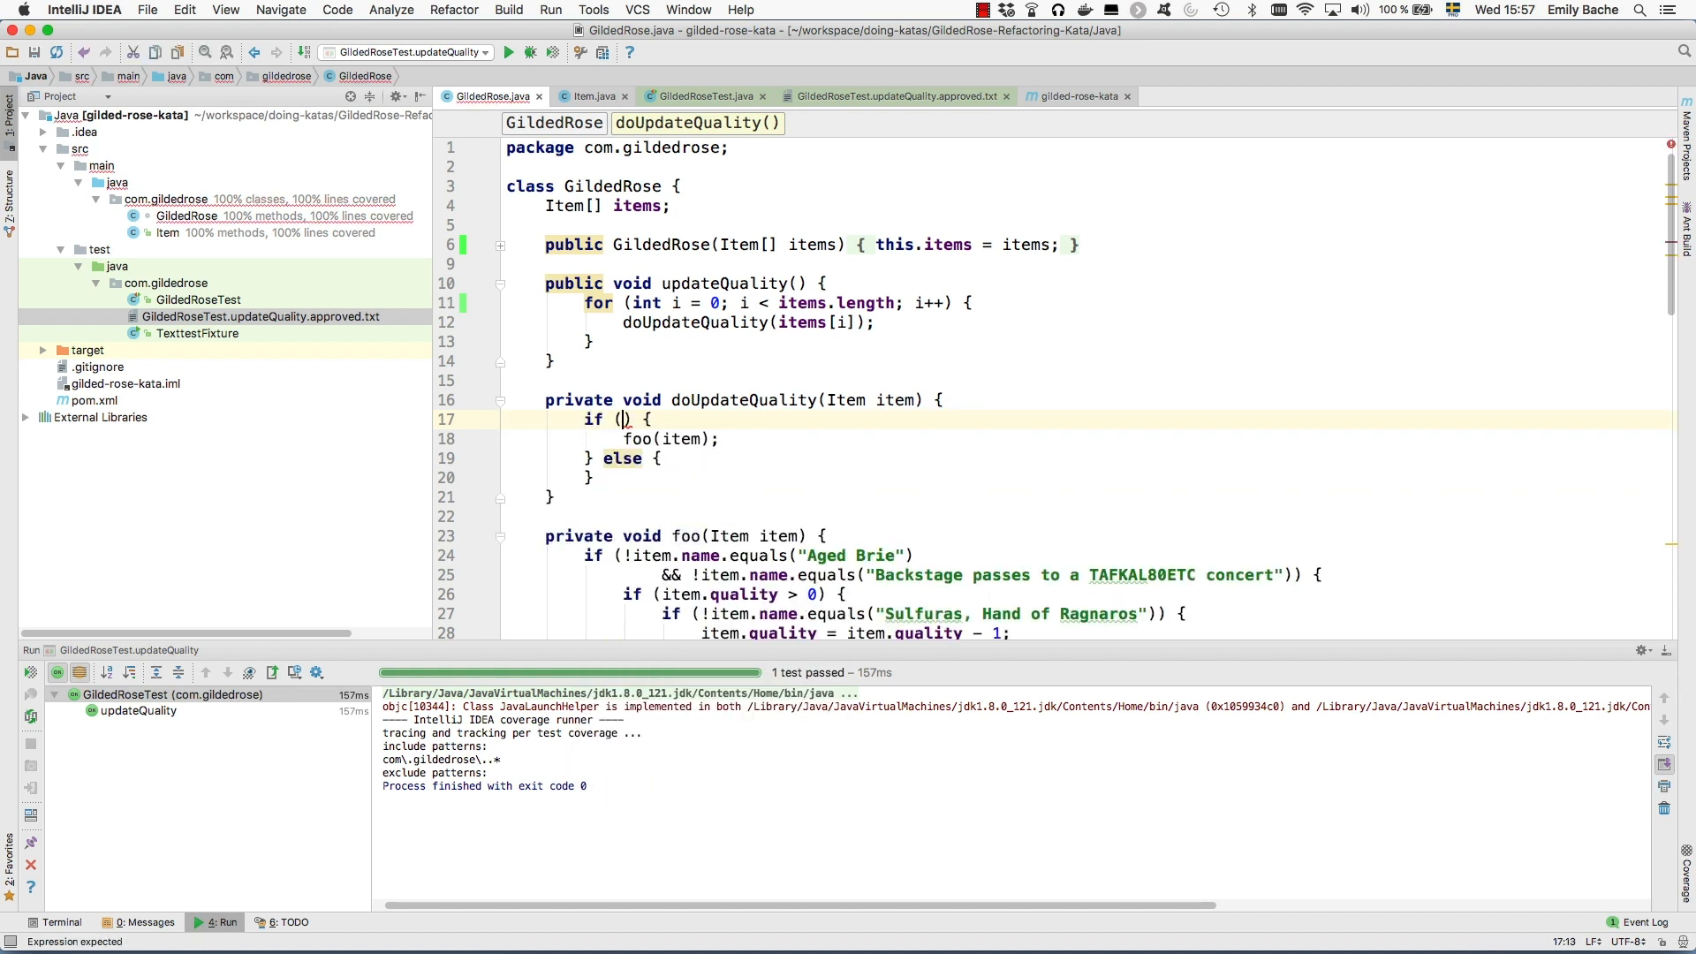
pyautogui.write('item.name.equals("Aged Brie")')
pyautogui.write('foo(item);')
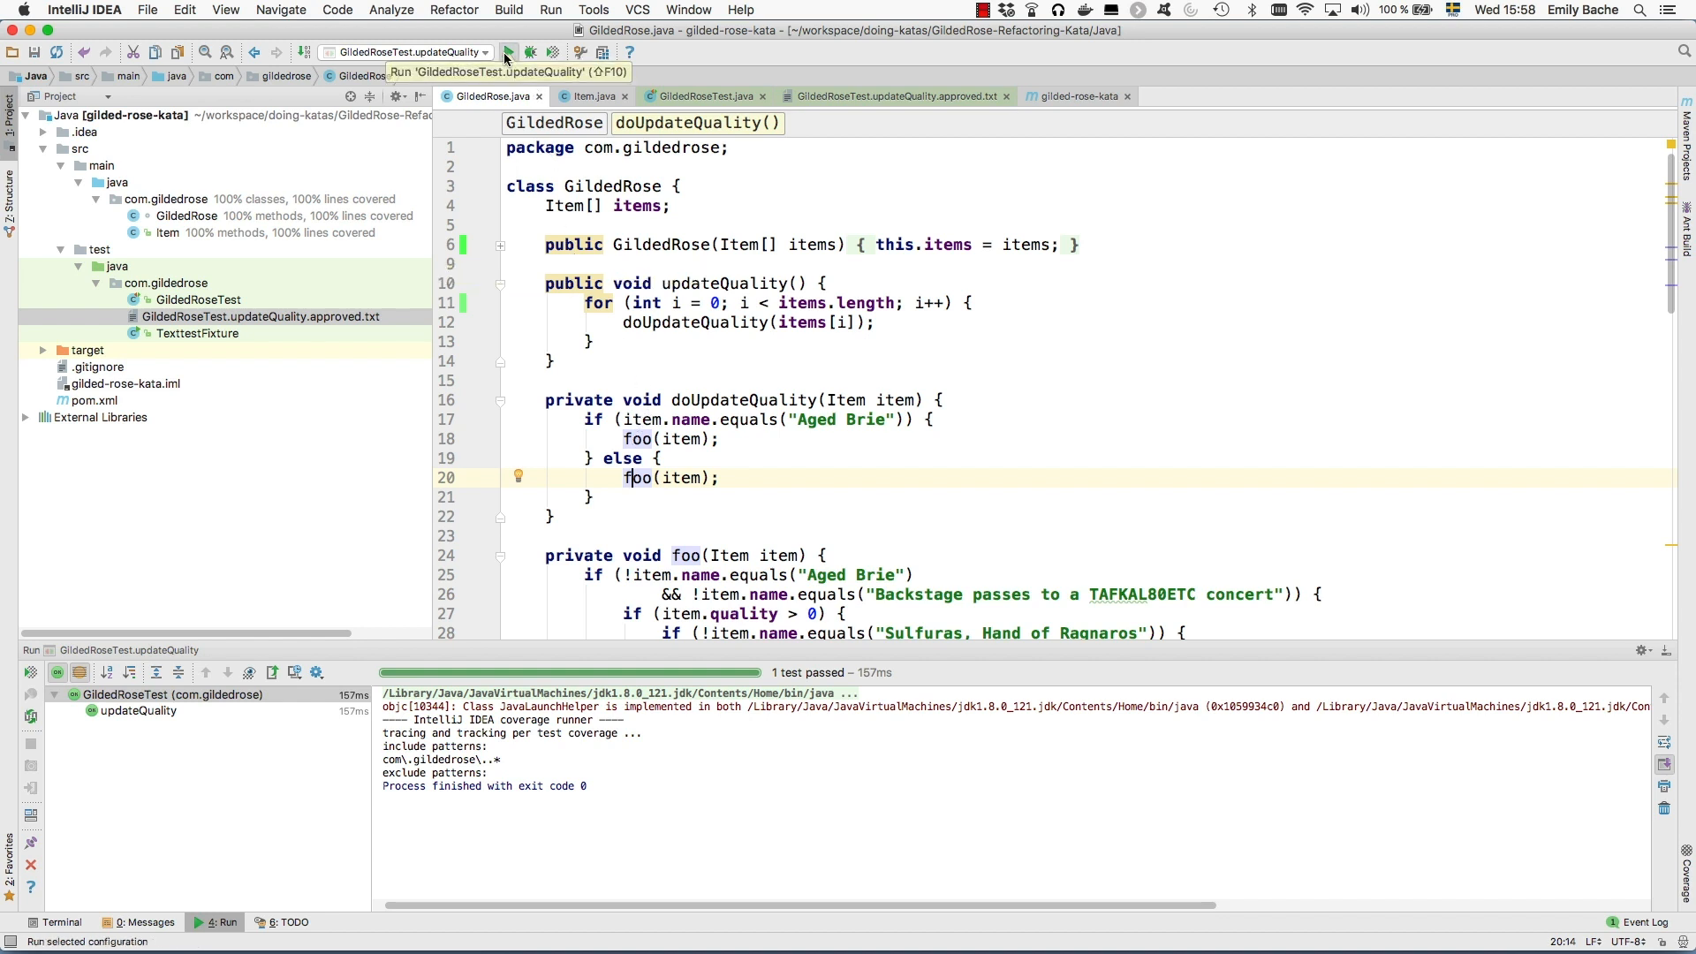
# Rerun the approval test, then inline foo into both Aged Brie branches, removing the method
pyautogui.click(507, 51)
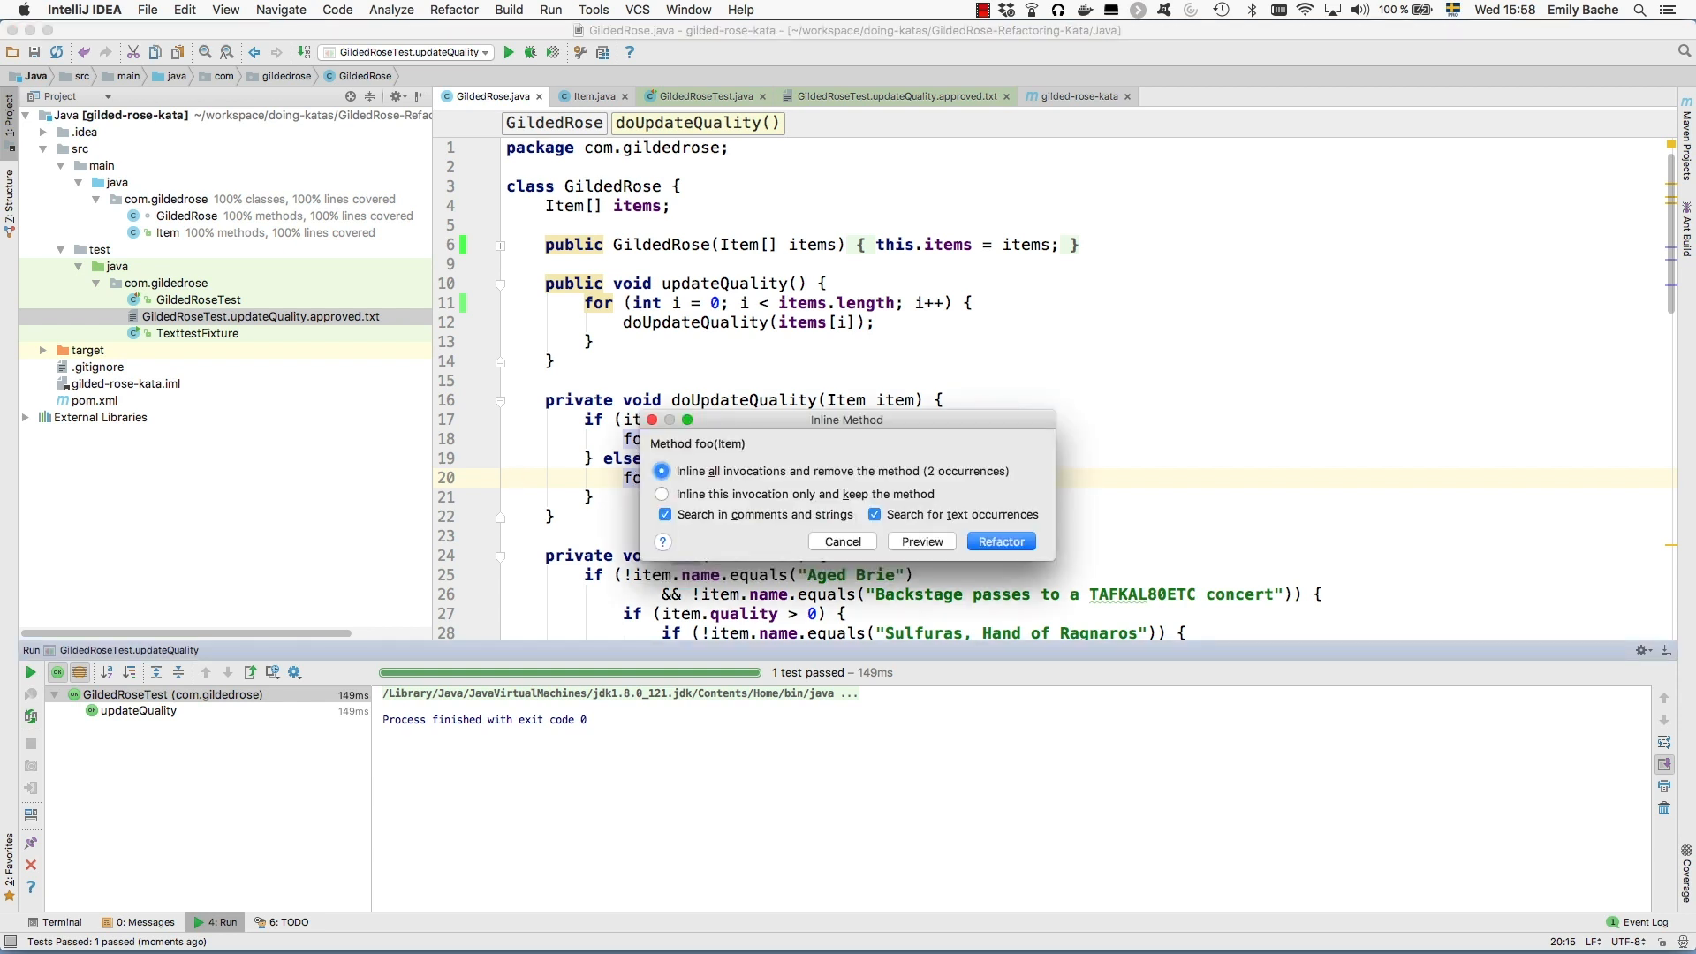
pyautogui.click(998, 541)
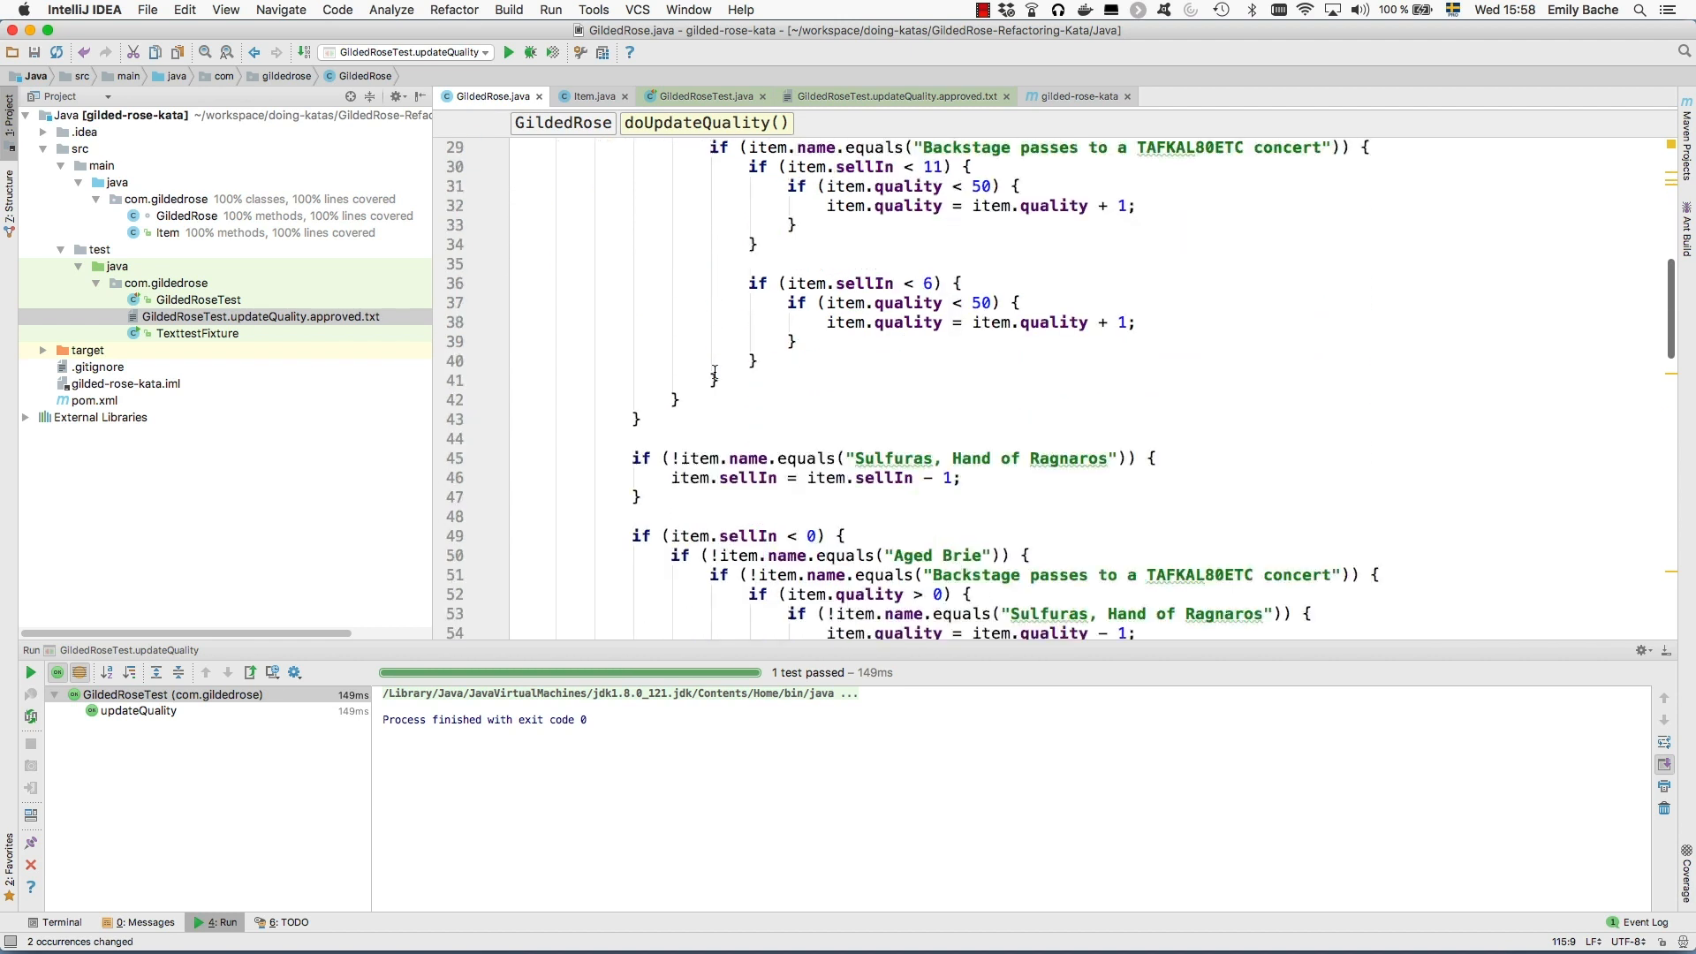
pyautogui.scroll(-3)
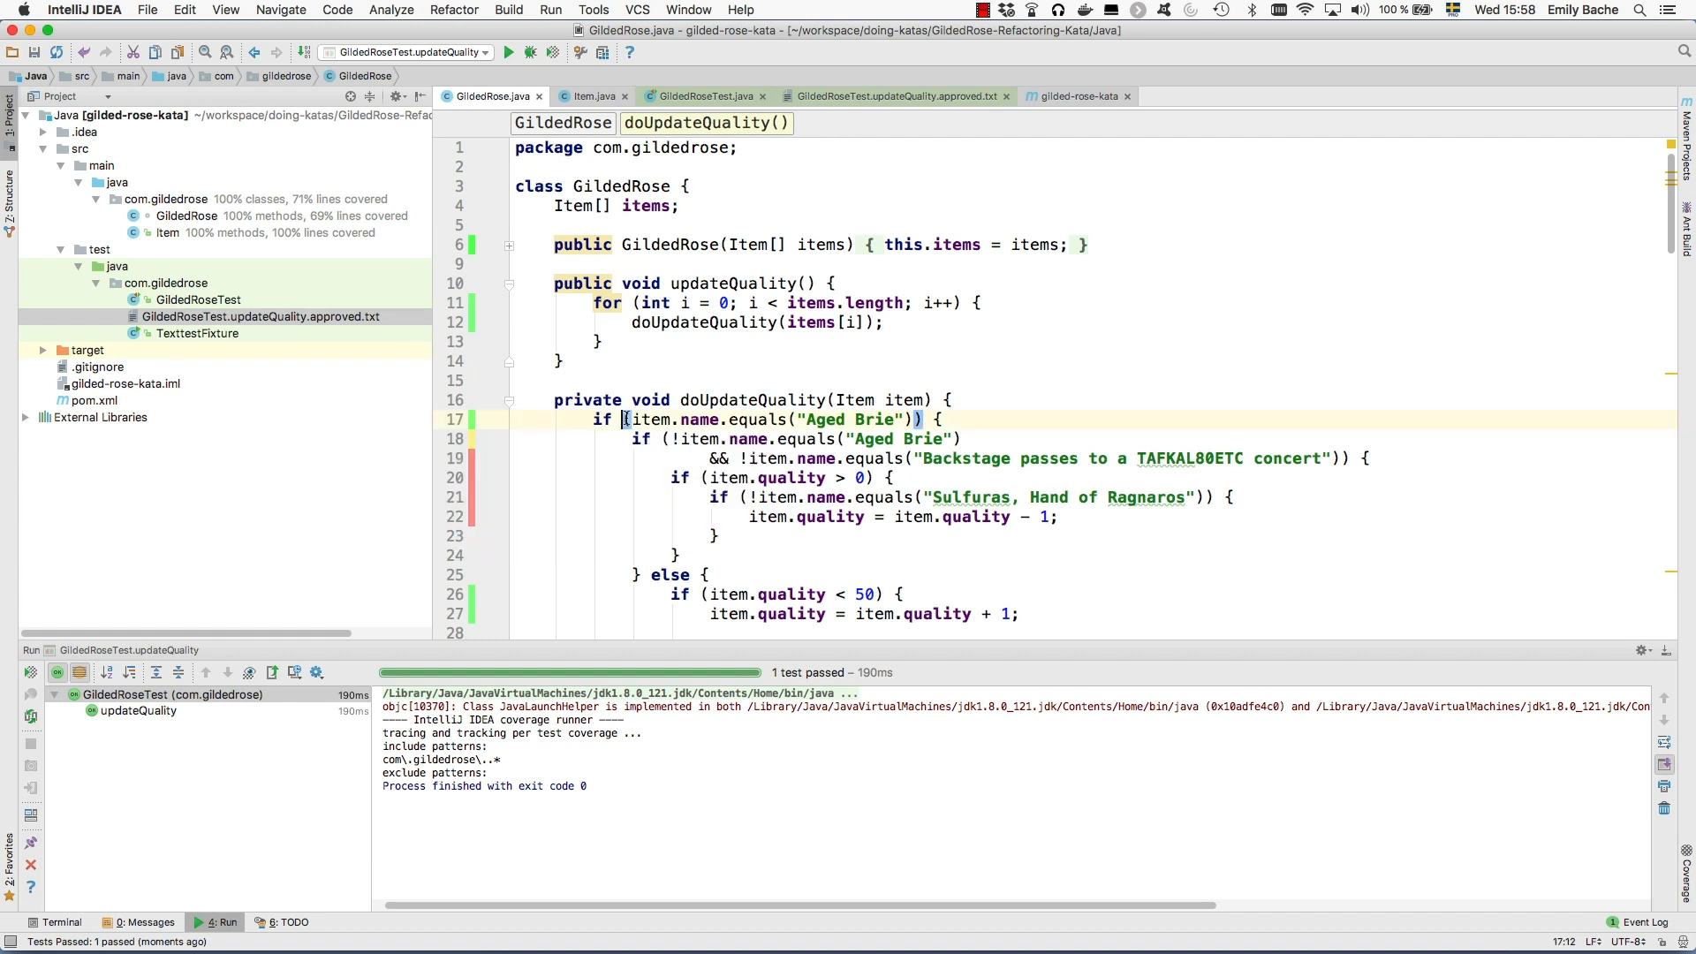
pyautogui.moveTo(760, 420)
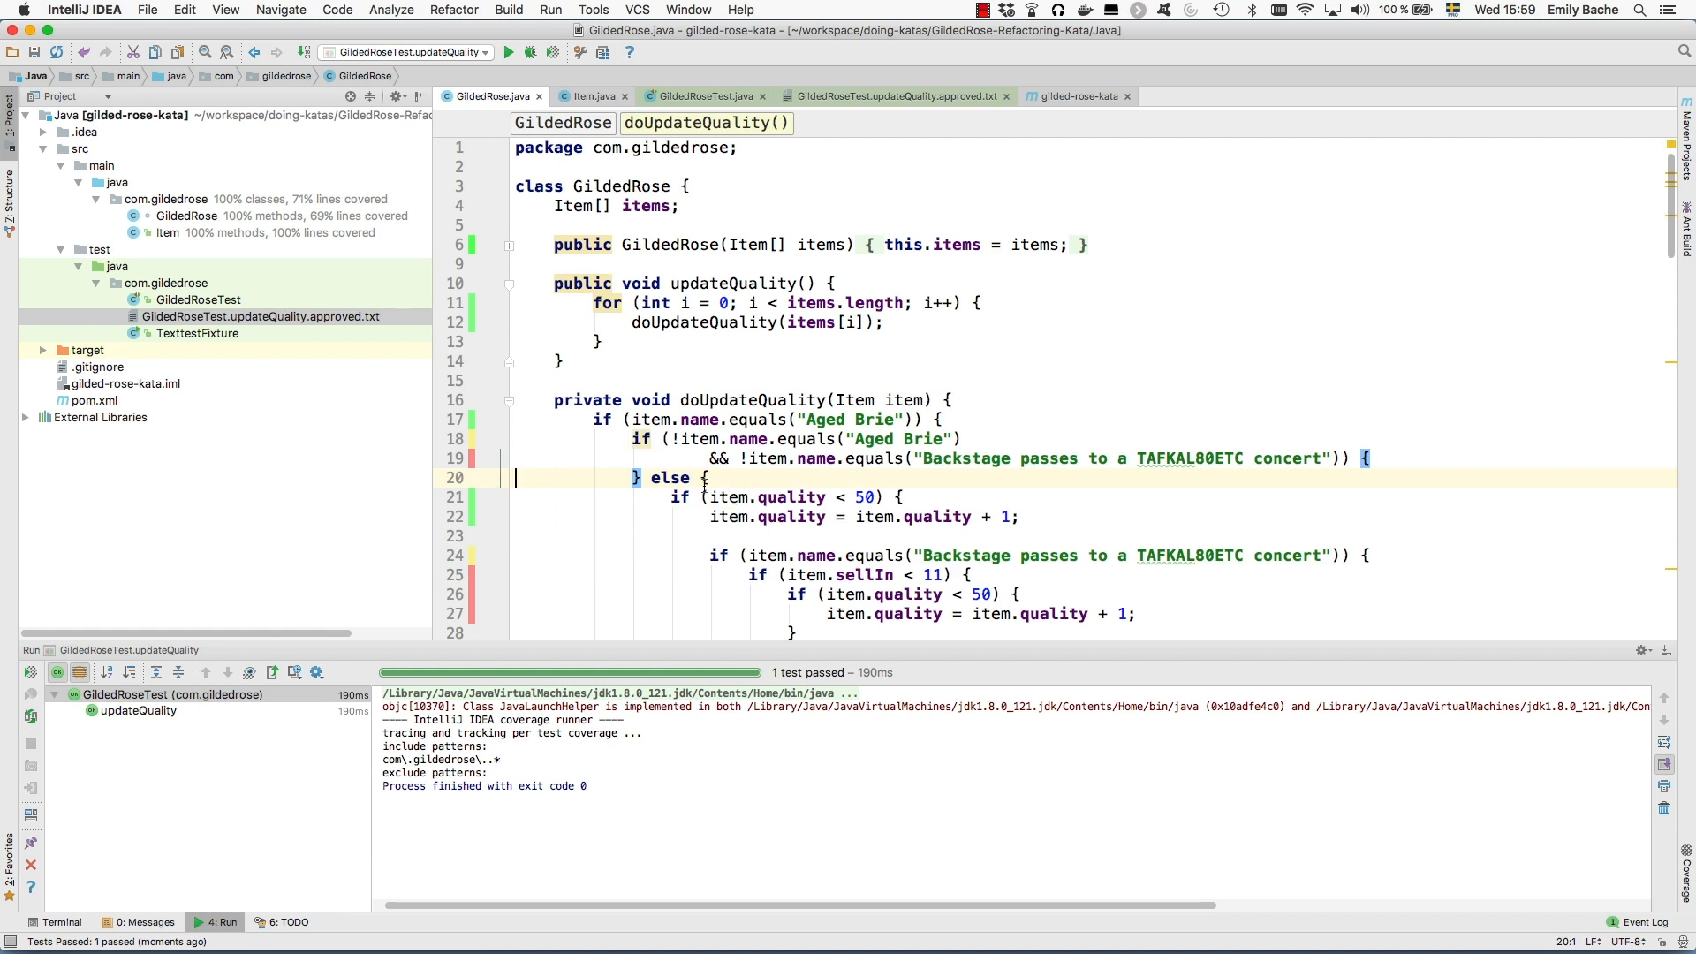
# Replace the always-false Aged Brie condition with false and flip the empty if around
pyautogui.scroll(-3)
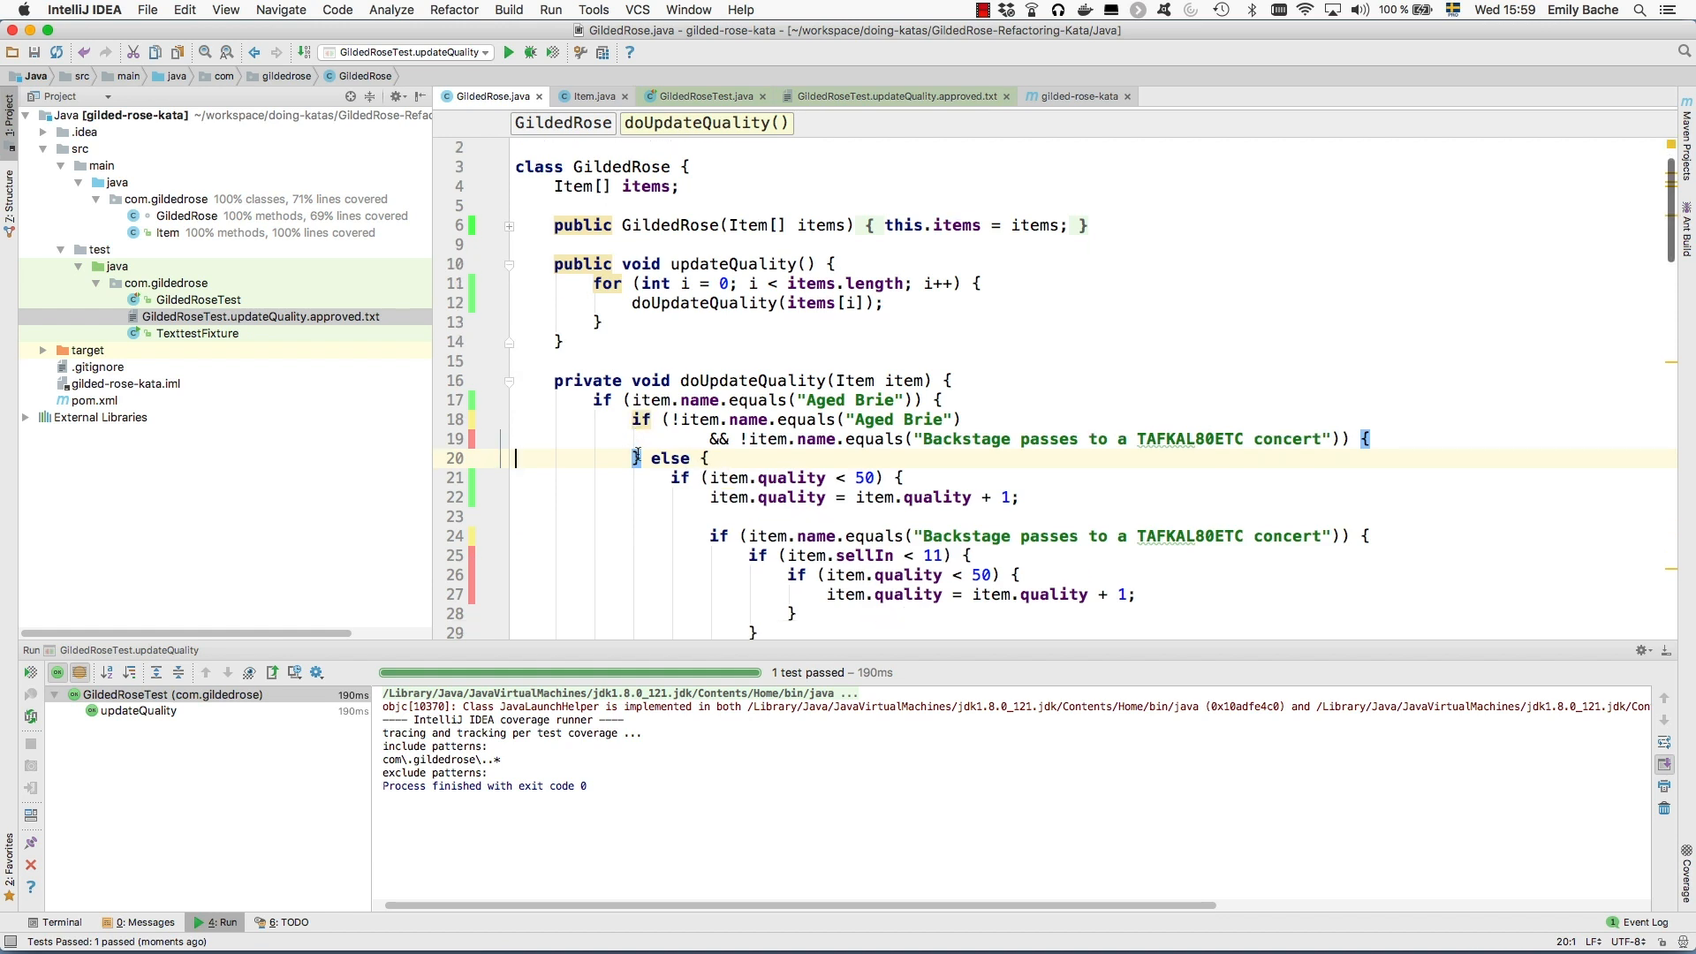
pyautogui.scroll(-3)
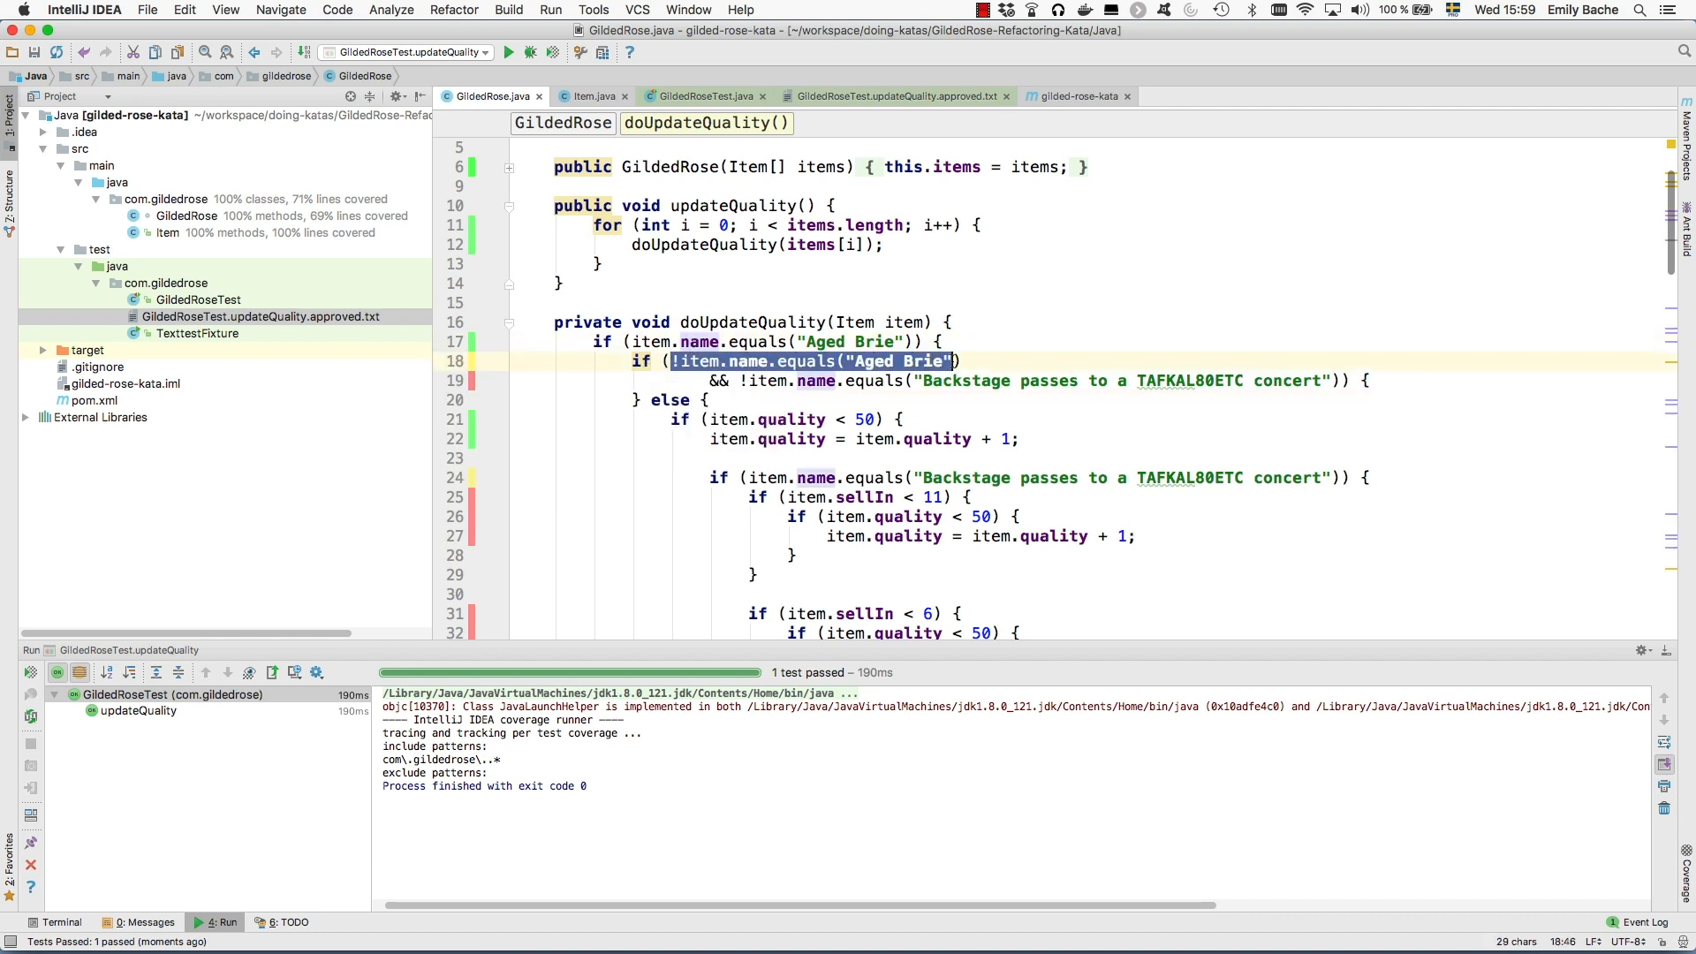
pyautogui.write('false) {')
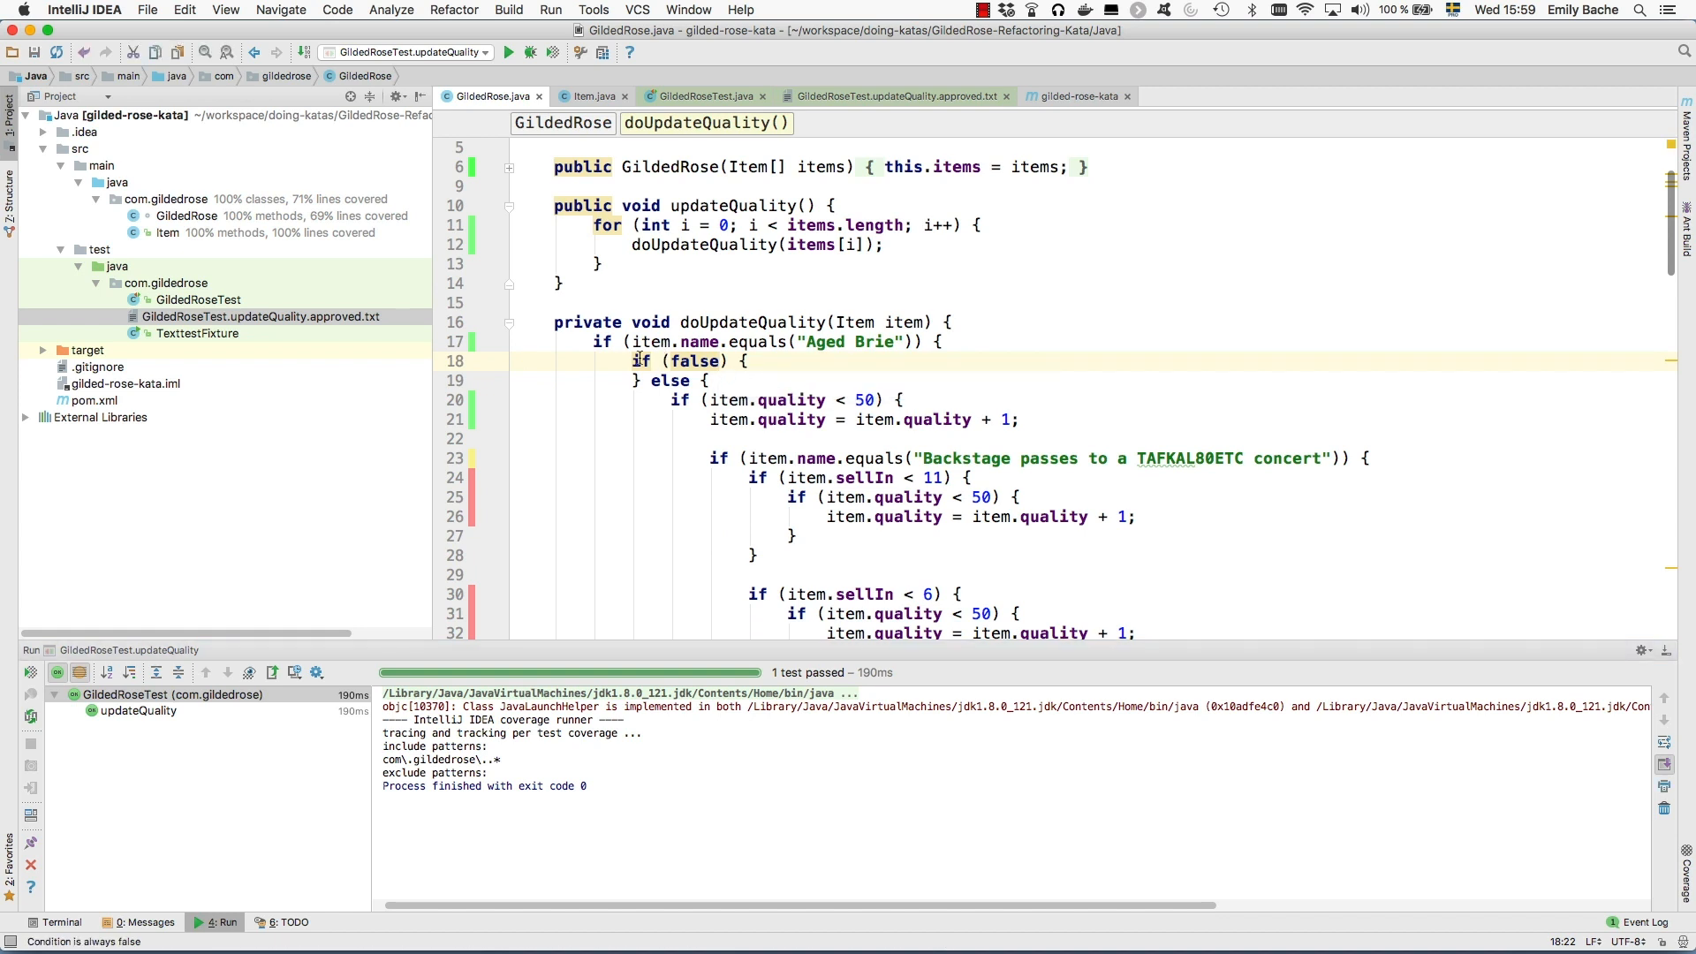
pyautogui.click(692, 361)
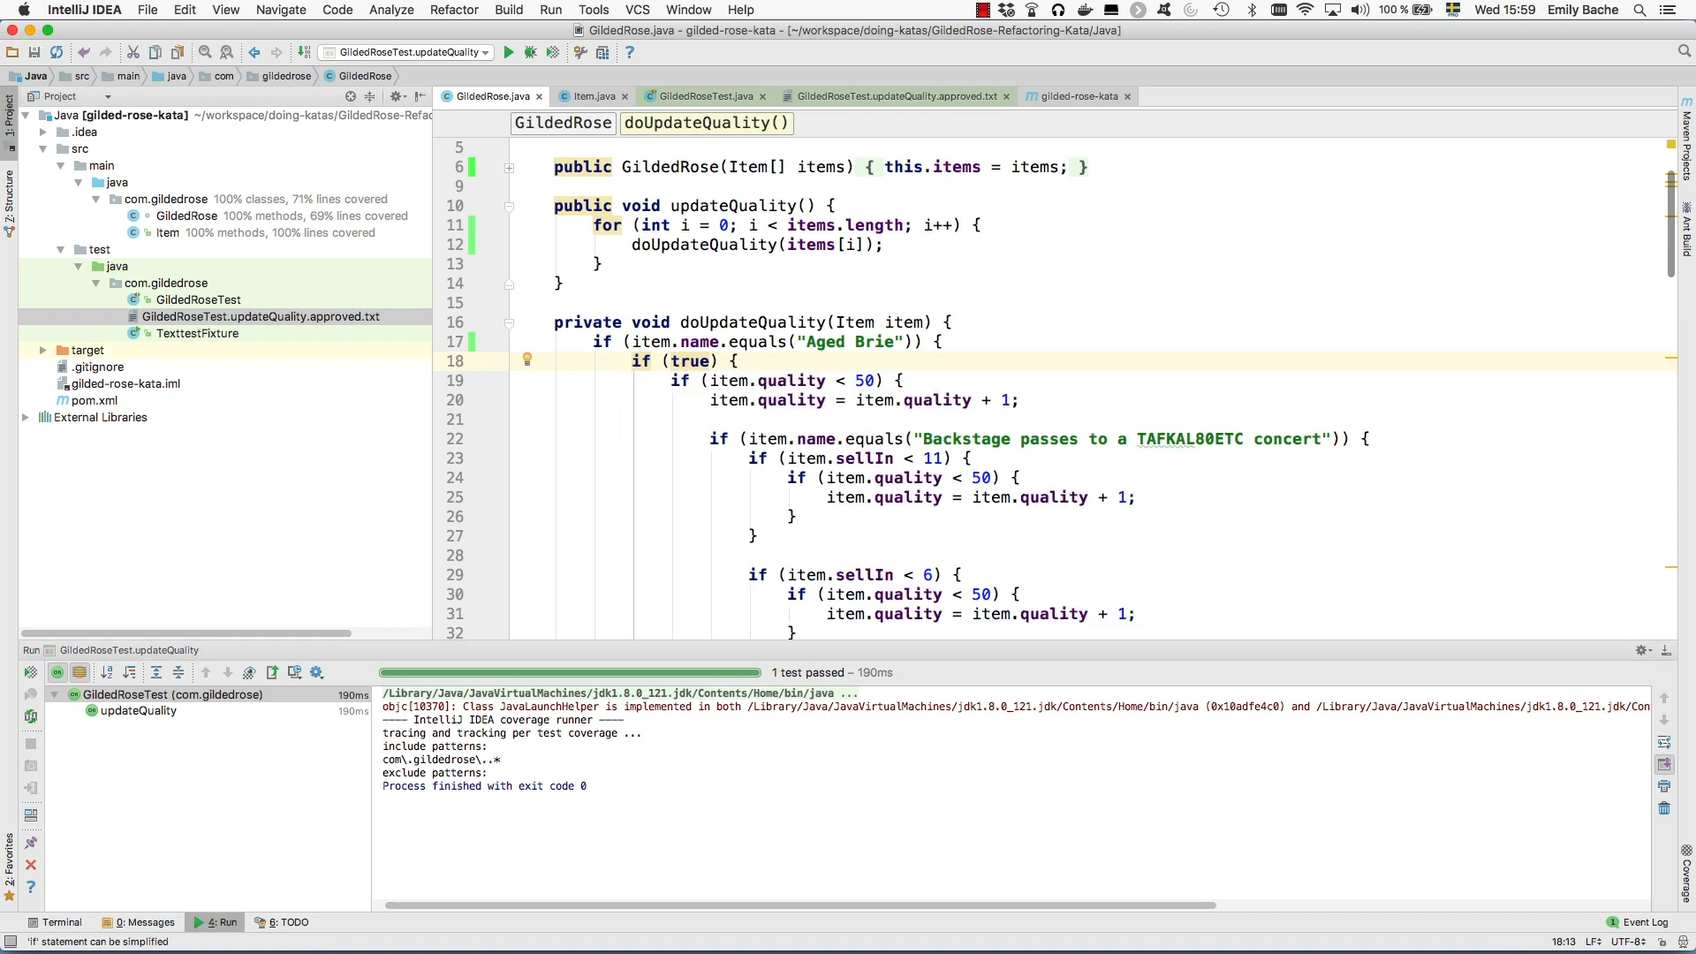
pyautogui.scroll(-3)
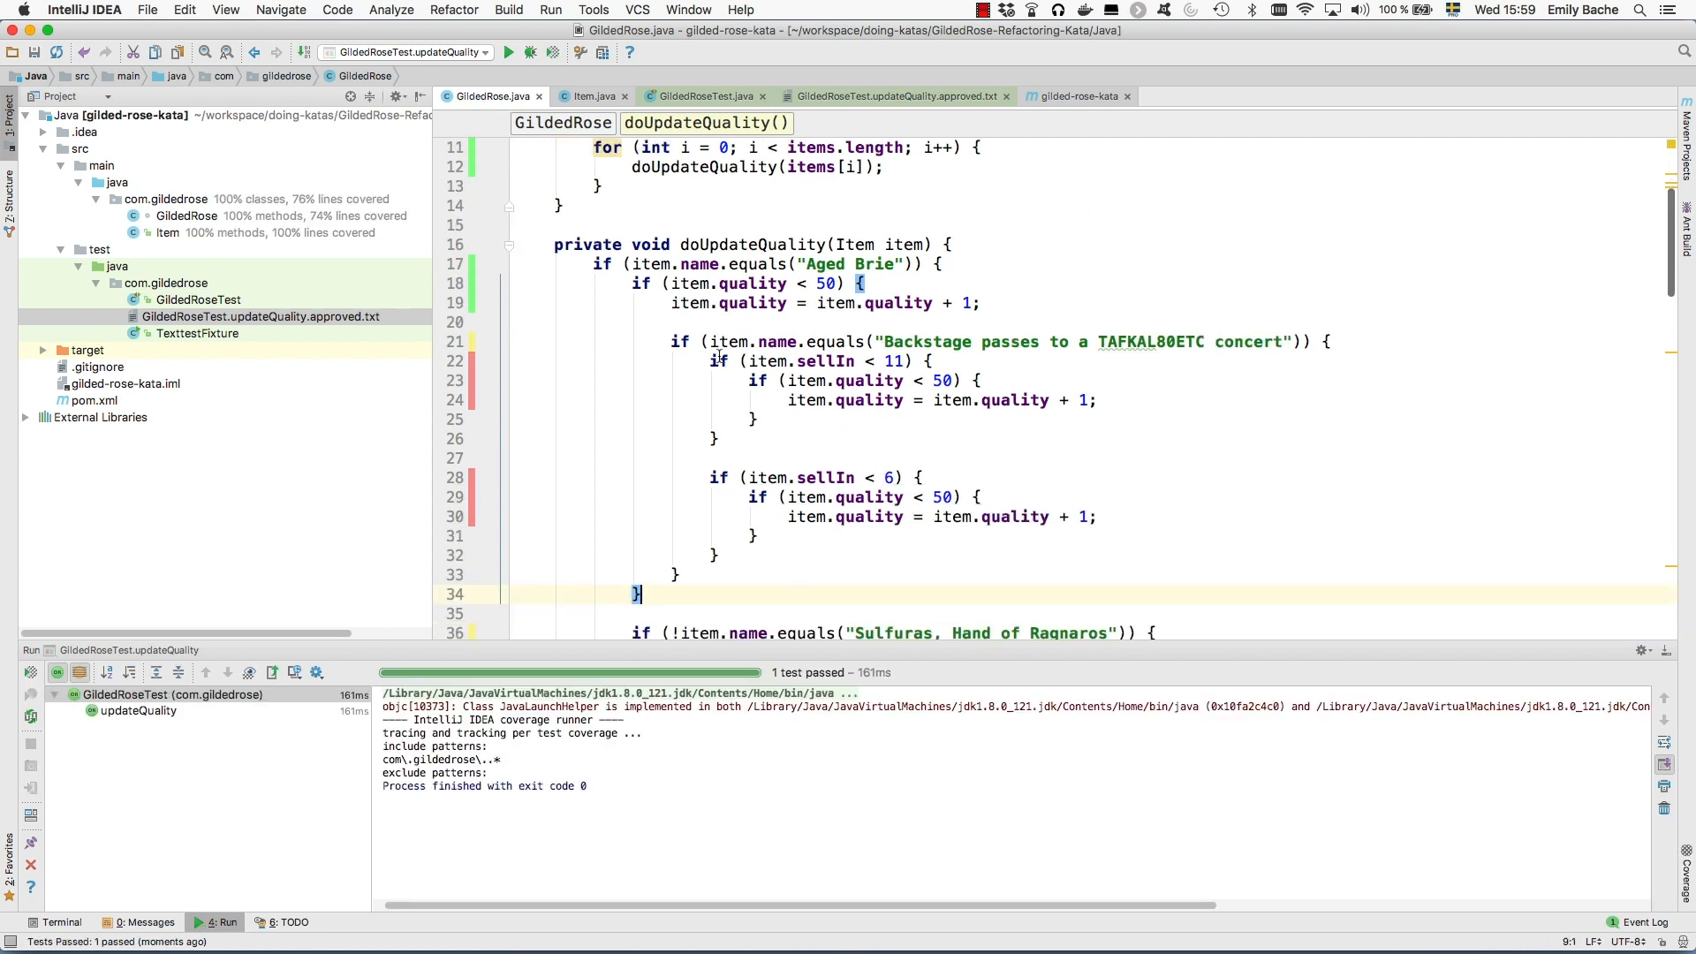
# Substitute false/true for the Backstage and not-Aged-Brie checks in the Aged Brie branch and simplify them away
pyautogui.click(503, 341)
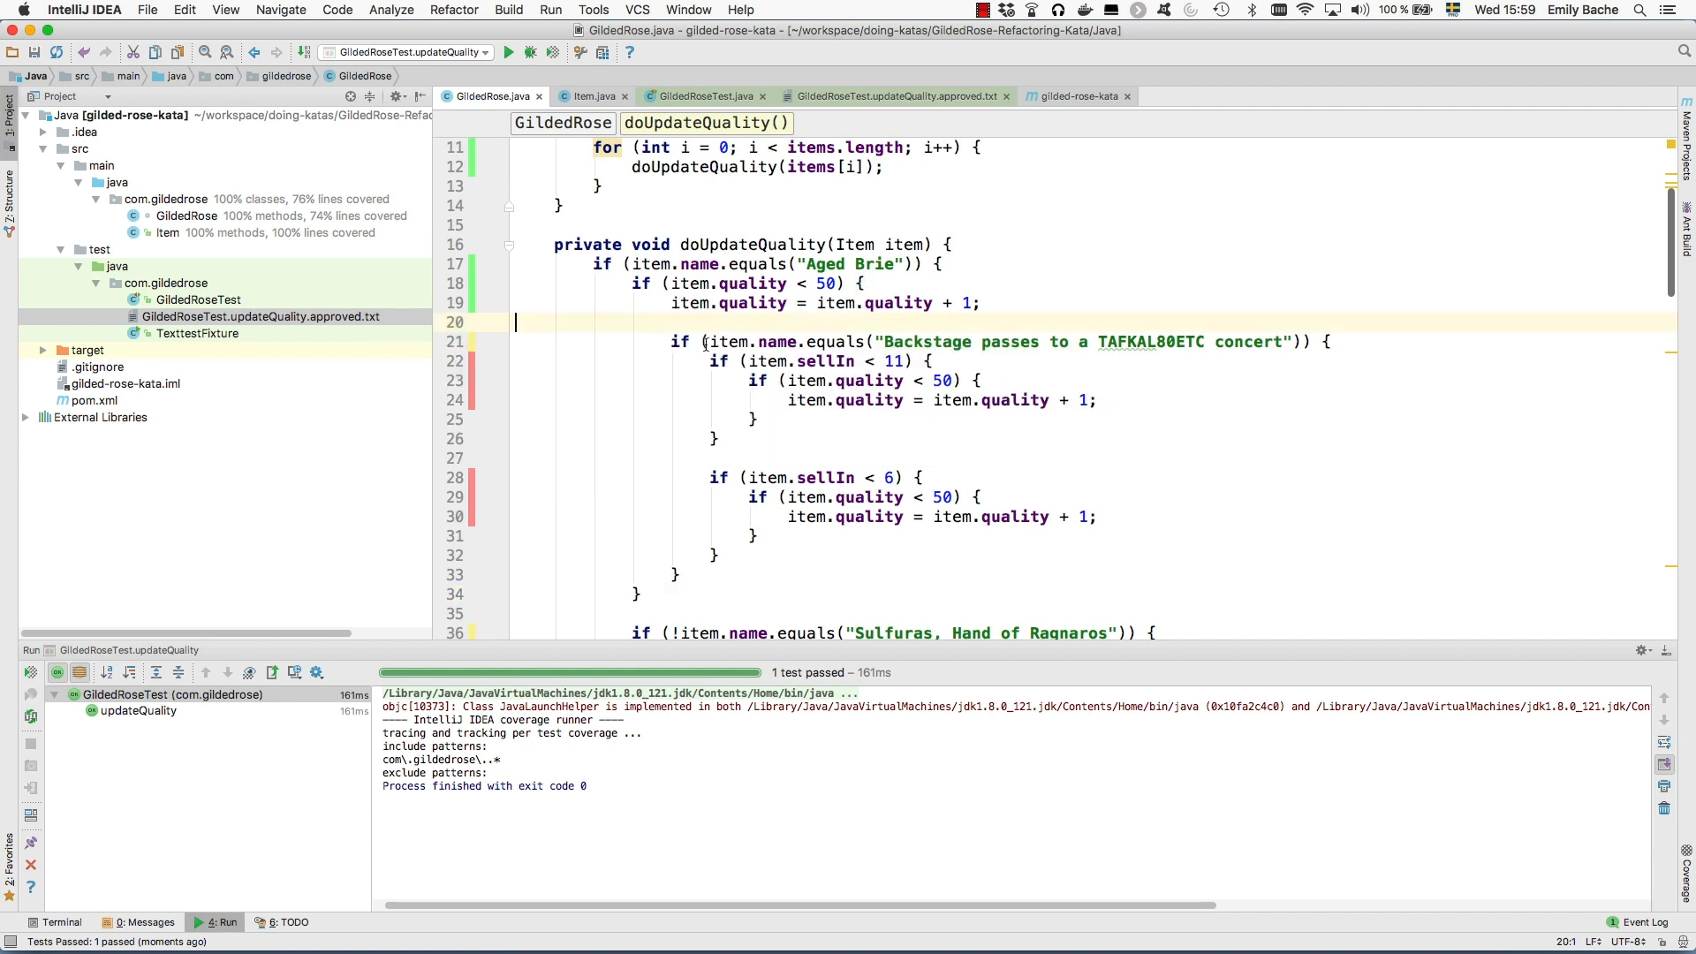
pyautogui.moveTo(707, 341); pyautogui.dragTo(1299, 341)
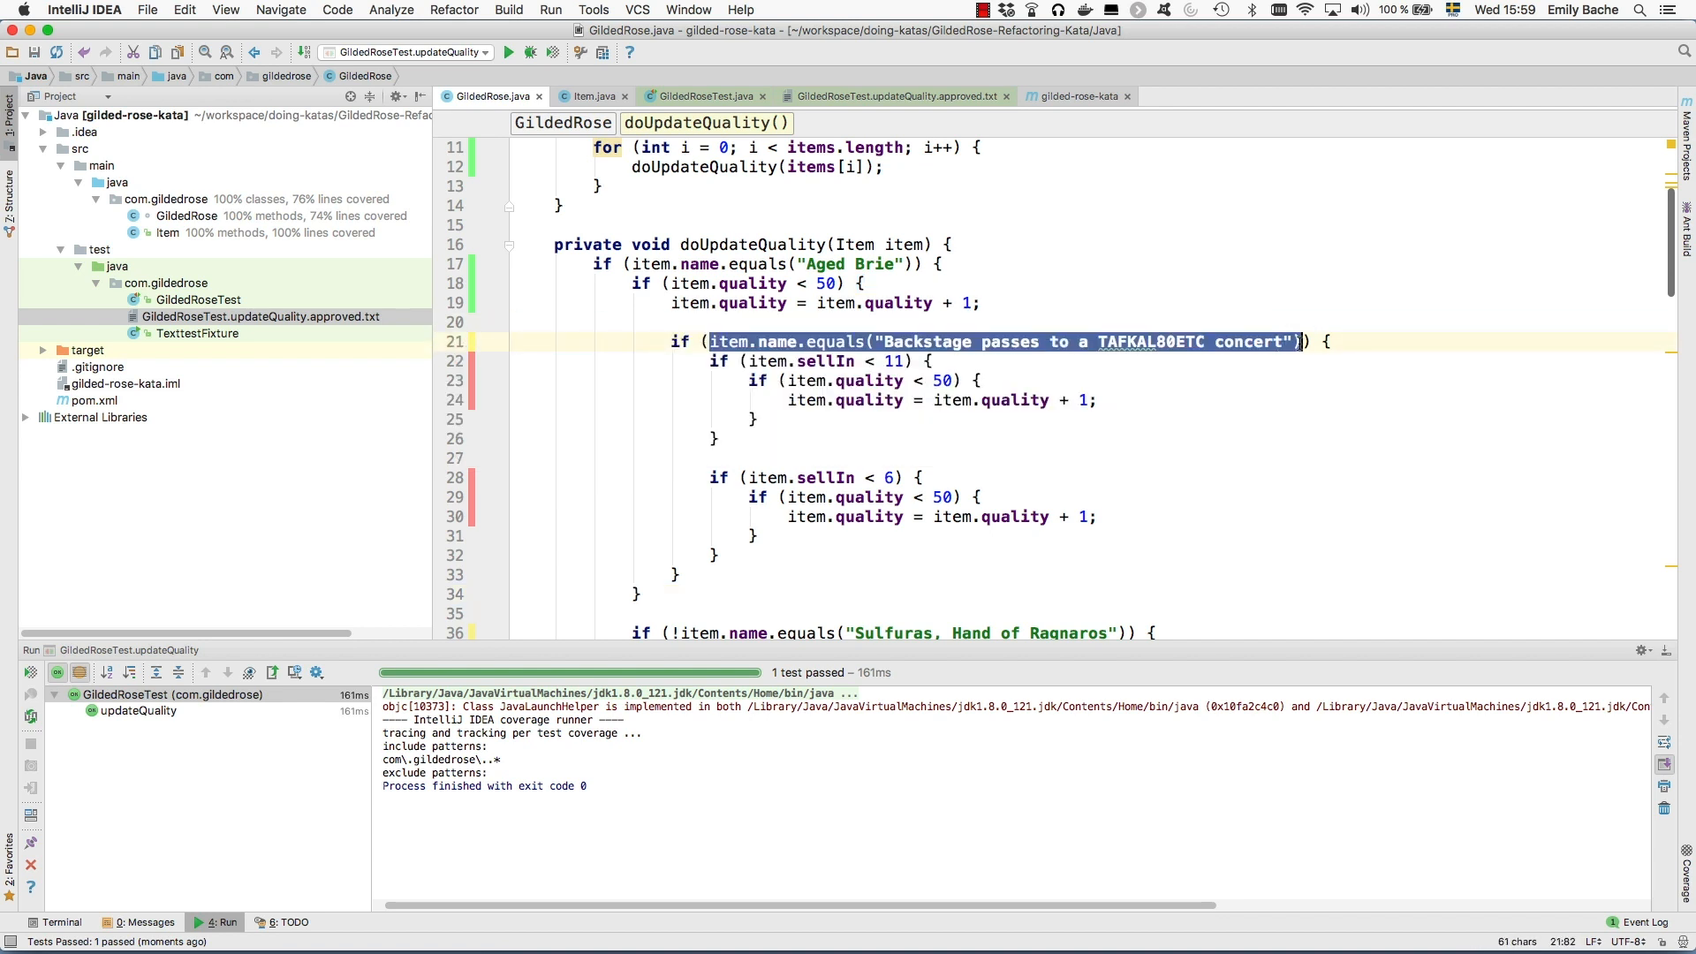
pyautogui.write('false')
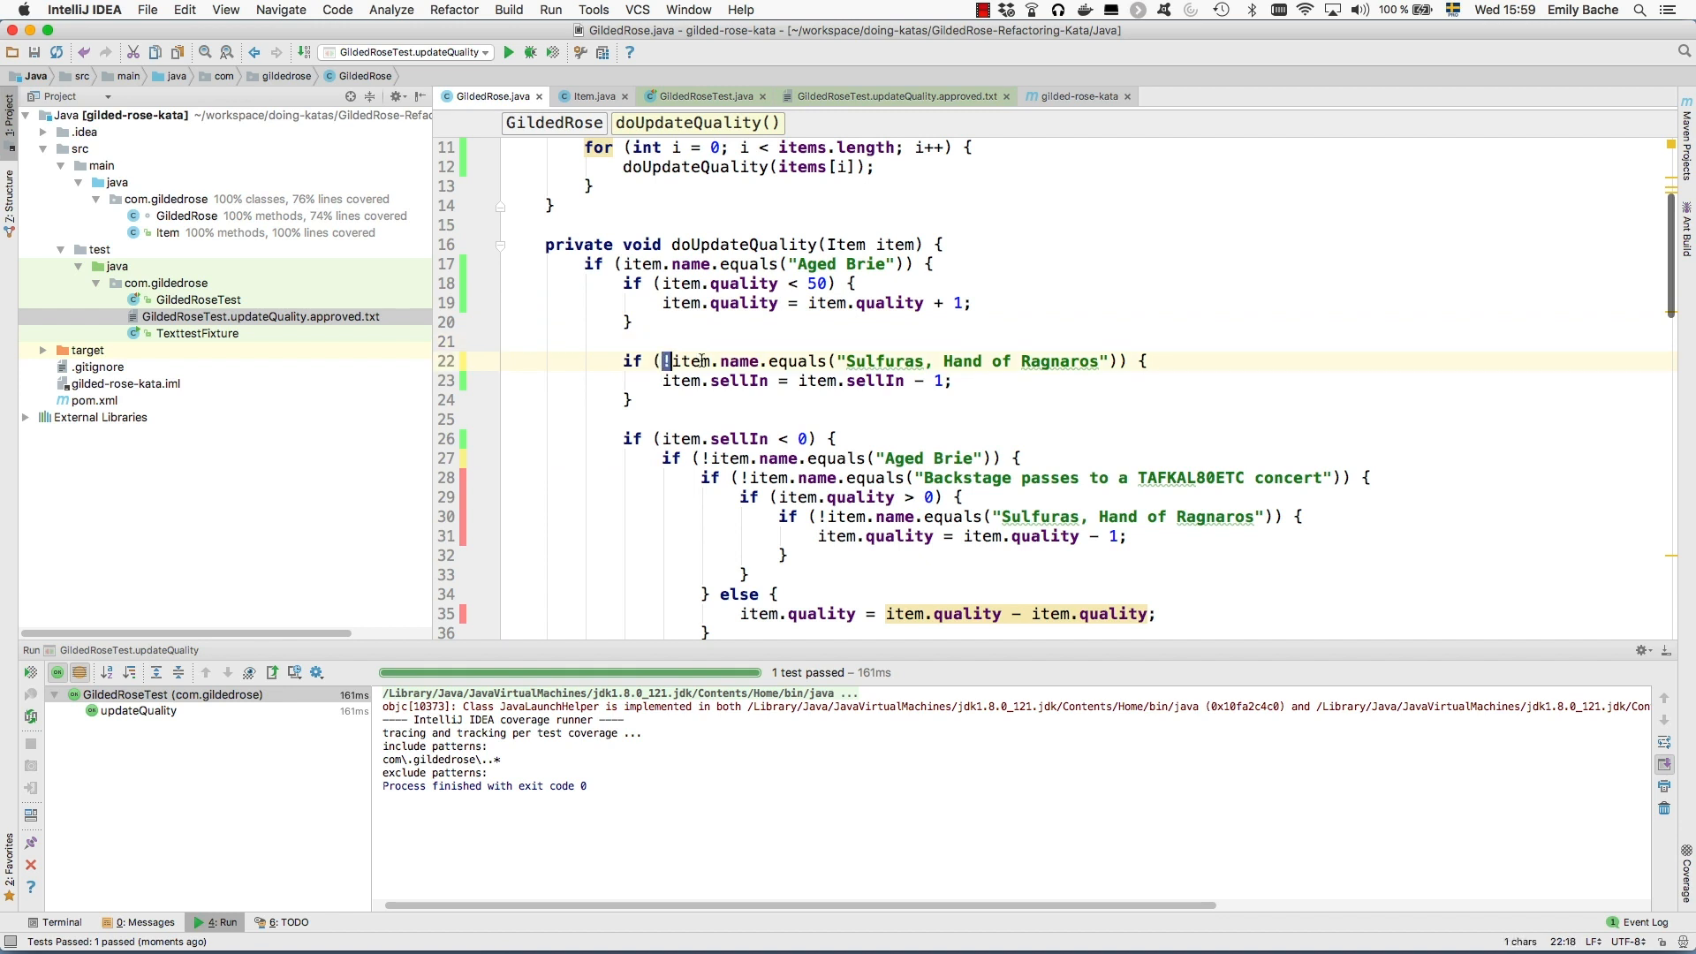
pyautogui.write('true')
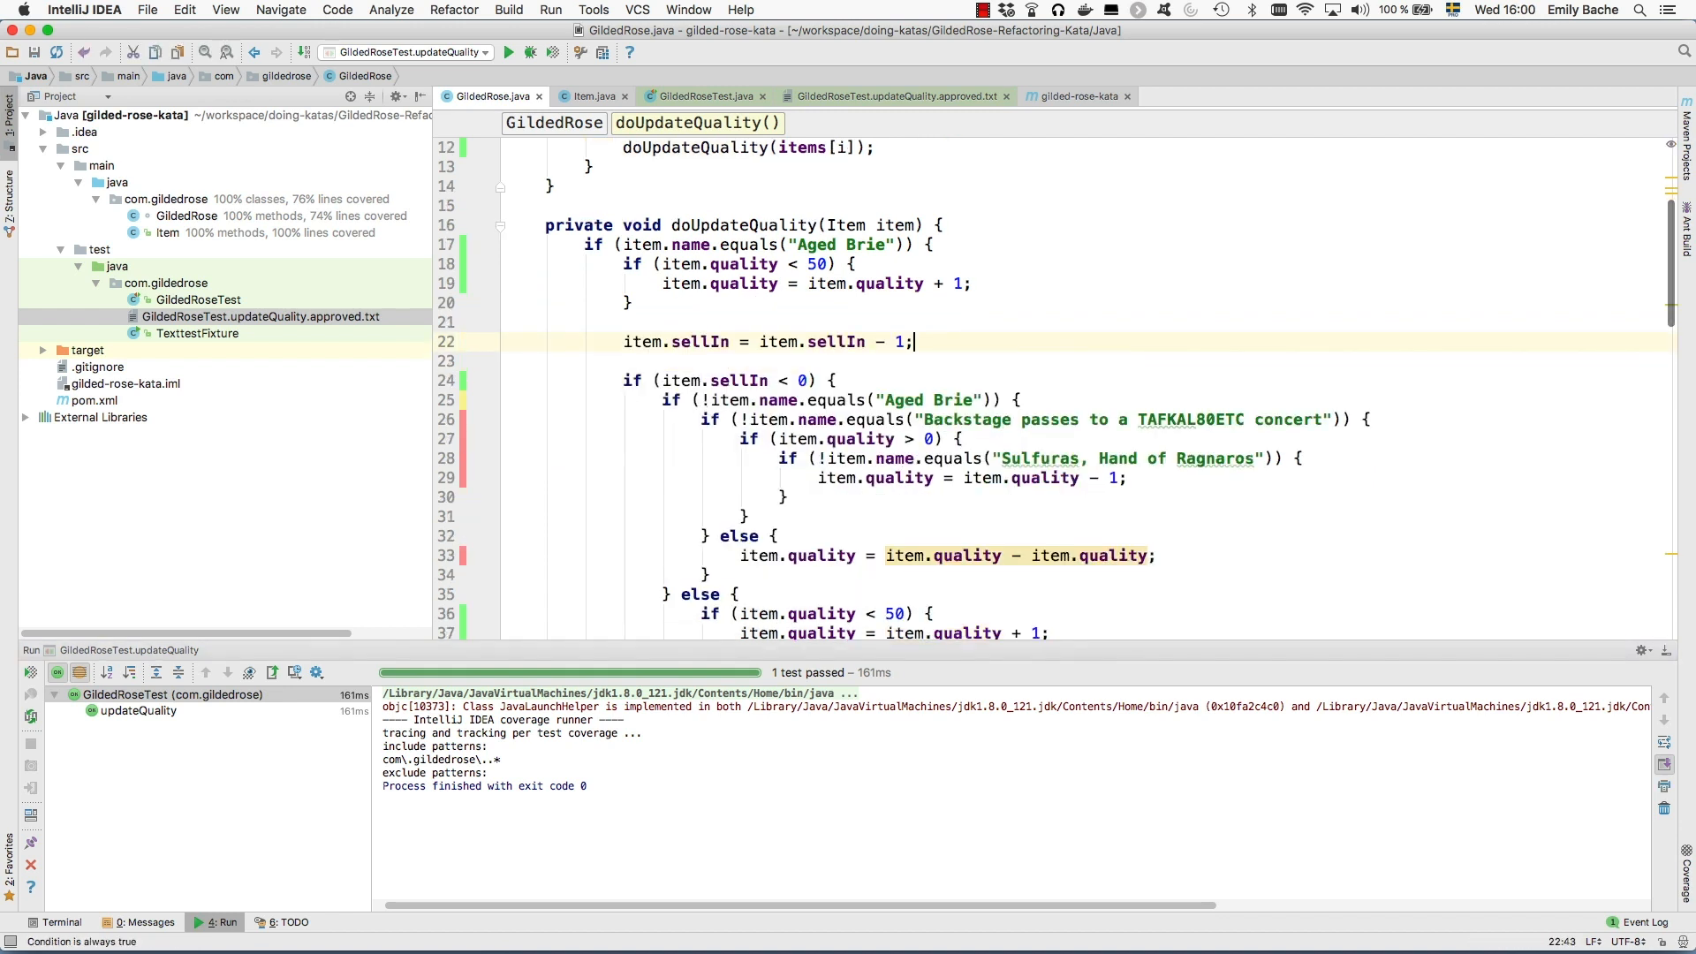
pyautogui.click(463, 400)
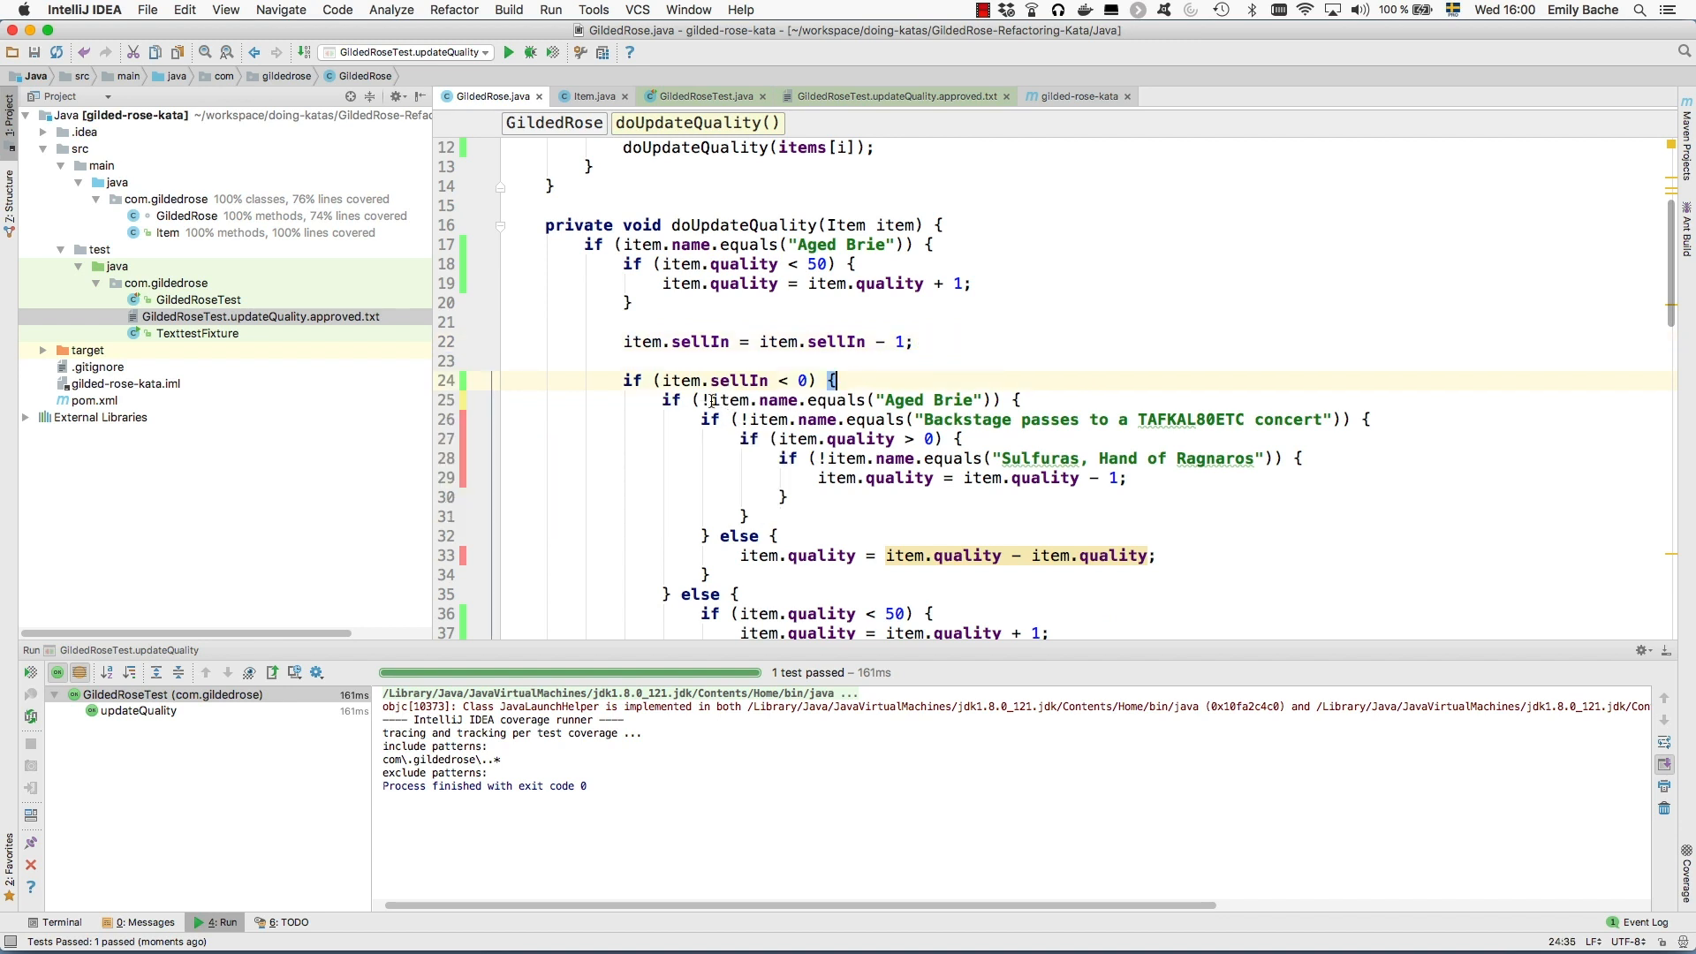
pyautogui.write('false) {')
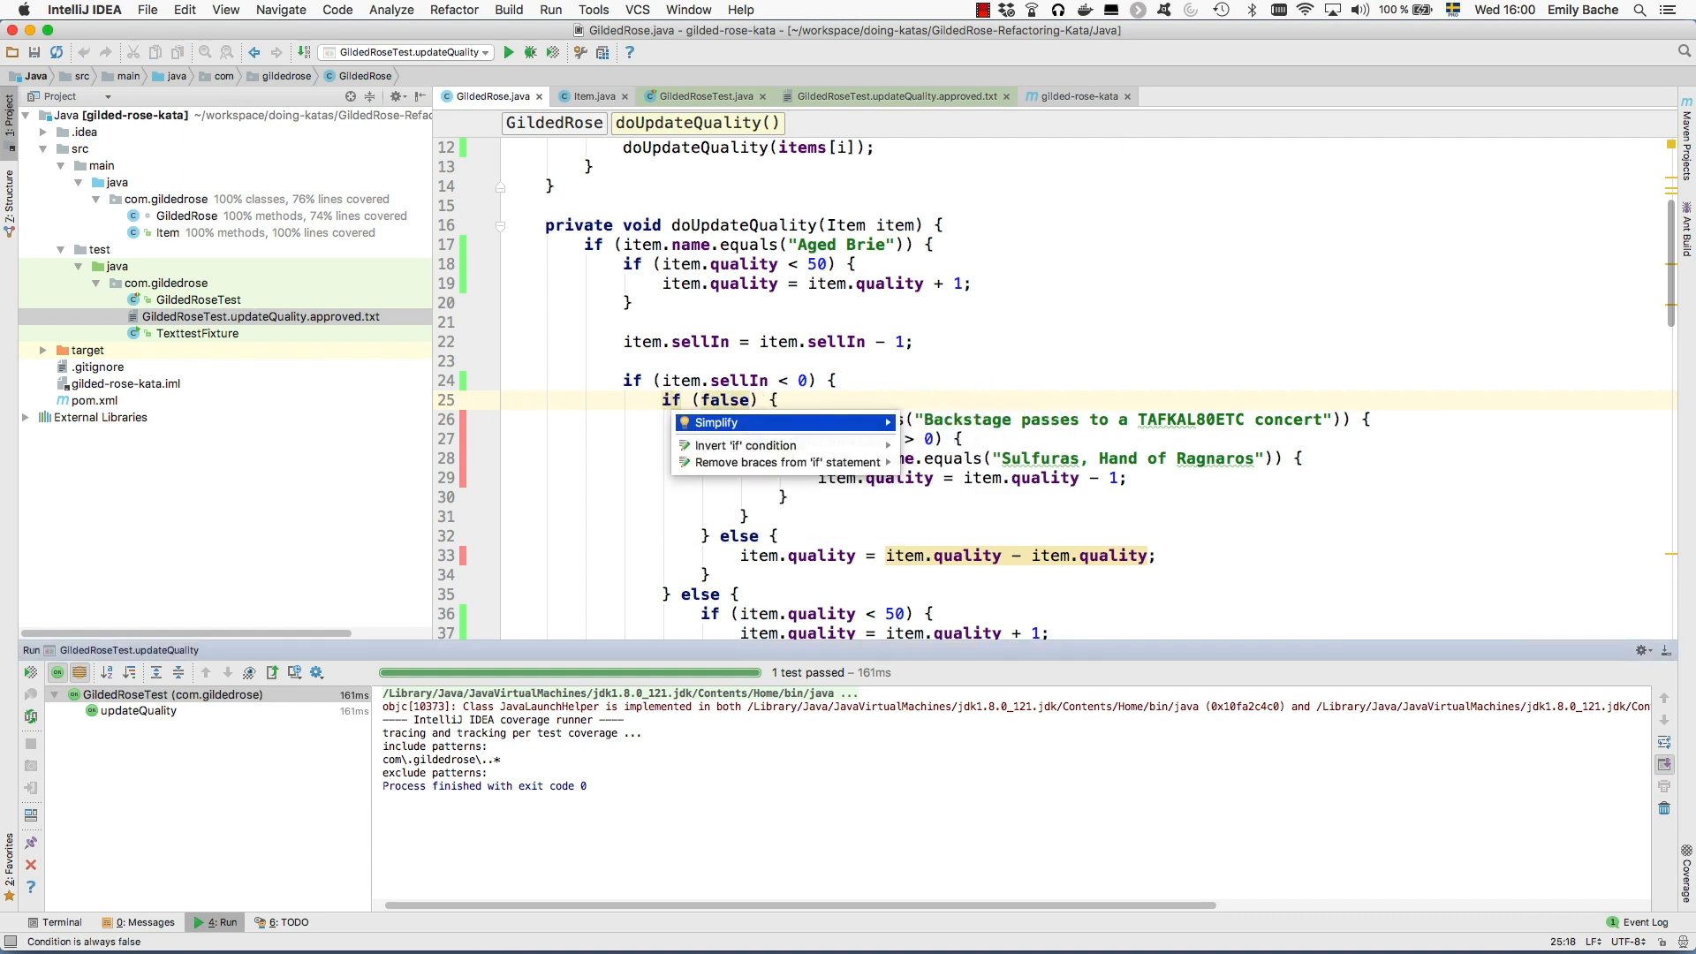
pyautogui.click(714, 423)
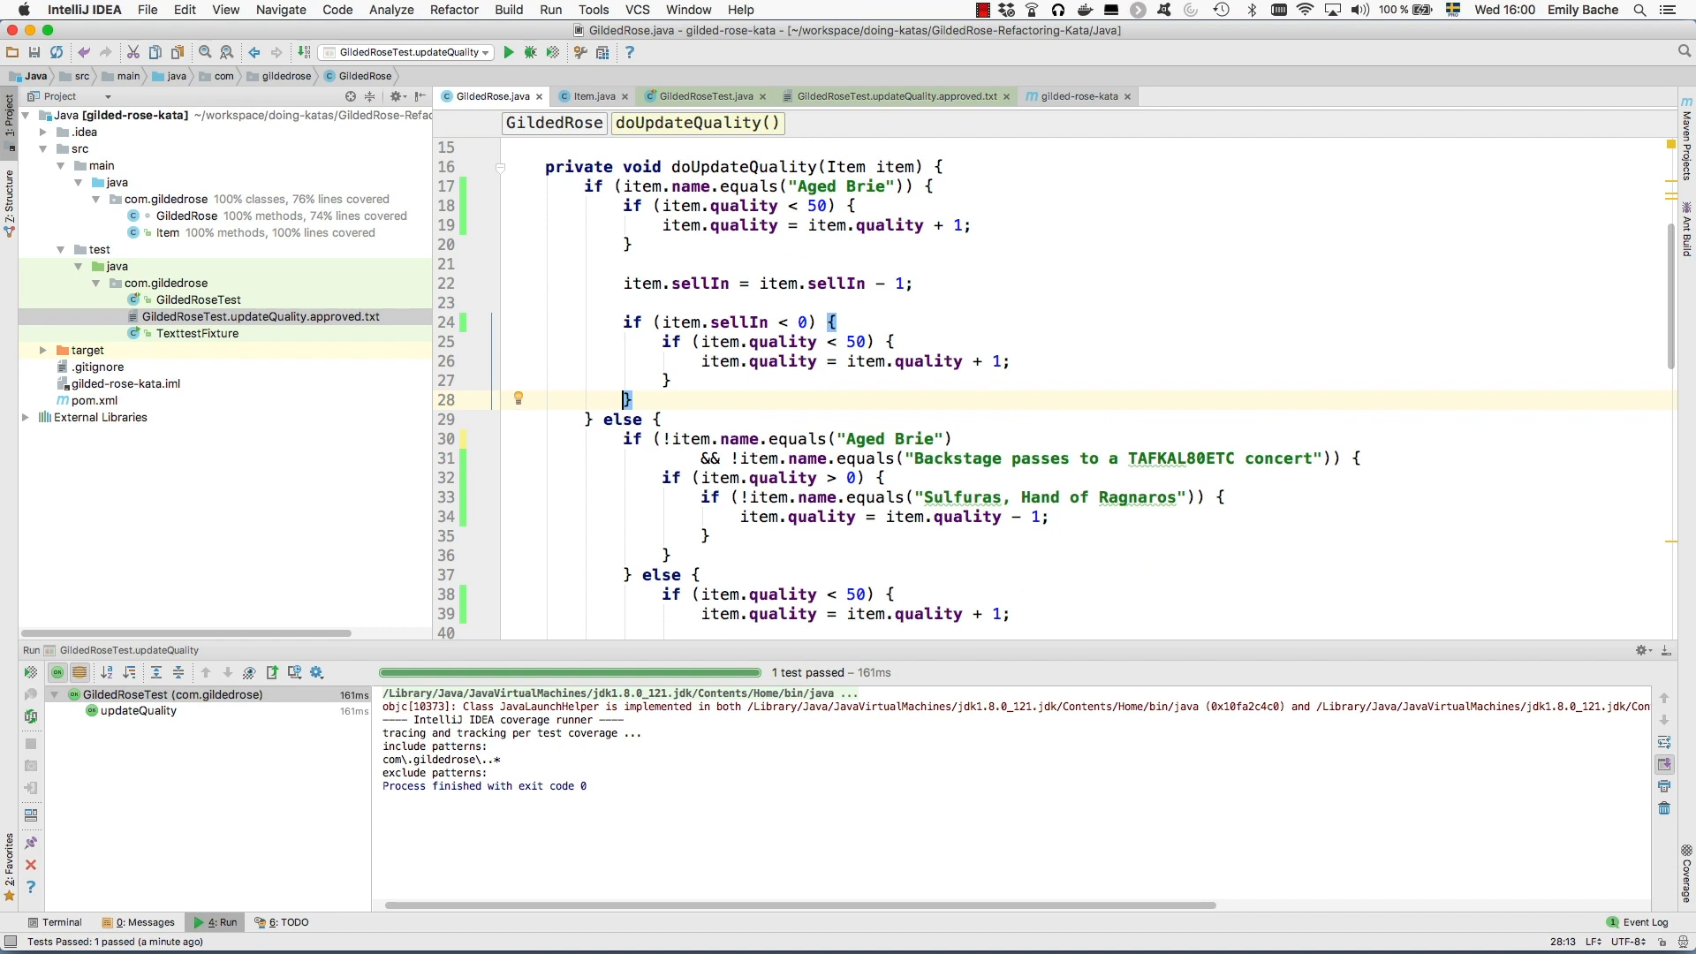
# Rerun the test, then replace the else branch's negated Aged Brie check and the inner Backstage check with true
pyautogui.click(552, 51)
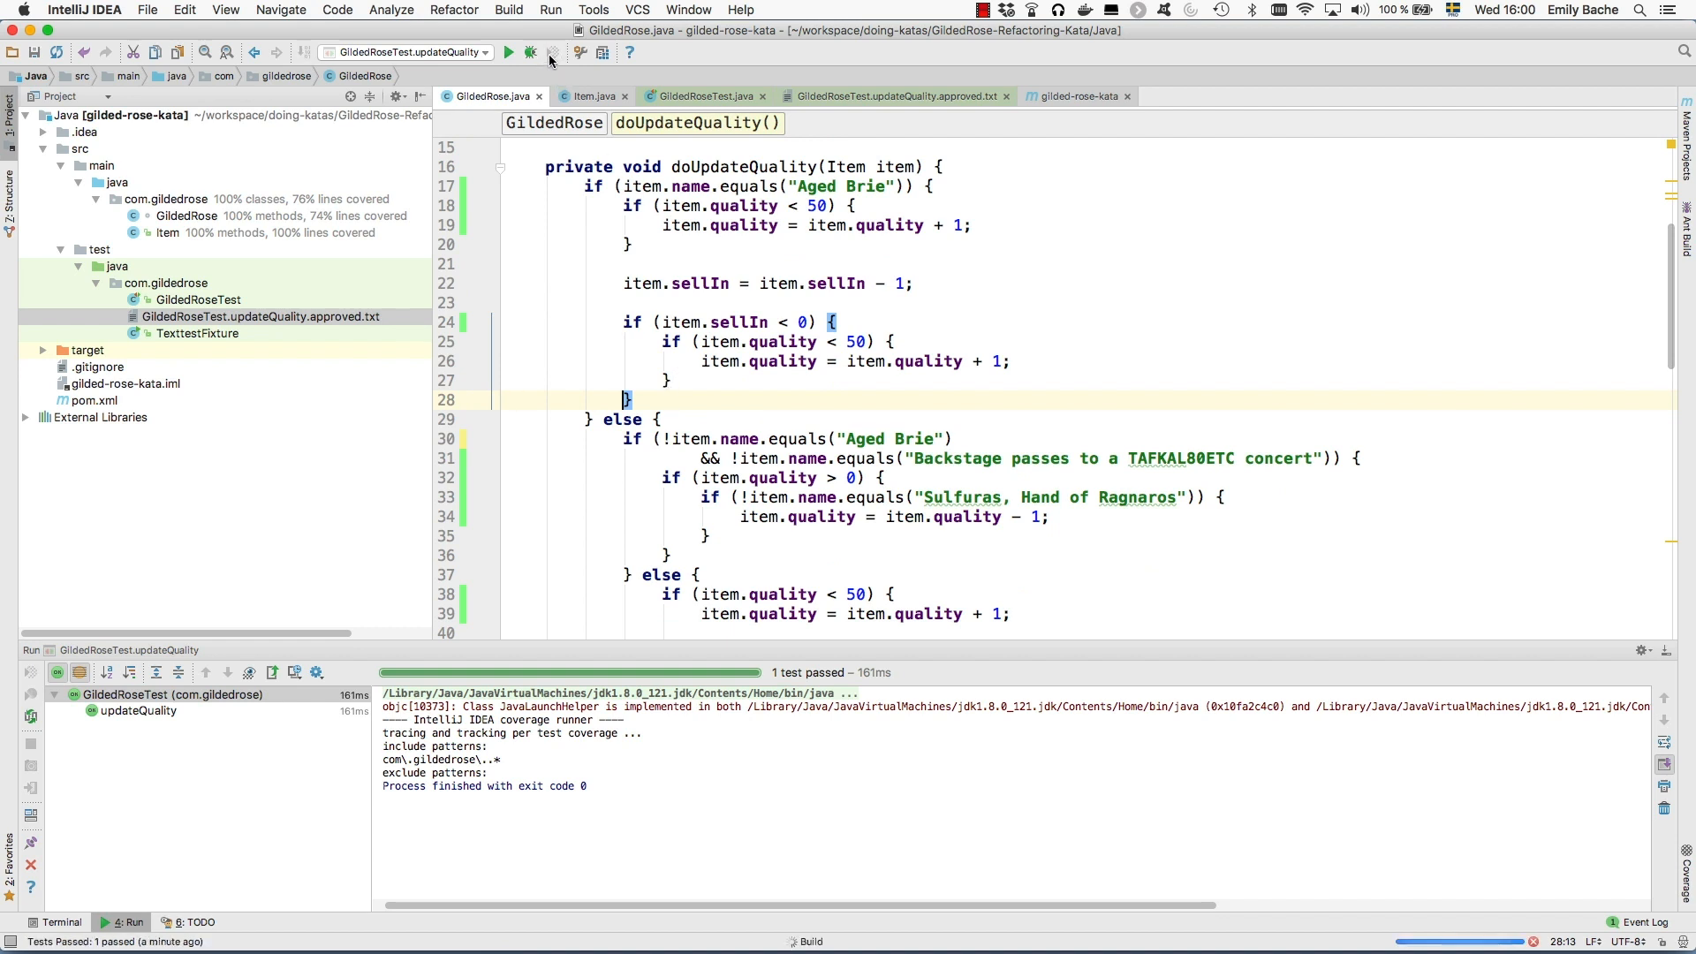
pyautogui.click(551, 52)
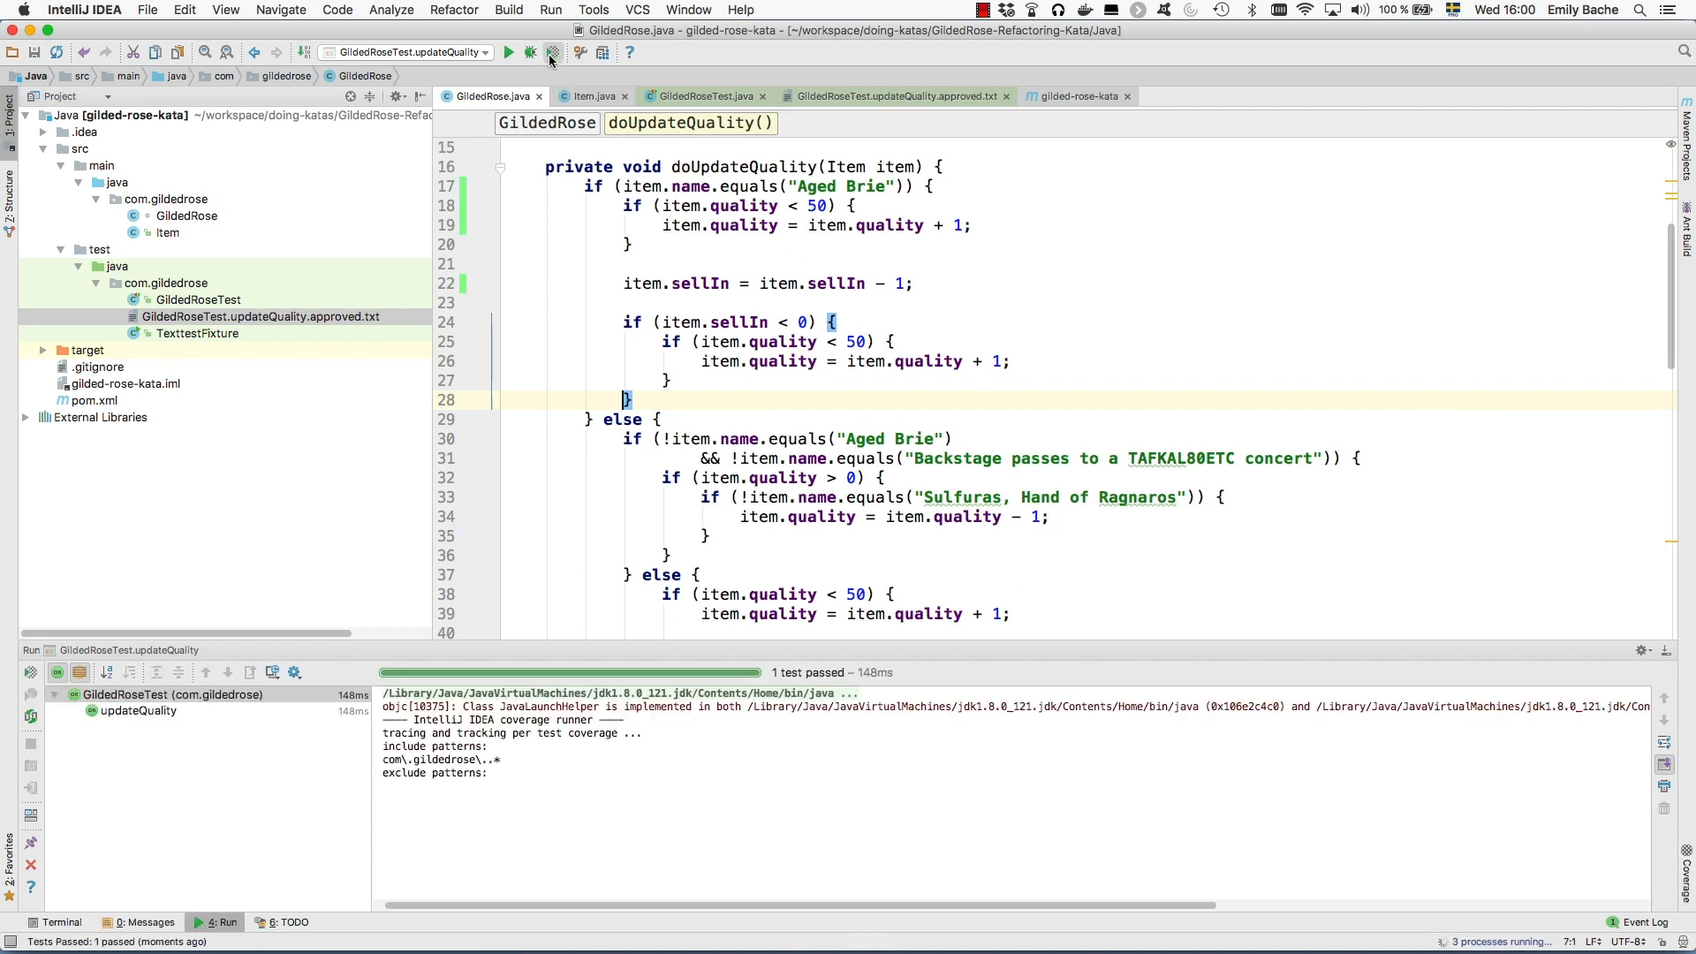
pyautogui.click(551, 52)
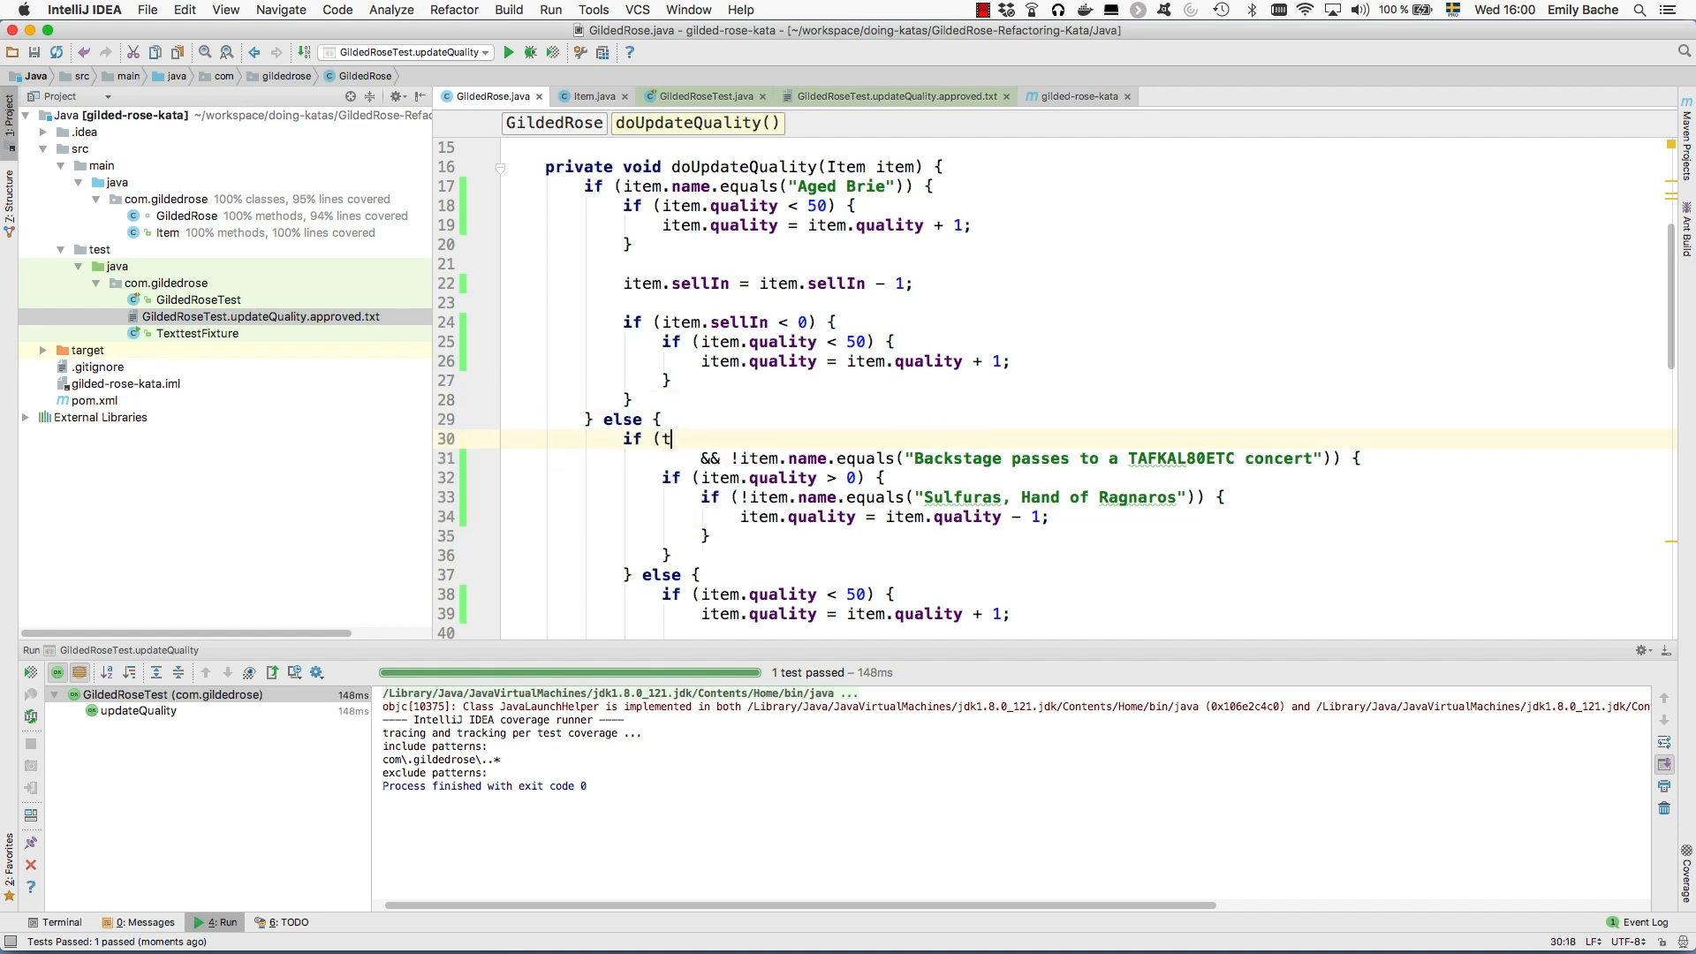
pyautogui.write('rue')
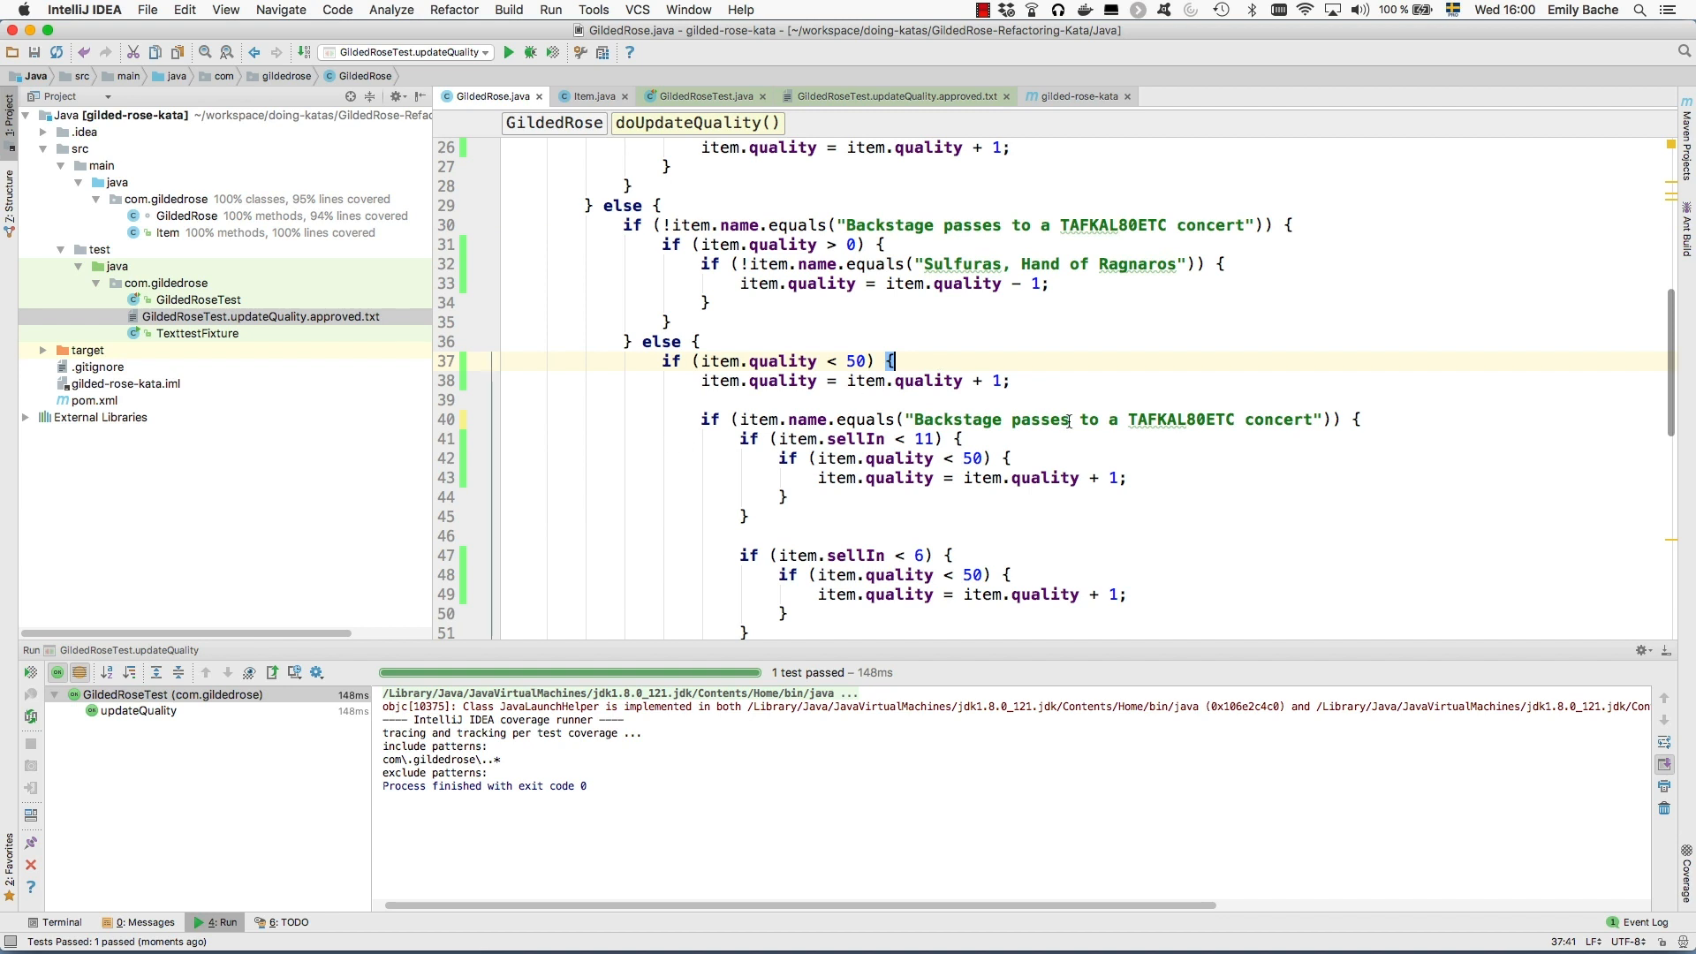
pyautogui.moveTo(1320, 420)
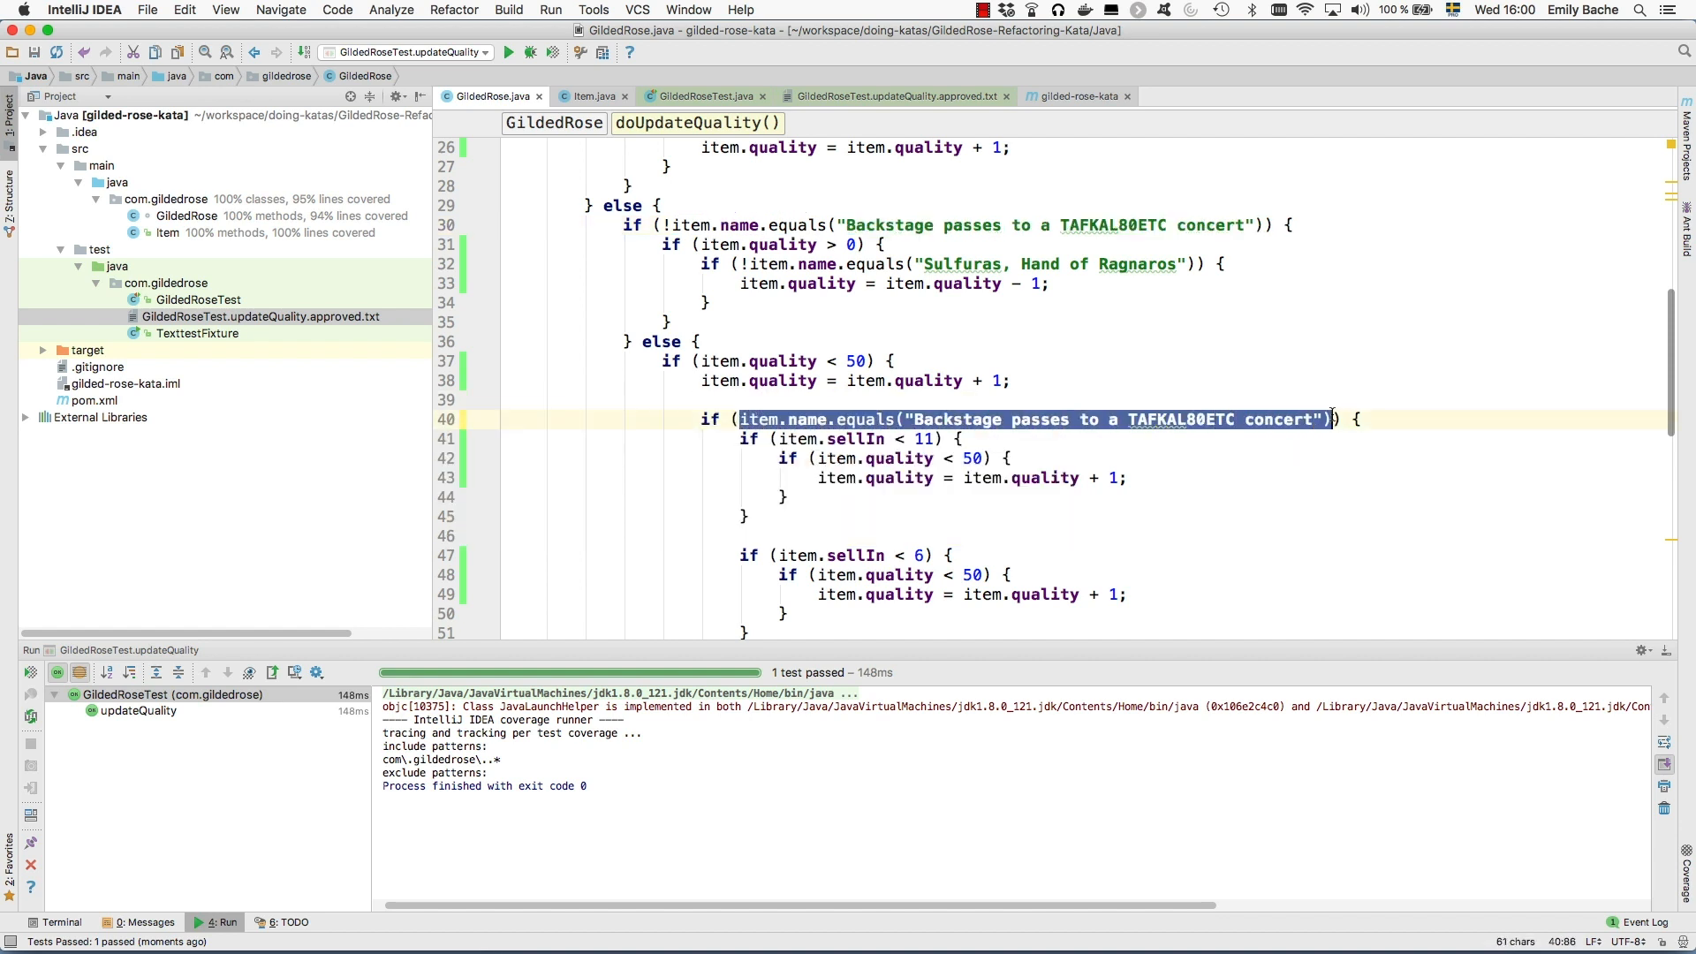
pyautogui.write('true) {')
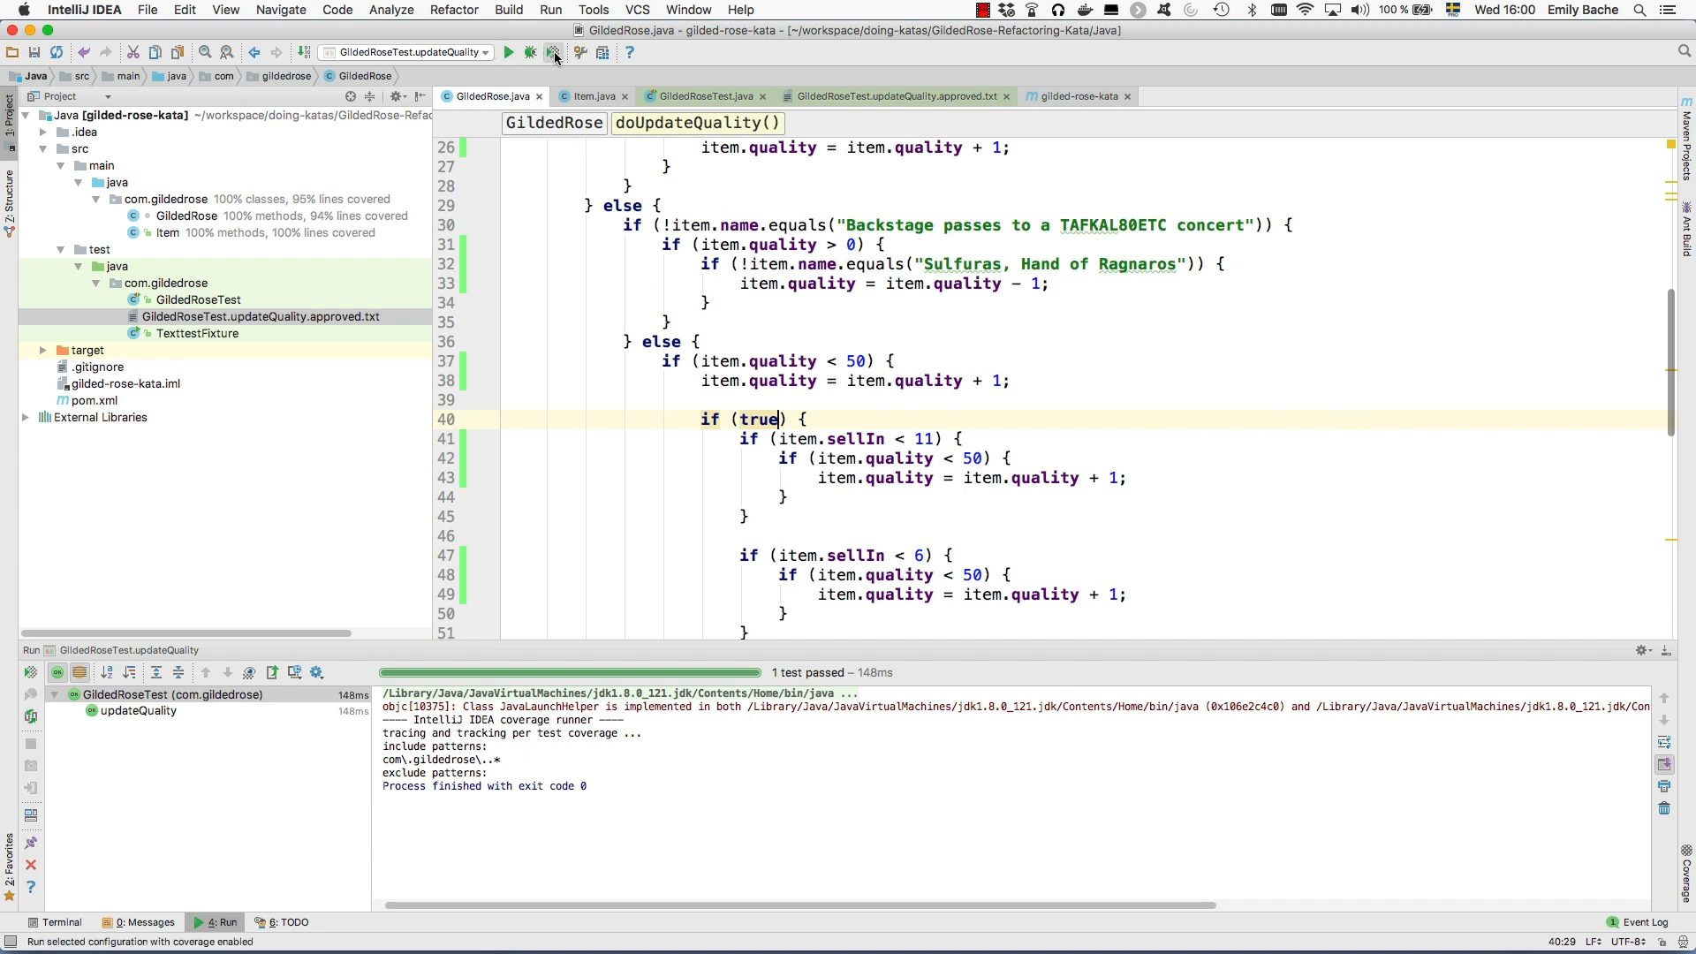
# Rerun the test with coverage and unwrap the always-true Backstage passes if statement
pyautogui.click(553, 51)
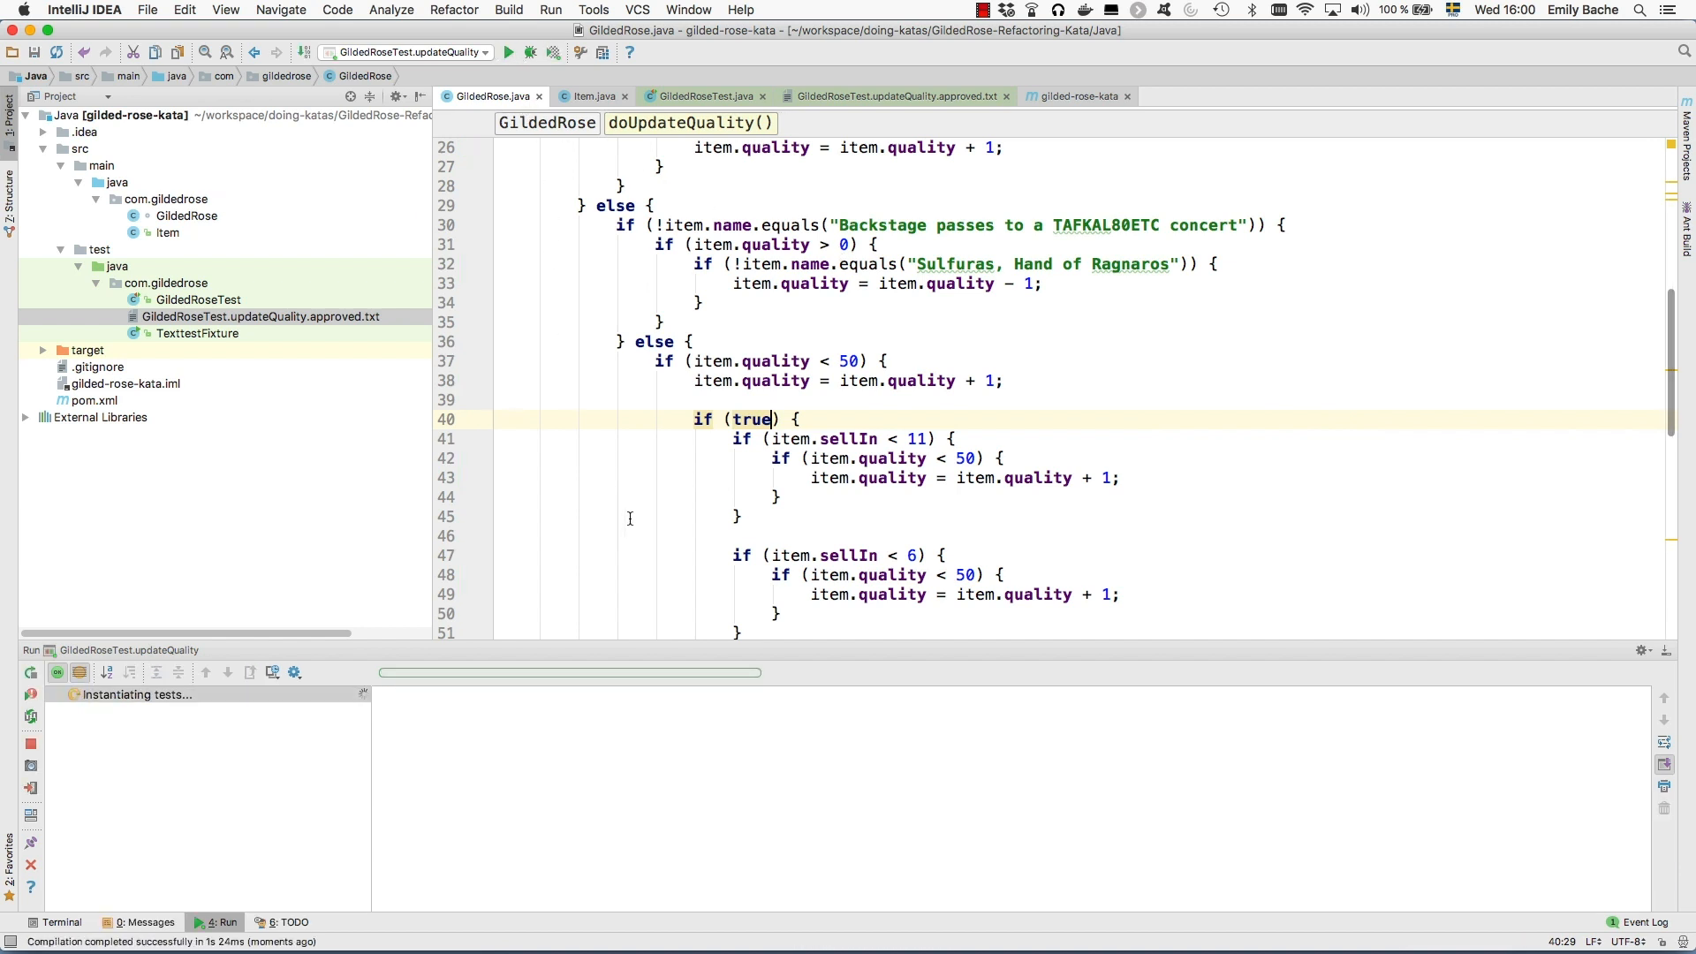
pyautogui.click(509, 51)
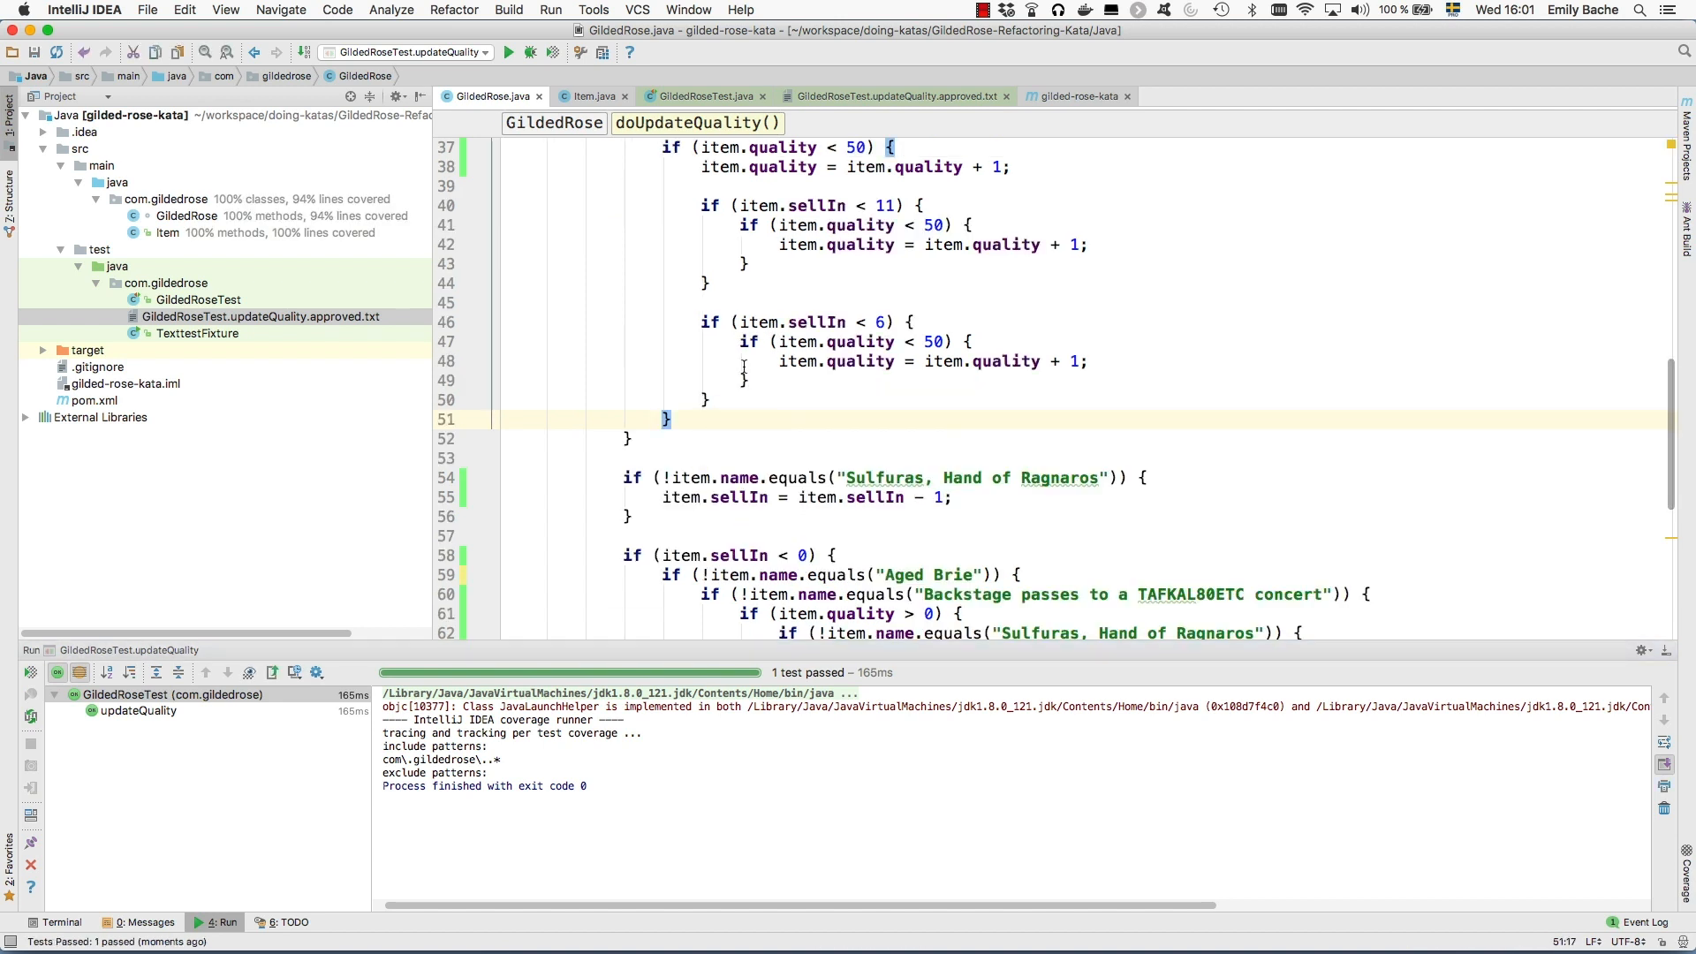
pyautogui.scroll(-3)
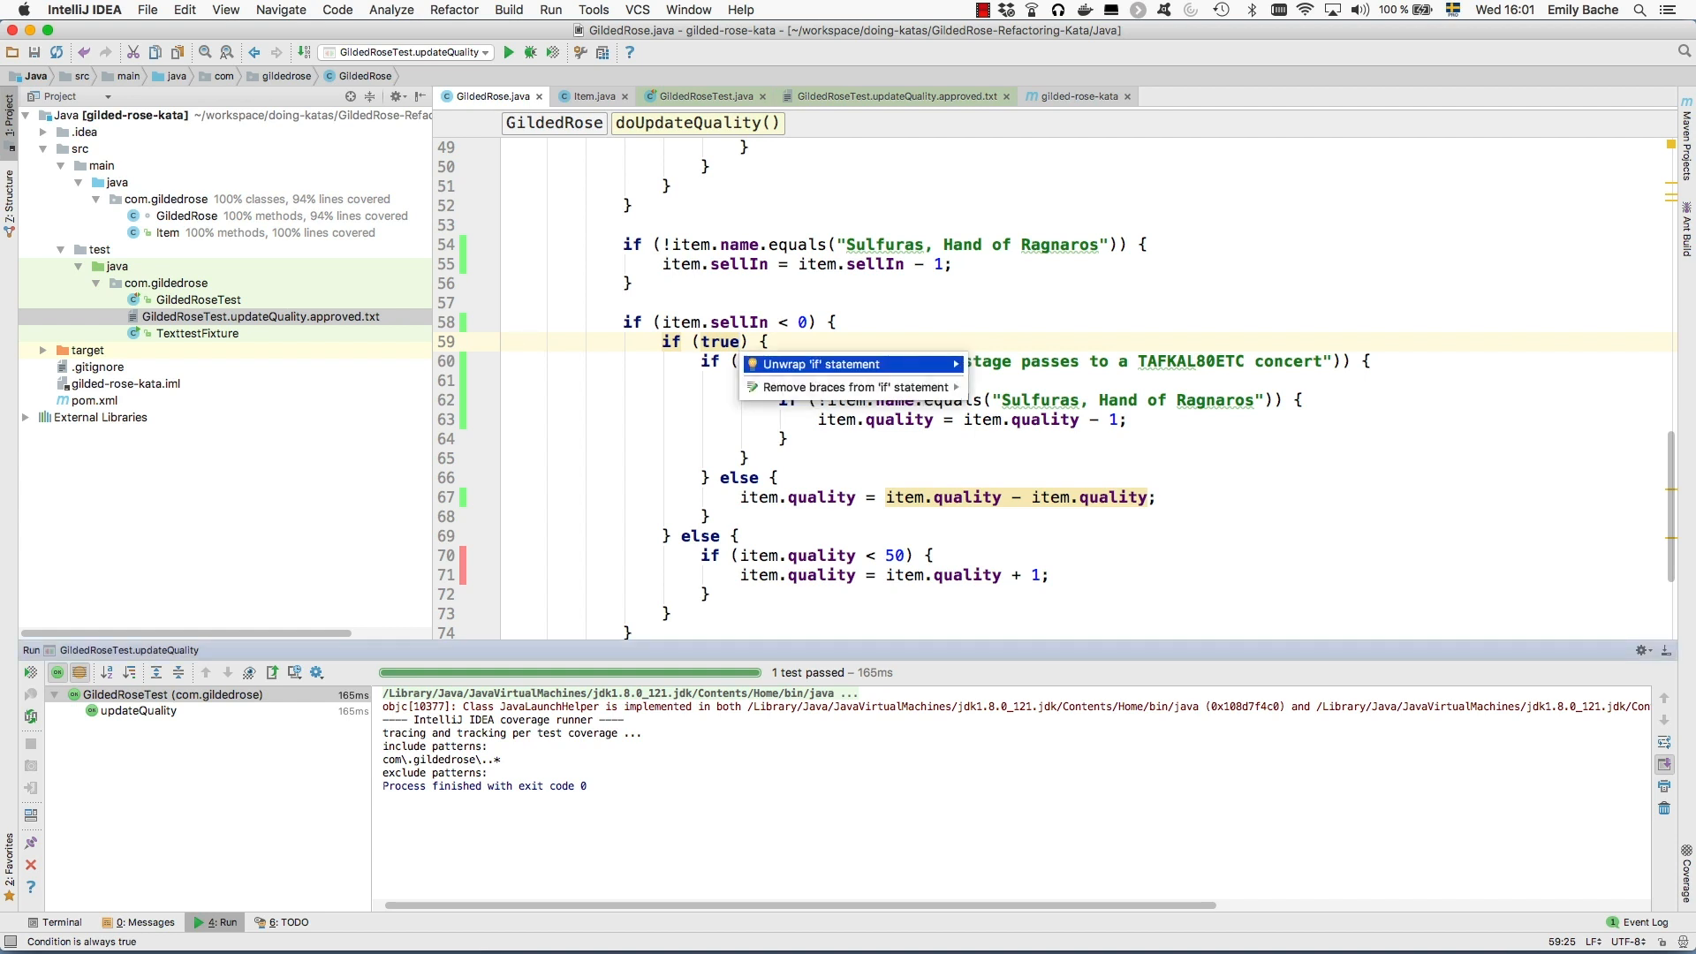
pyautogui.click(822, 364)
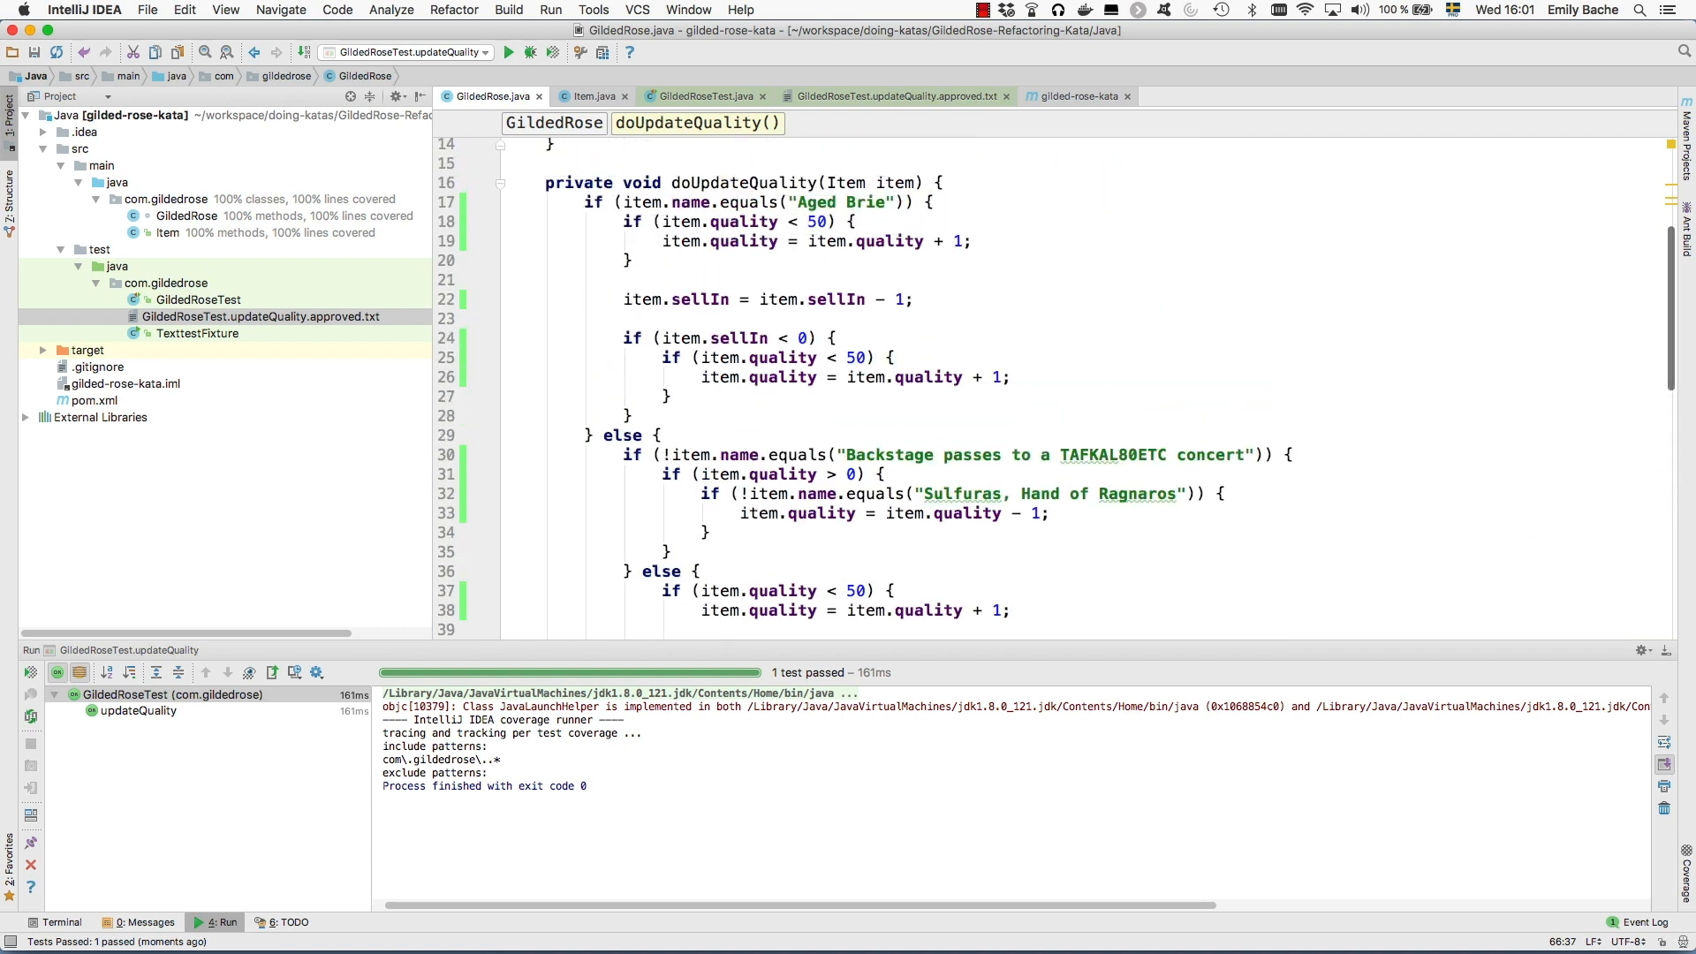
pyautogui.moveTo(805, 182)
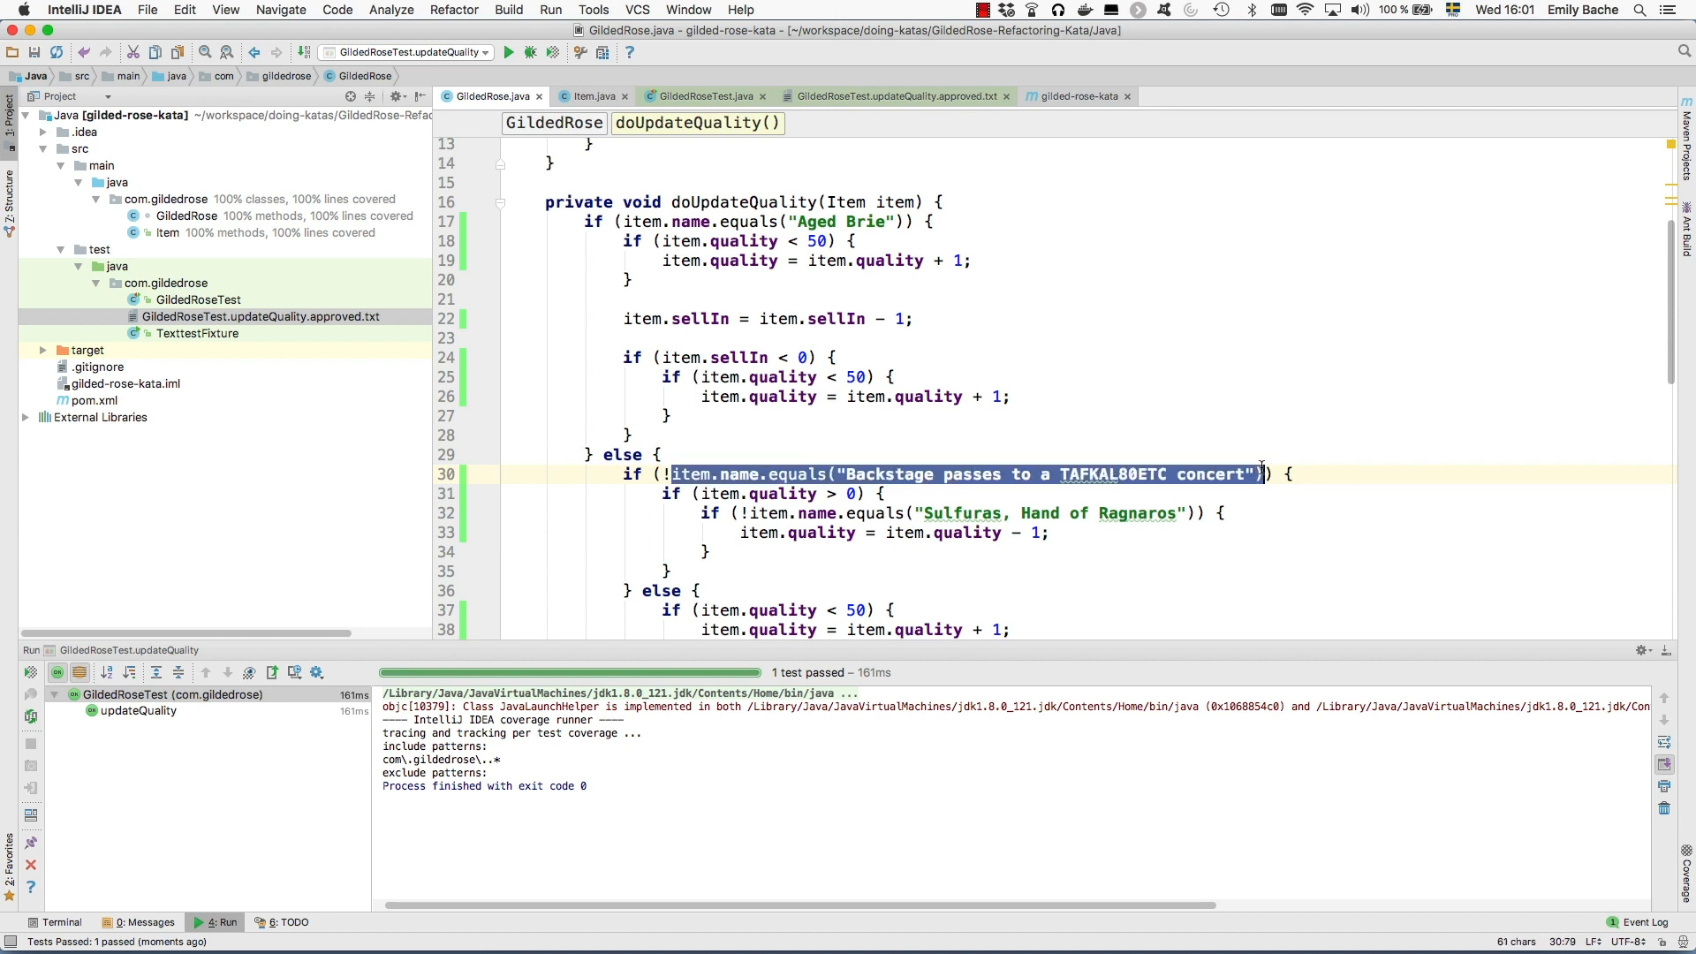
pyautogui.moveTo(1131, 366)
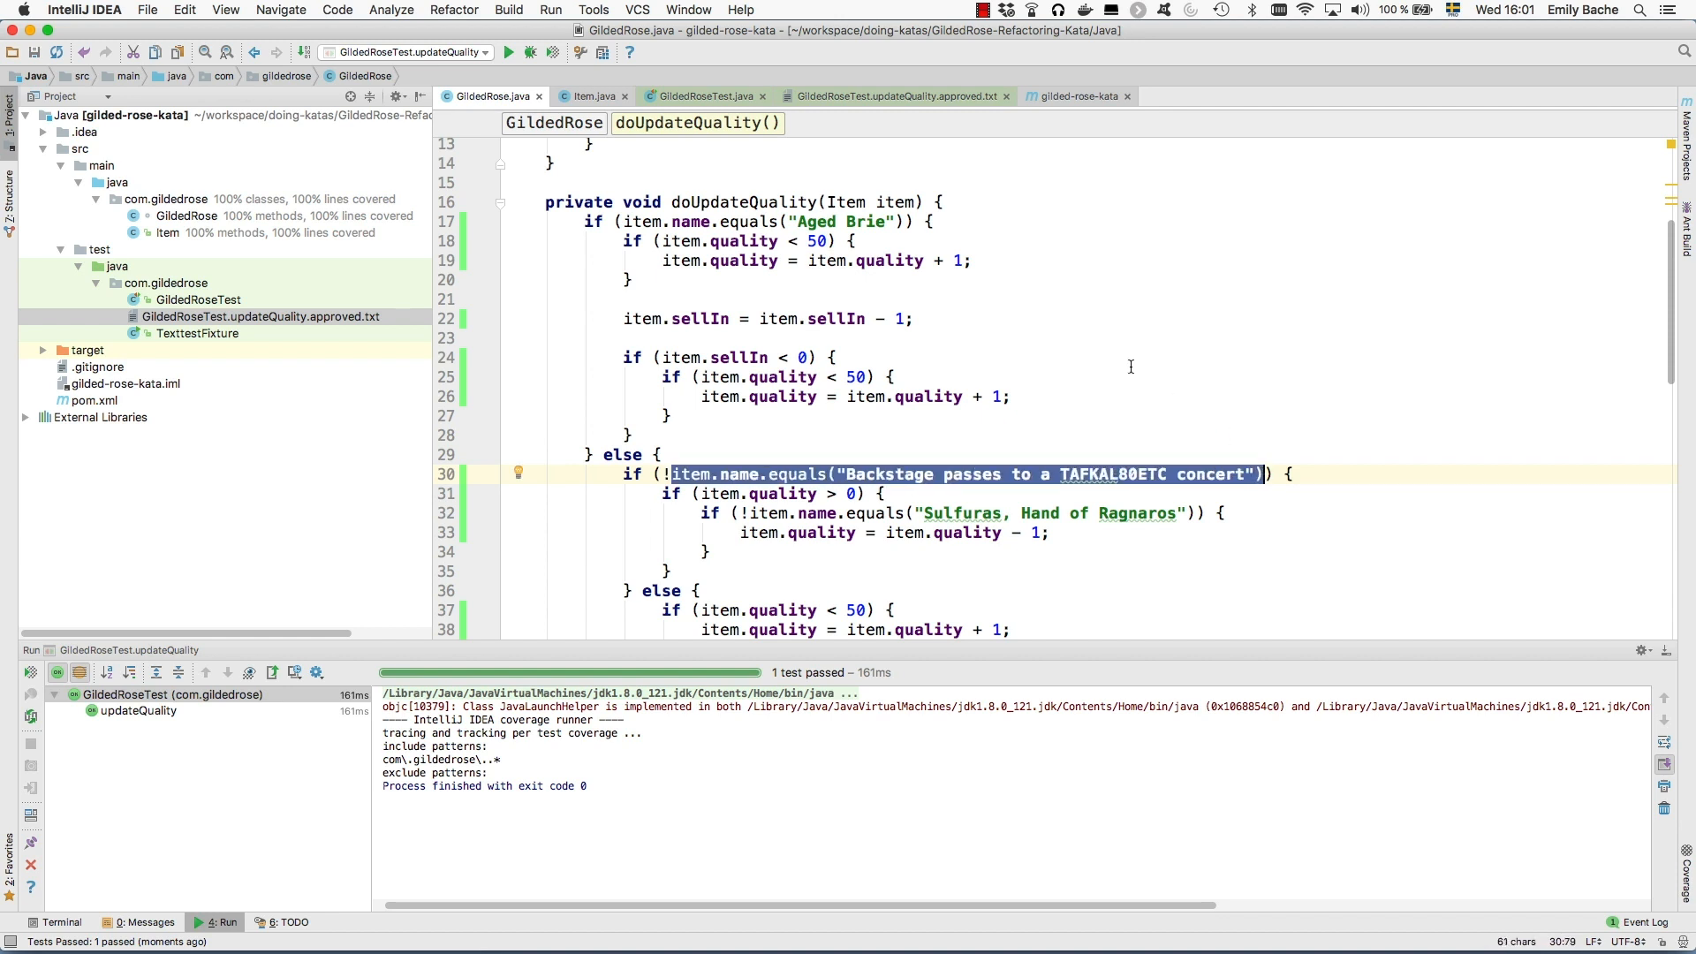
pyautogui.scroll(-3)
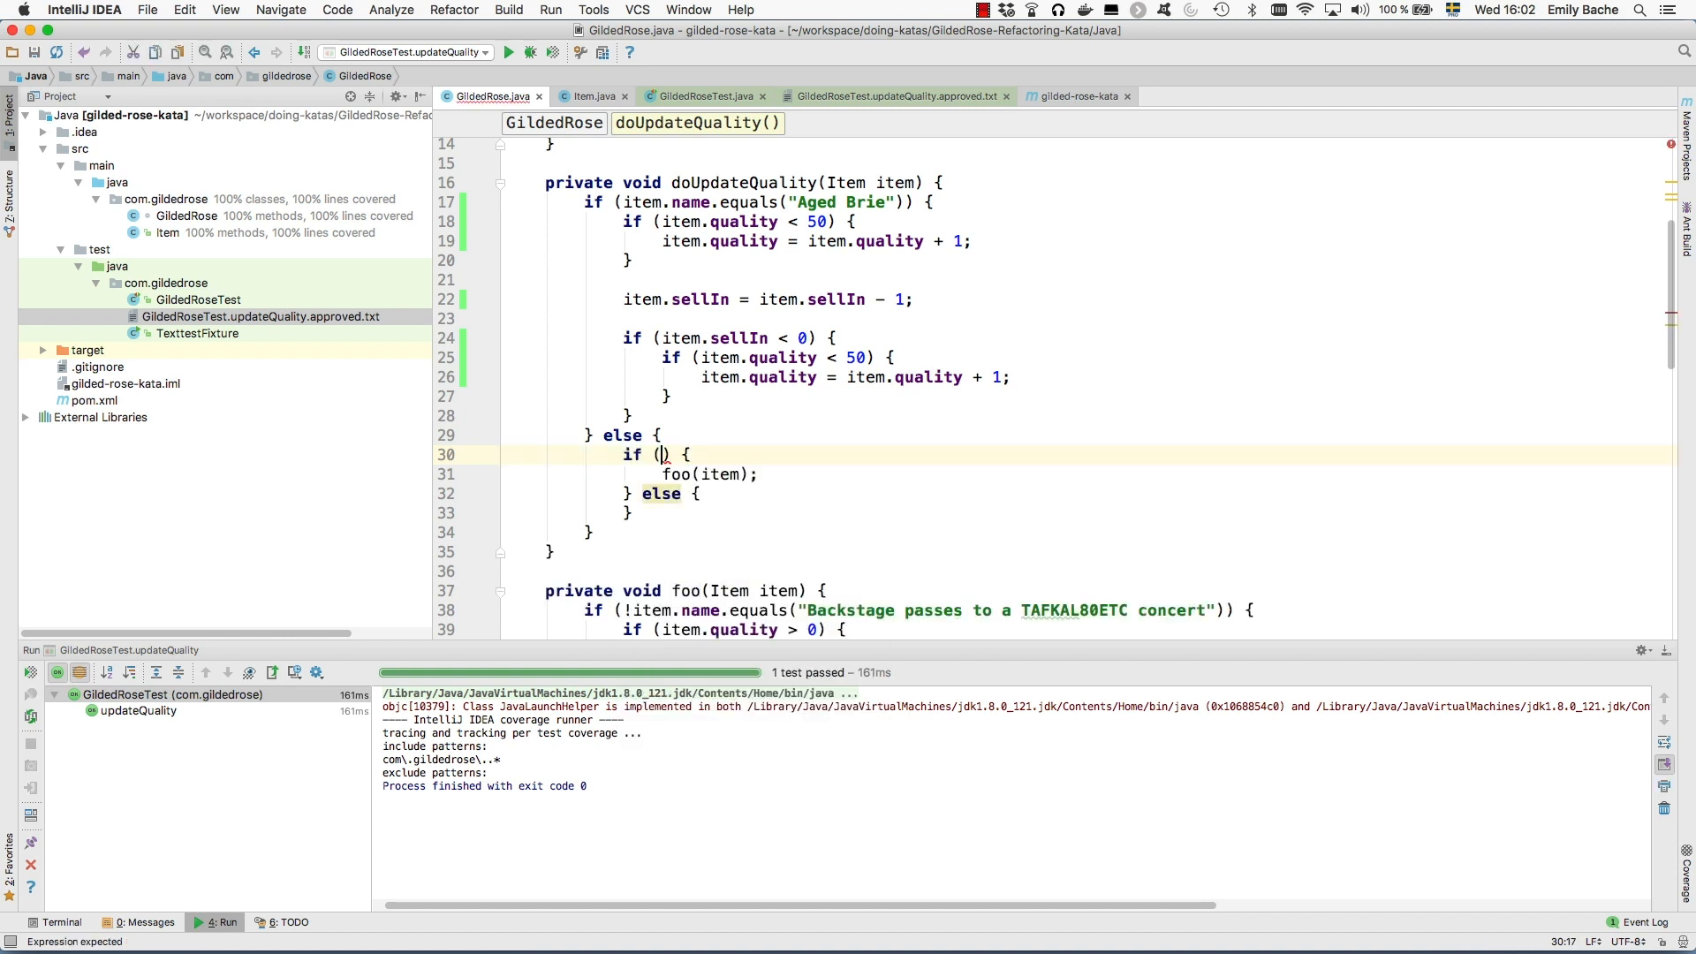
# Wrap foo in an if on the Backstage passes name, inline foo into both branches, and rerun the test with coverage
pyautogui.write('item.name.equals("Backstage passes to a TAFKAL80ETC concert")')
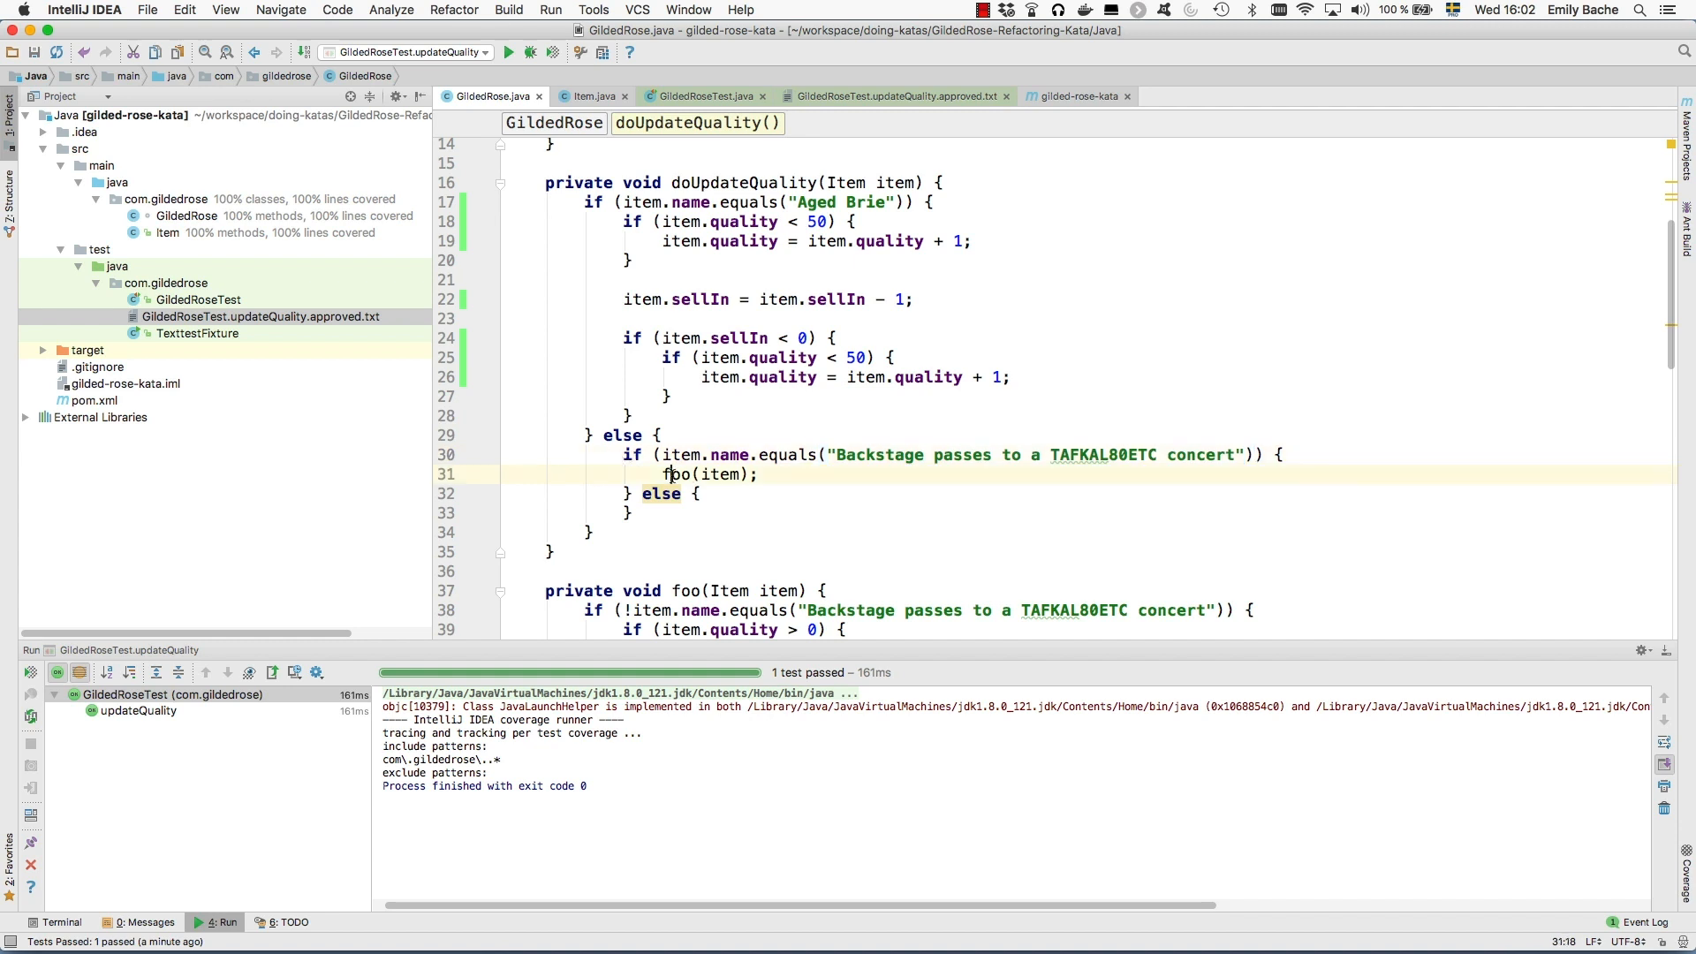
pyautogui.click(674, 473)
pyautogui.write('foo(item);')
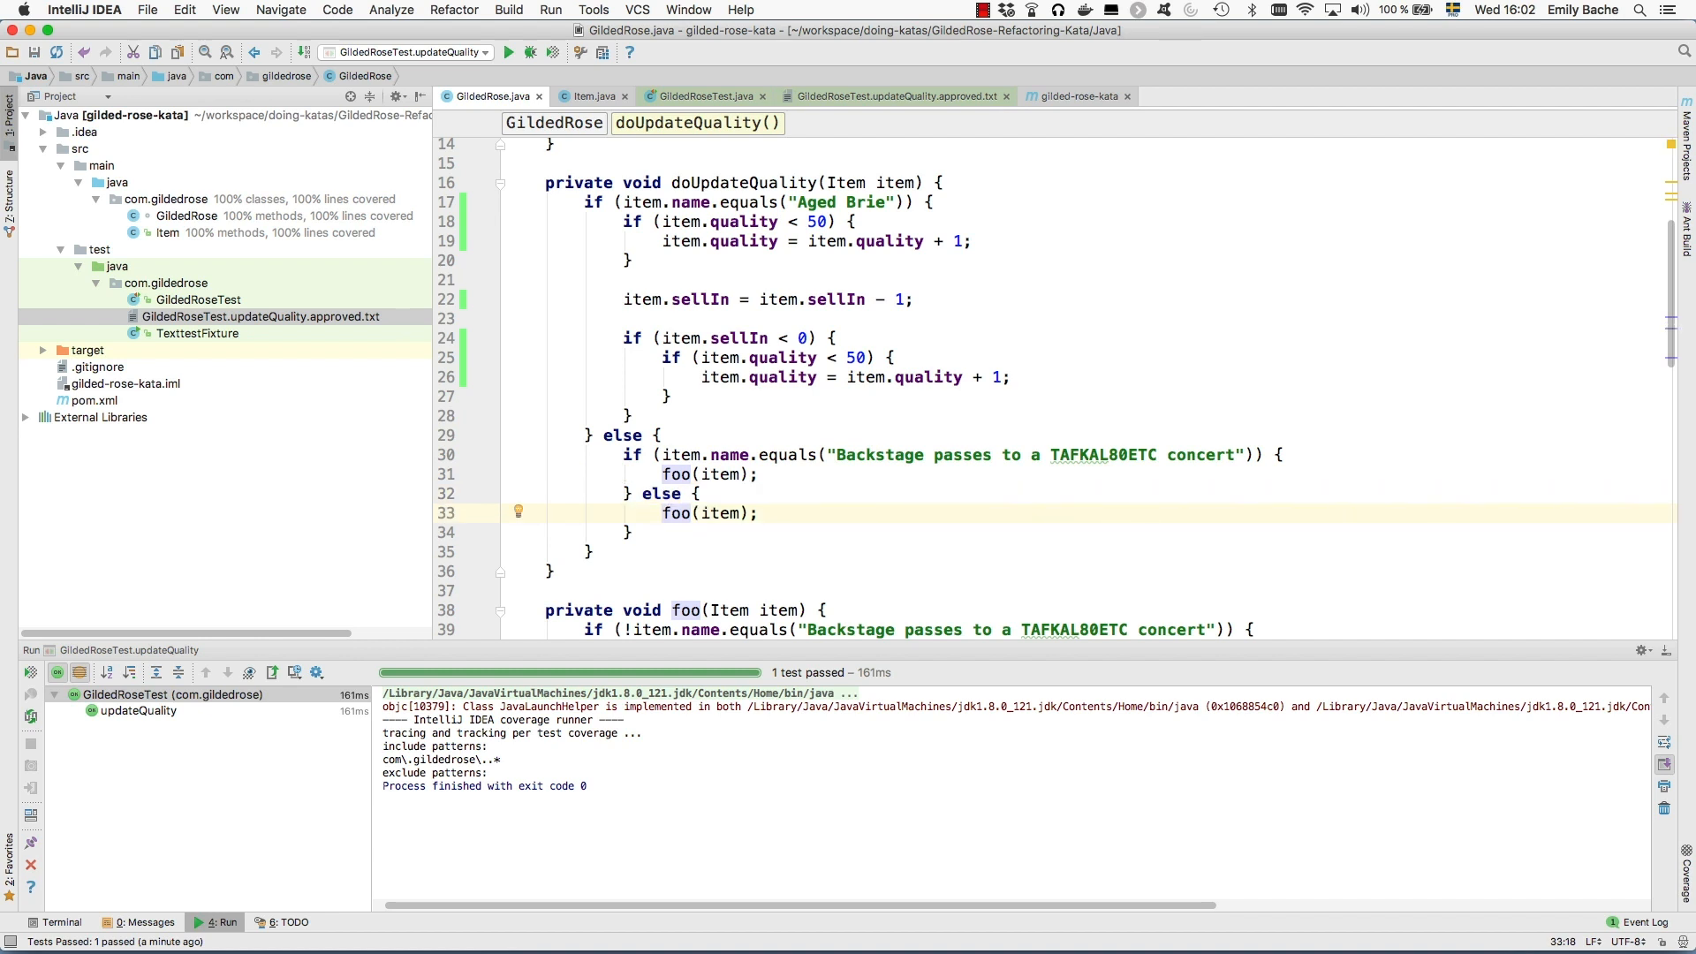
pyautogui.click(677, 512)
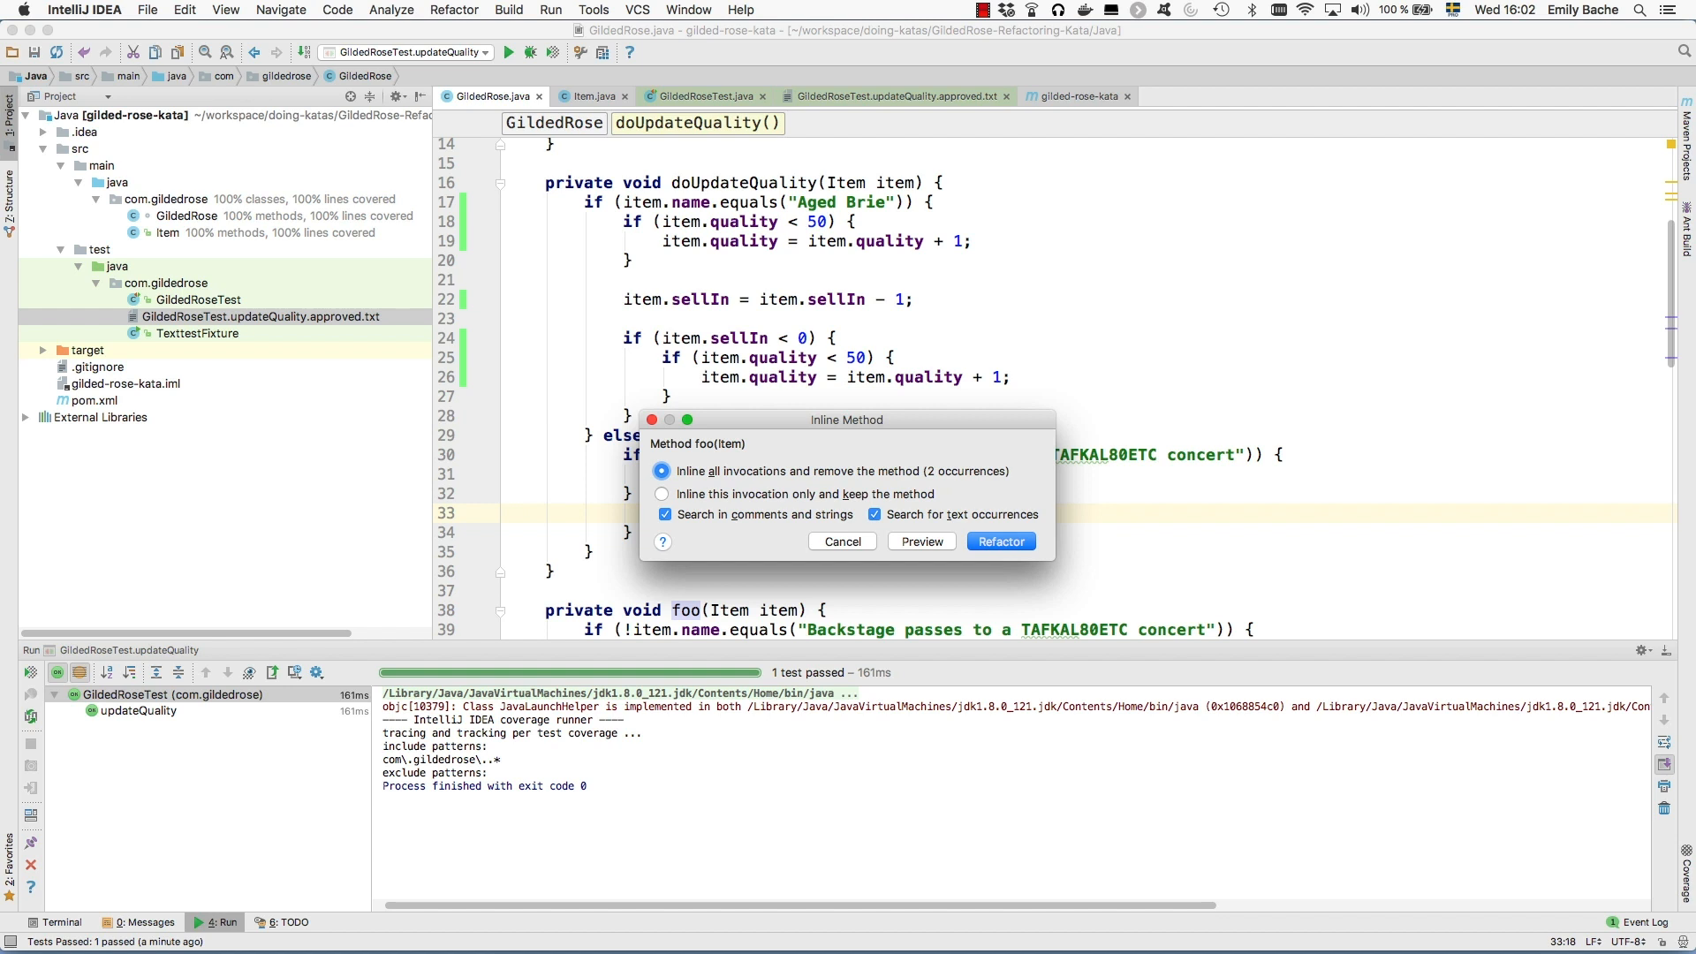
pyautogui.click(999, 540)
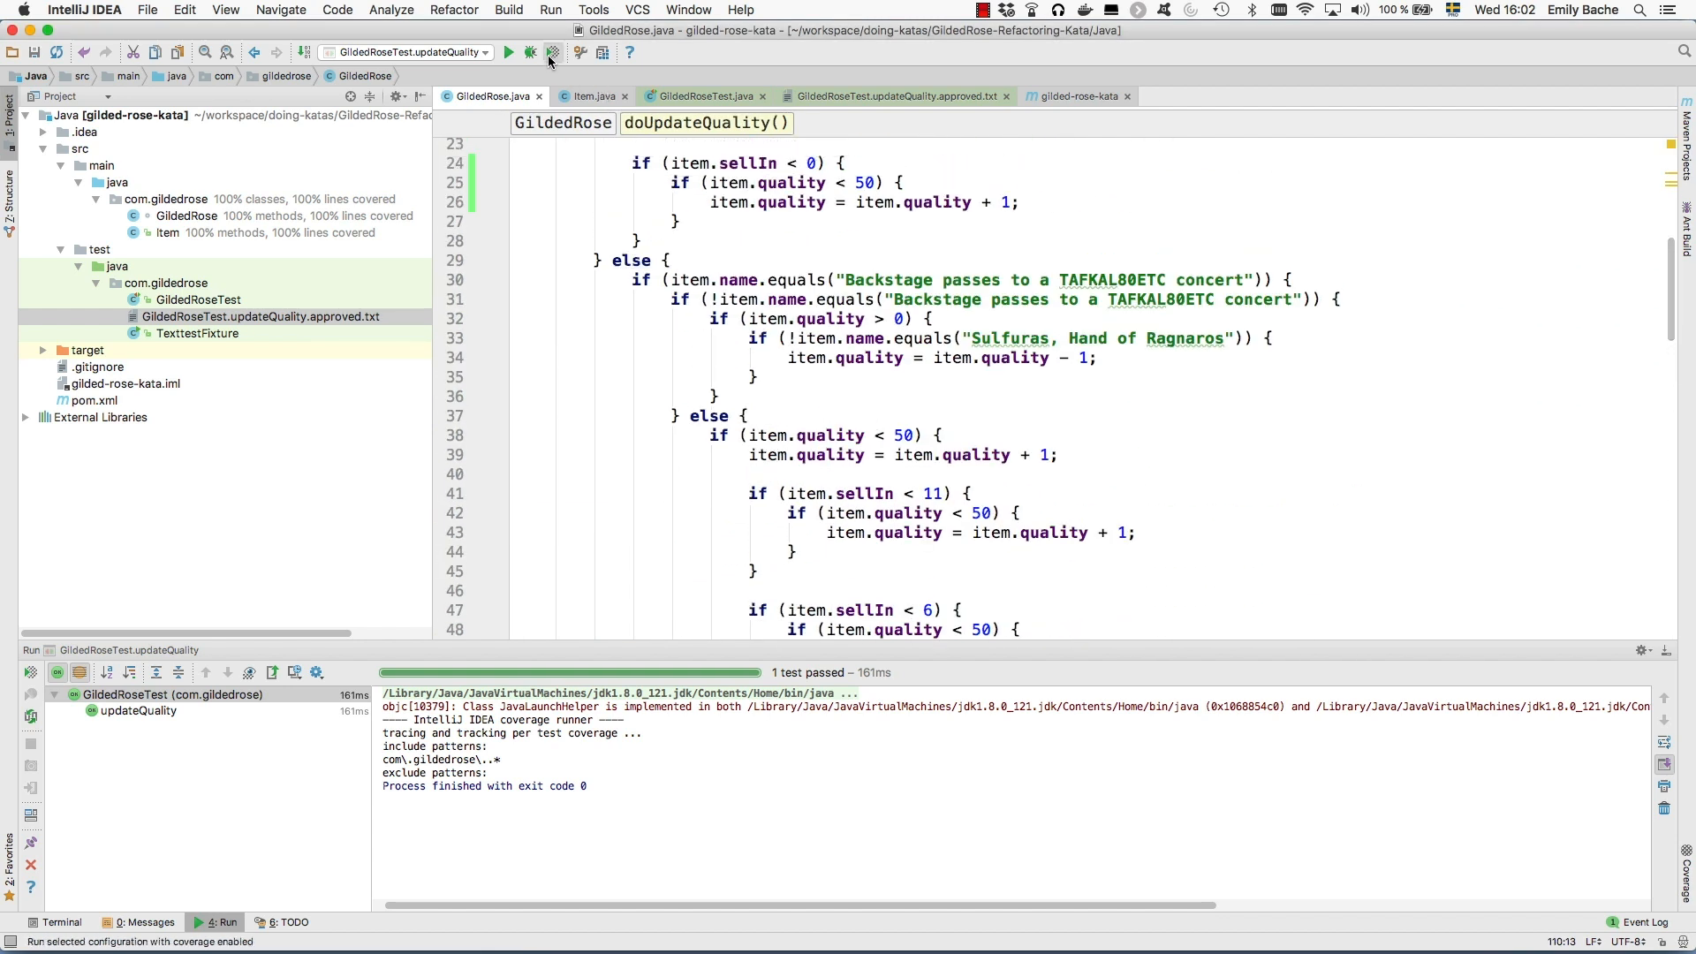
pyautogui.click(551, 53)
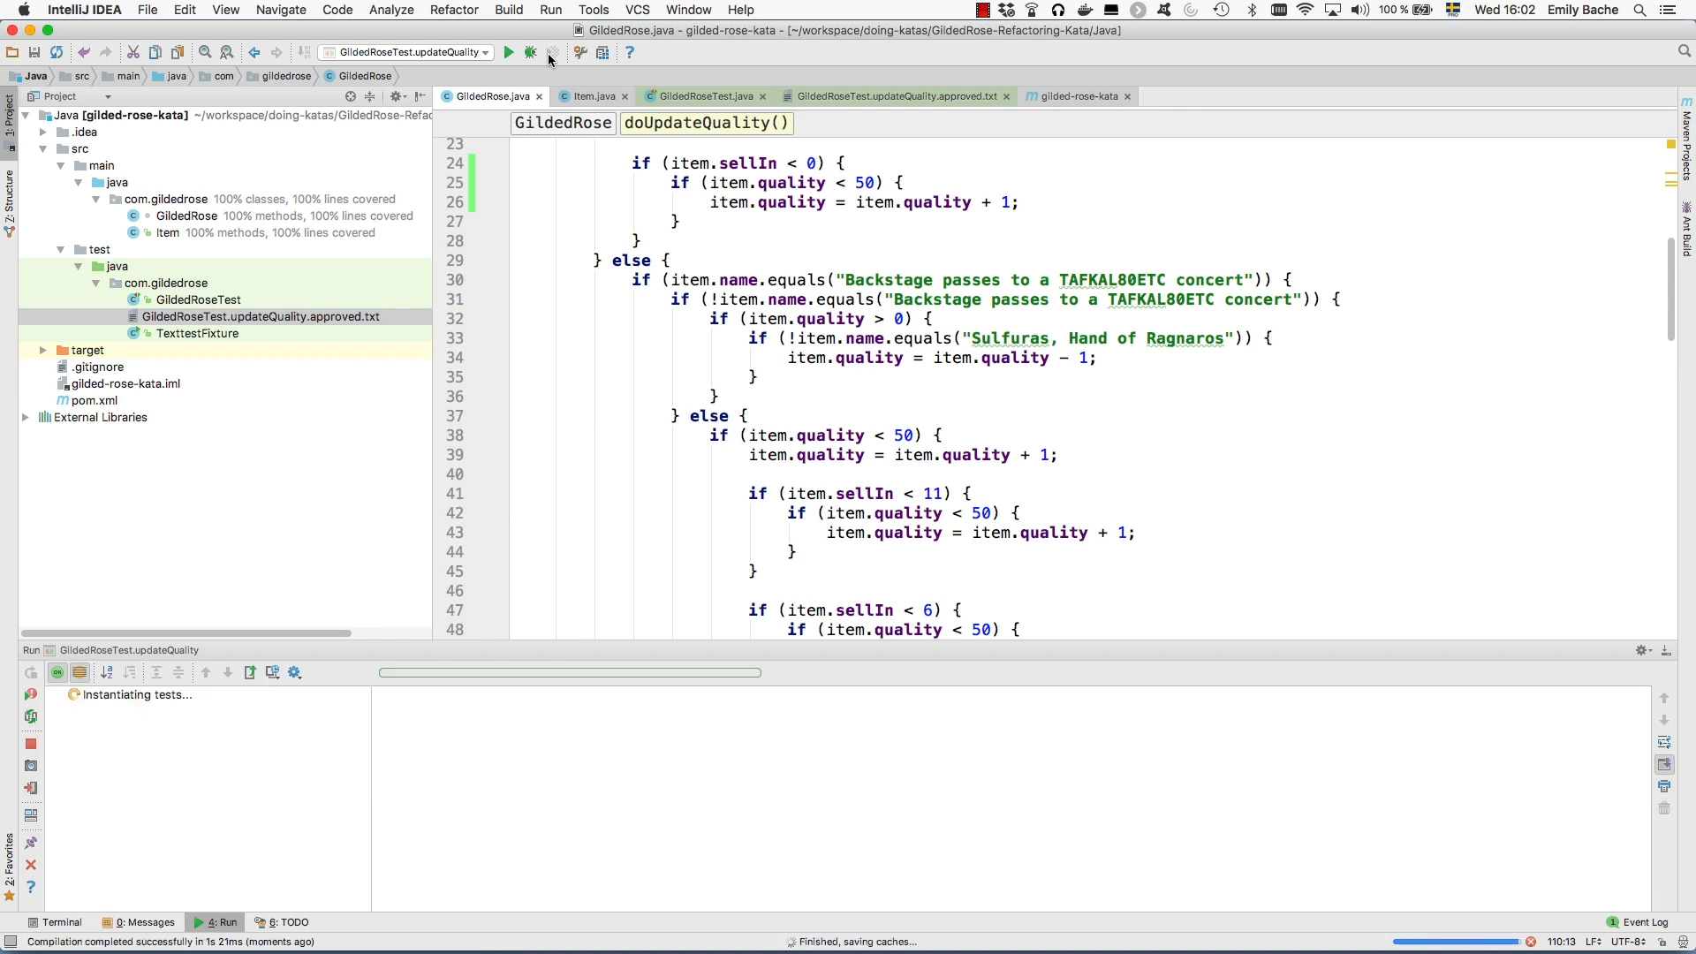
# Replace the negated Backstage checks in the Backstage branch with false and simplify away the always-true else-branch if
pyautogui.click(551, 51)
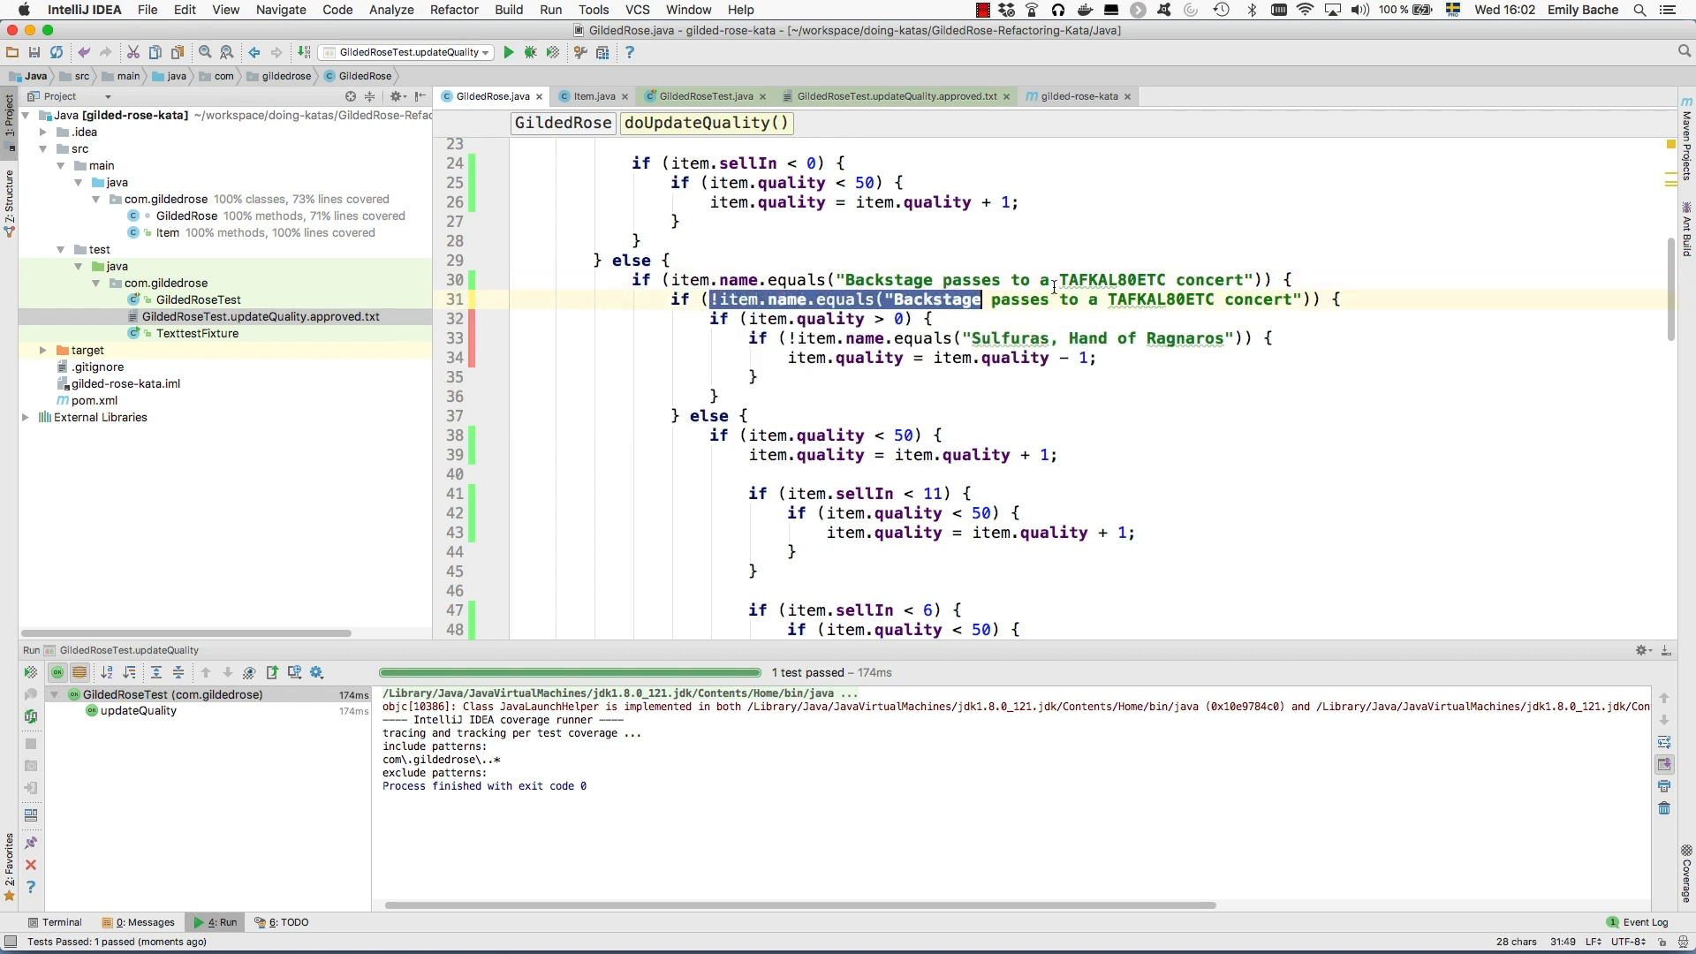
pyautogui.write('false')
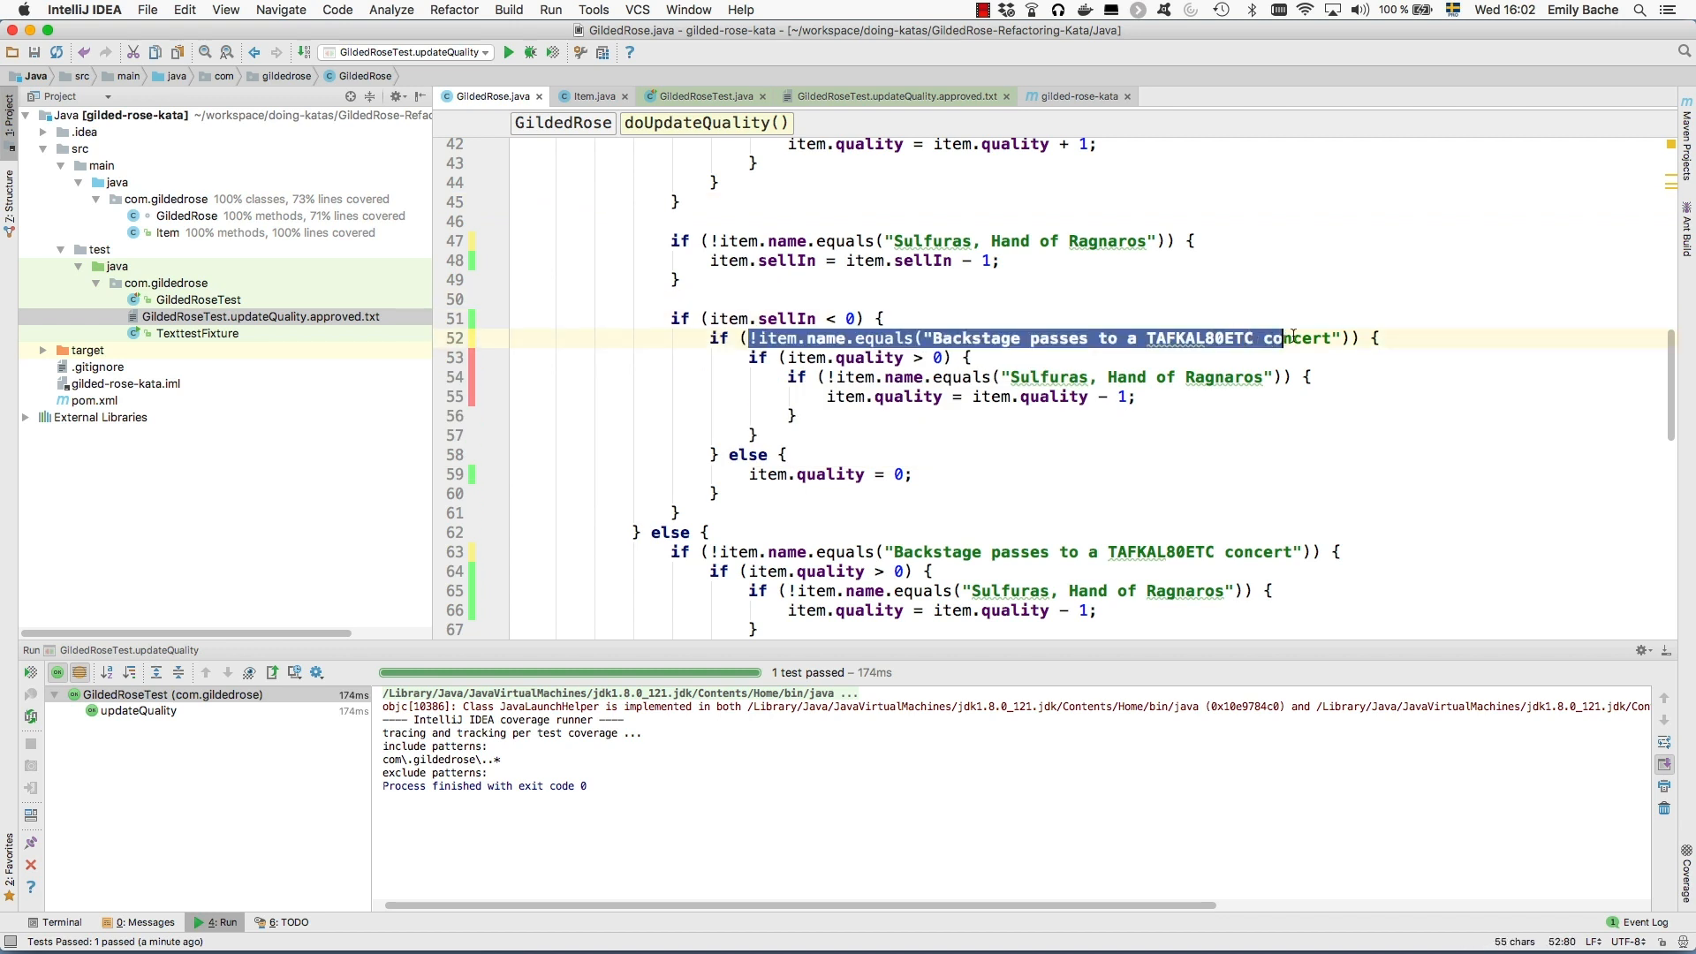
pyautogui.write('fal')
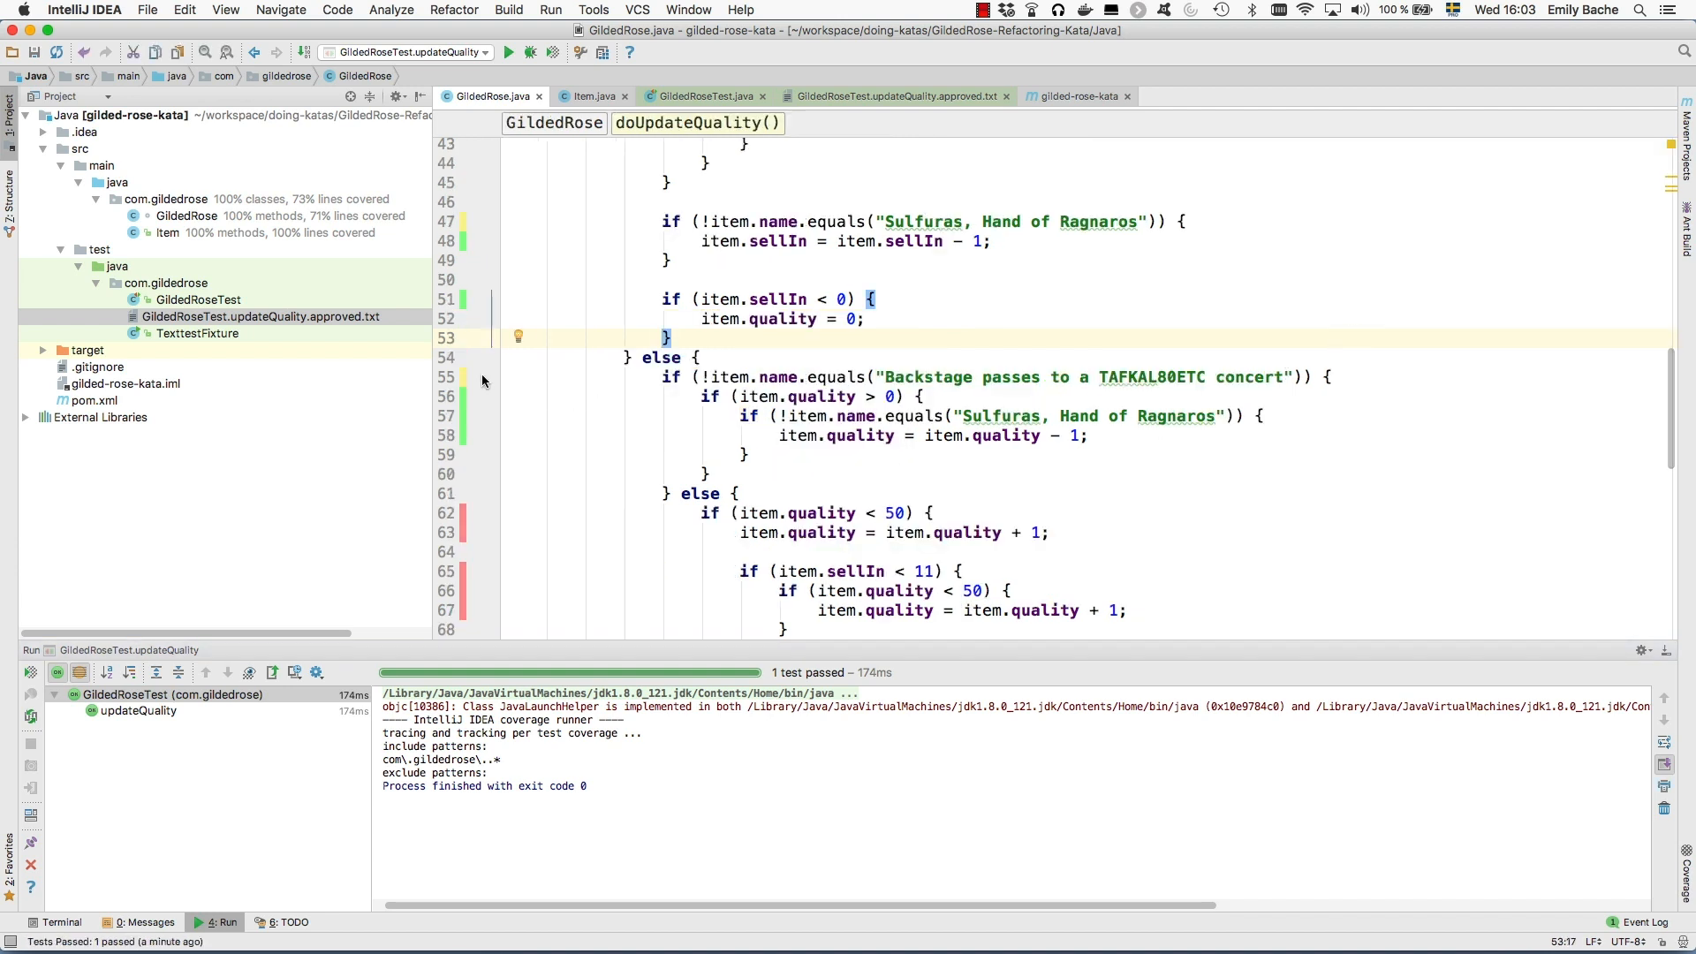
pyautogui.click(878, 300)
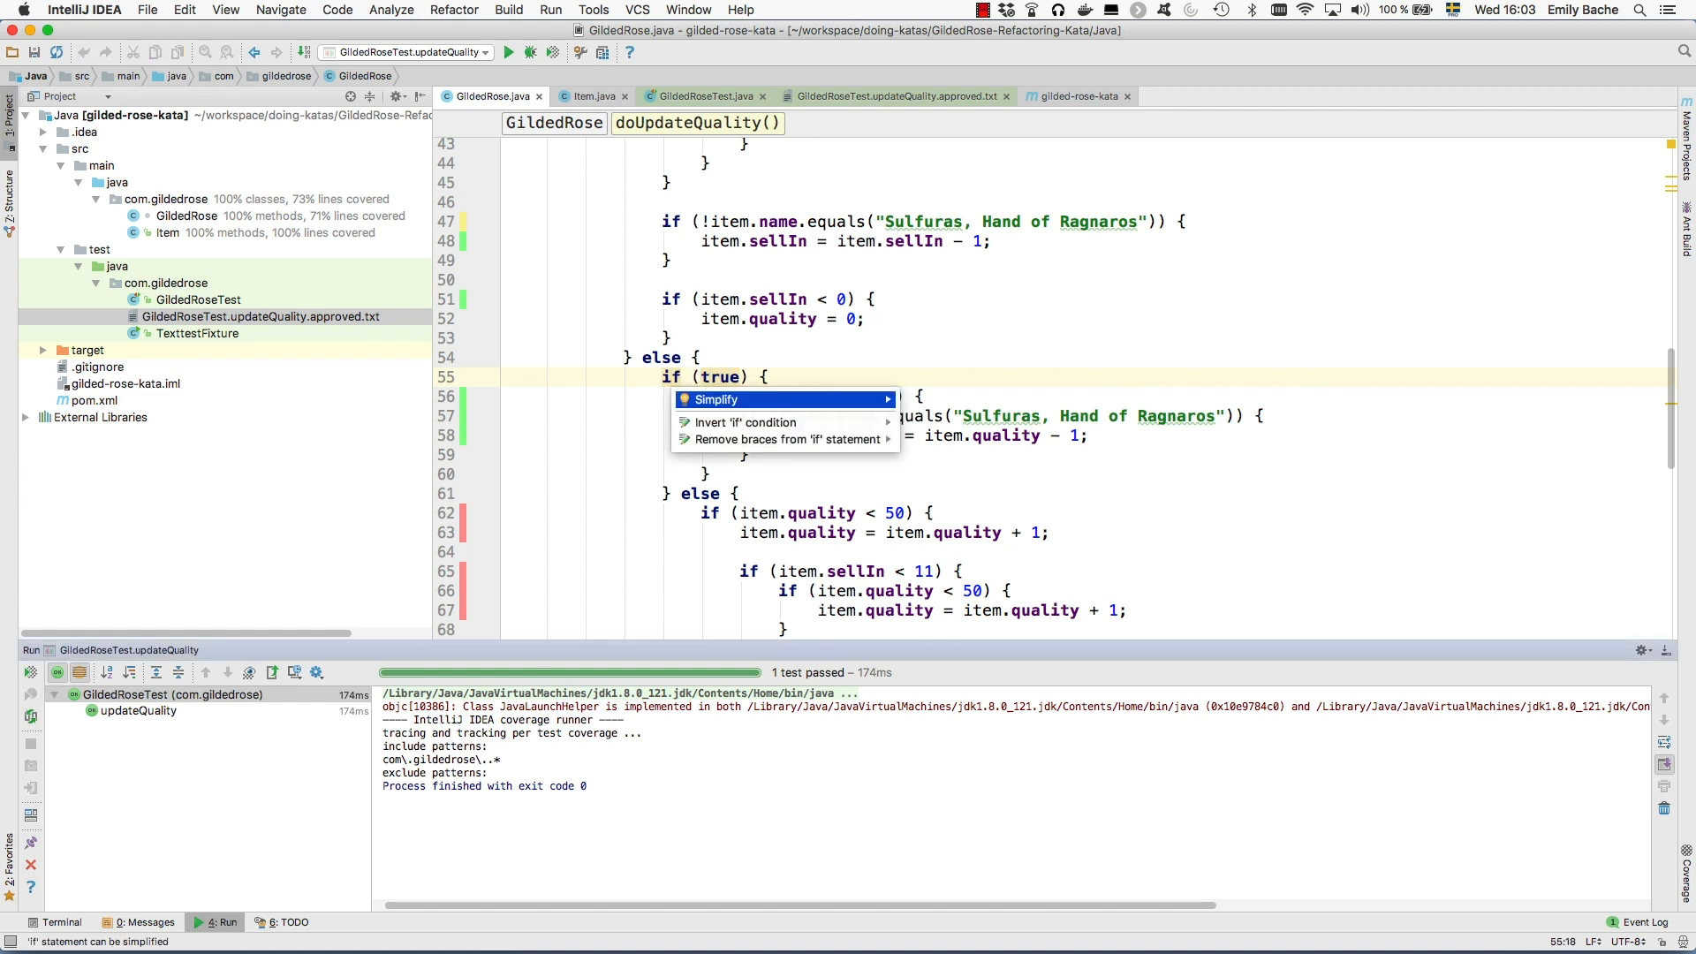
pyautogui.click(744, 423)
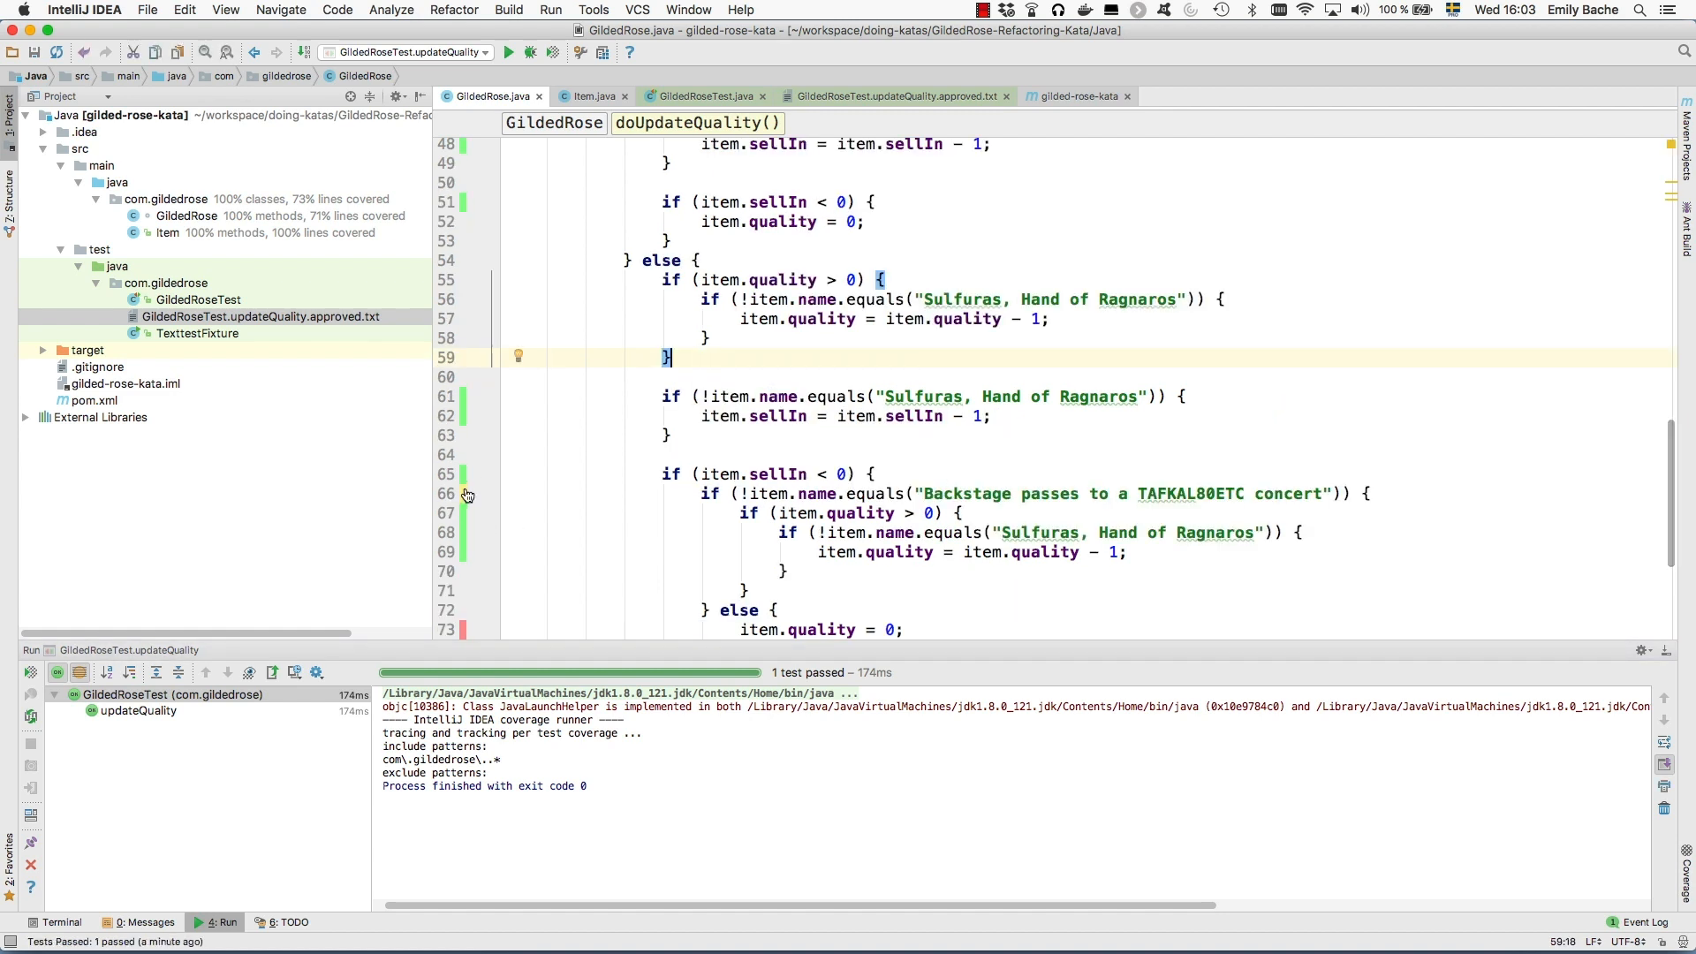
# Replace the negated Backstage check in the sellIn block with true and rerun the test with coverage
pyautogui.click(509, 454)
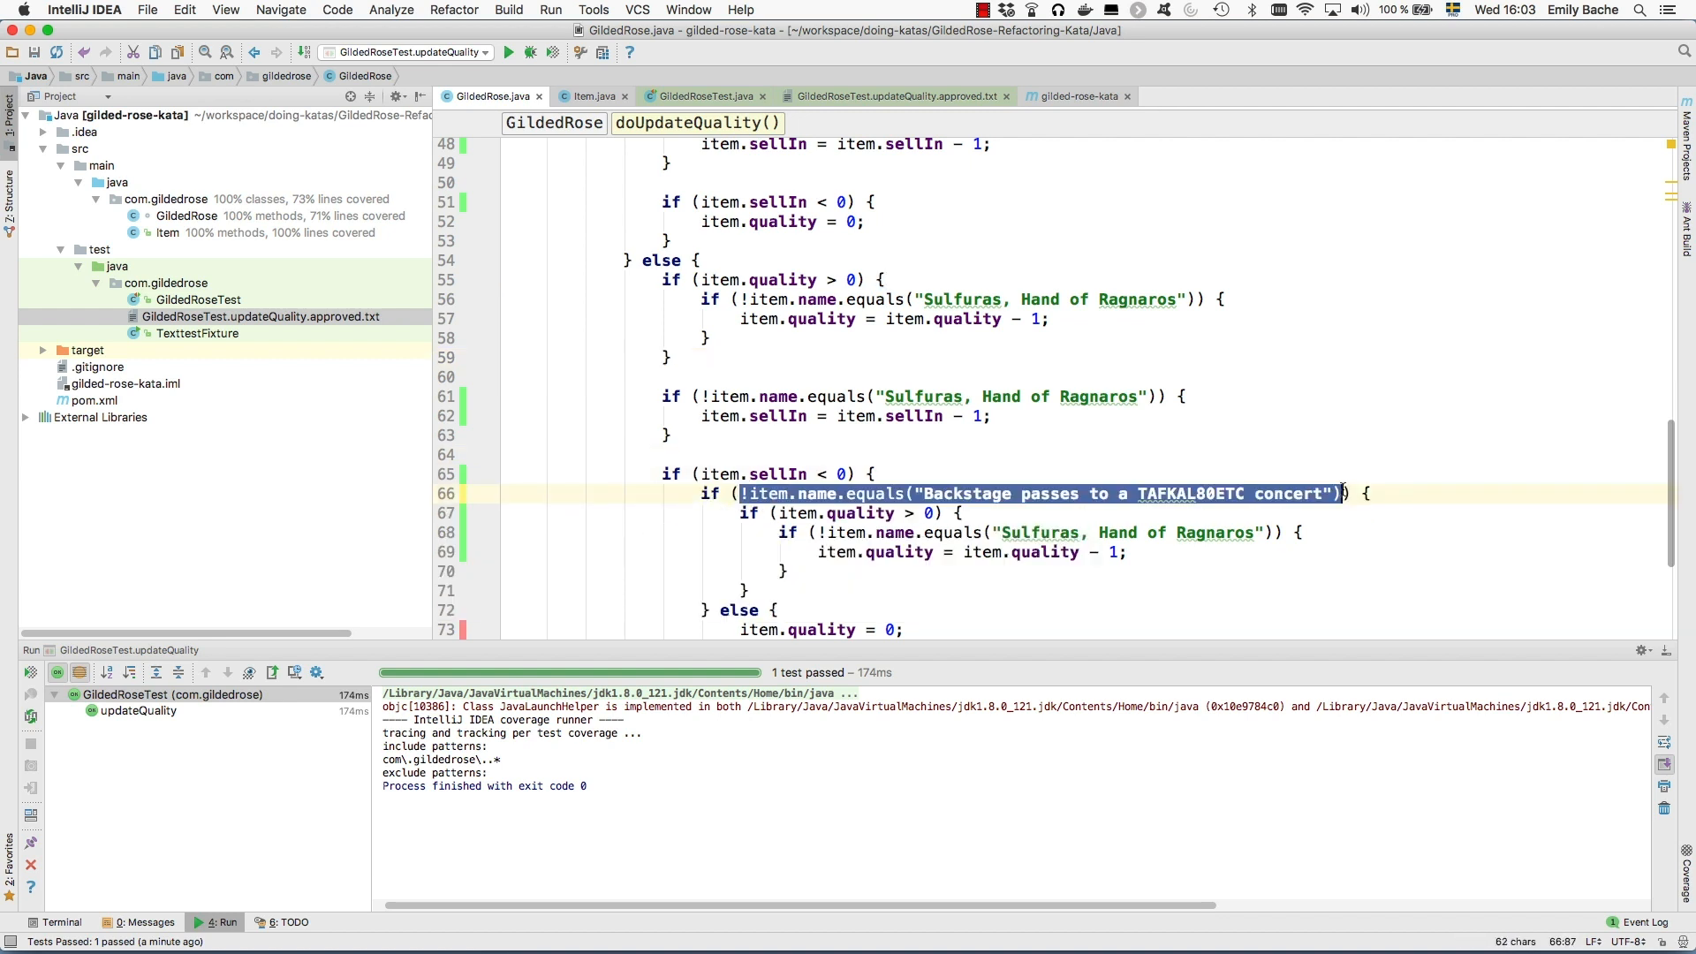
pyautogui.write('true')
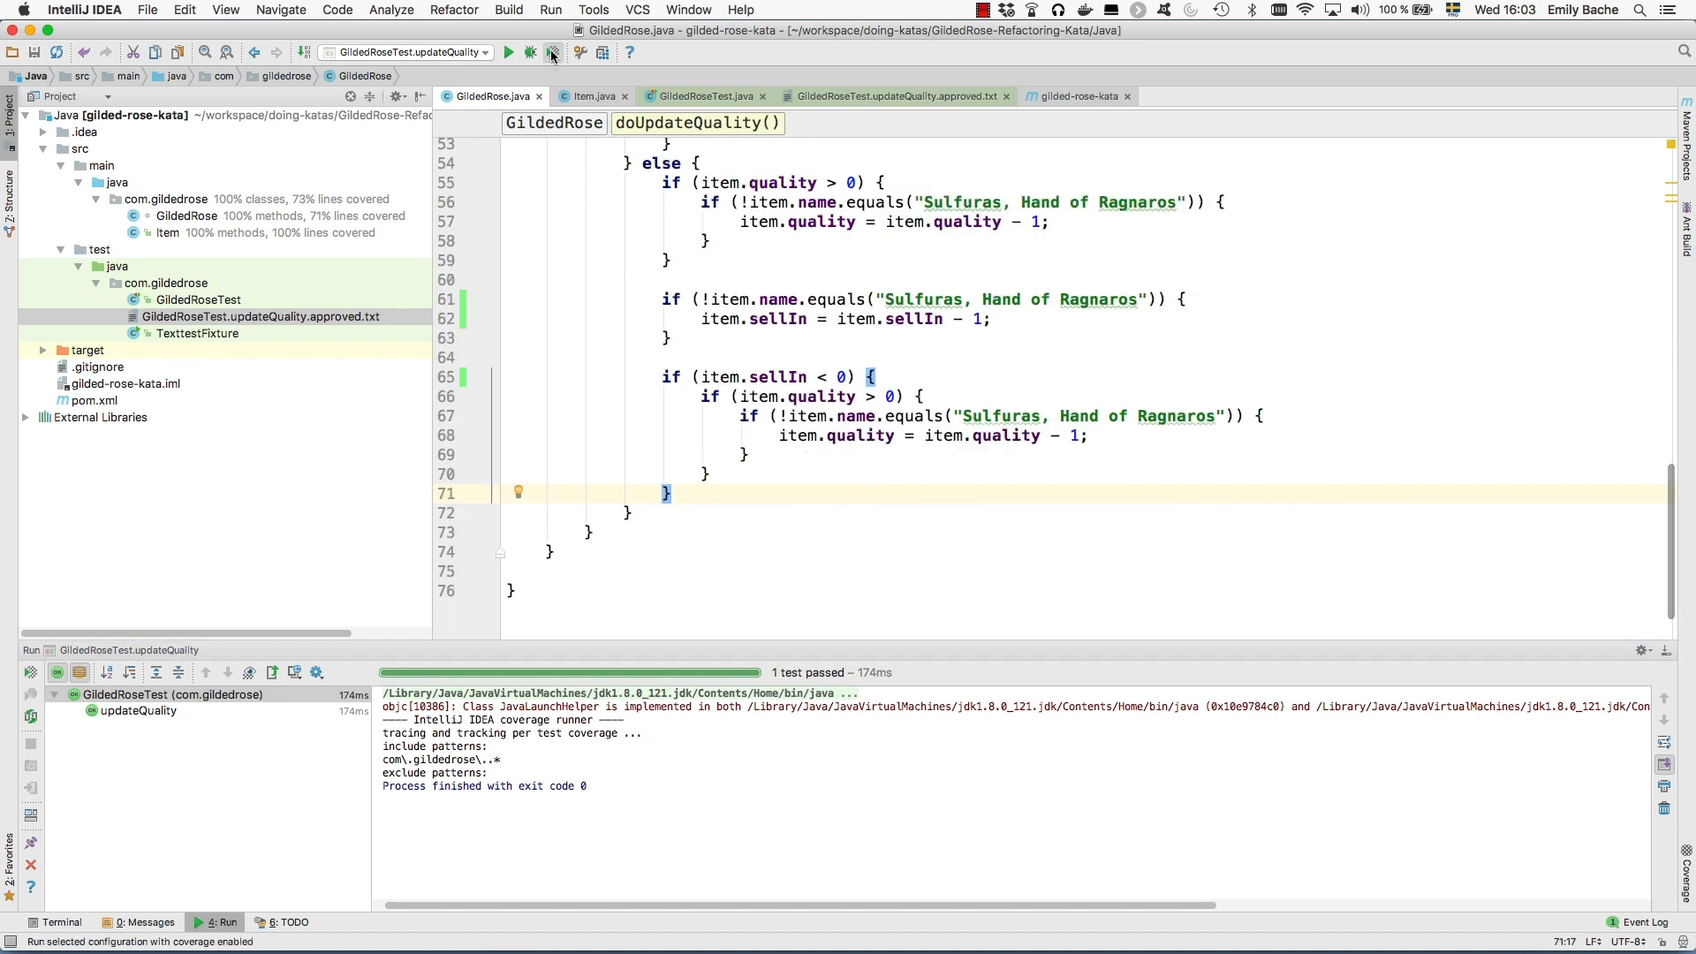
pyautogui.click(551, 51)
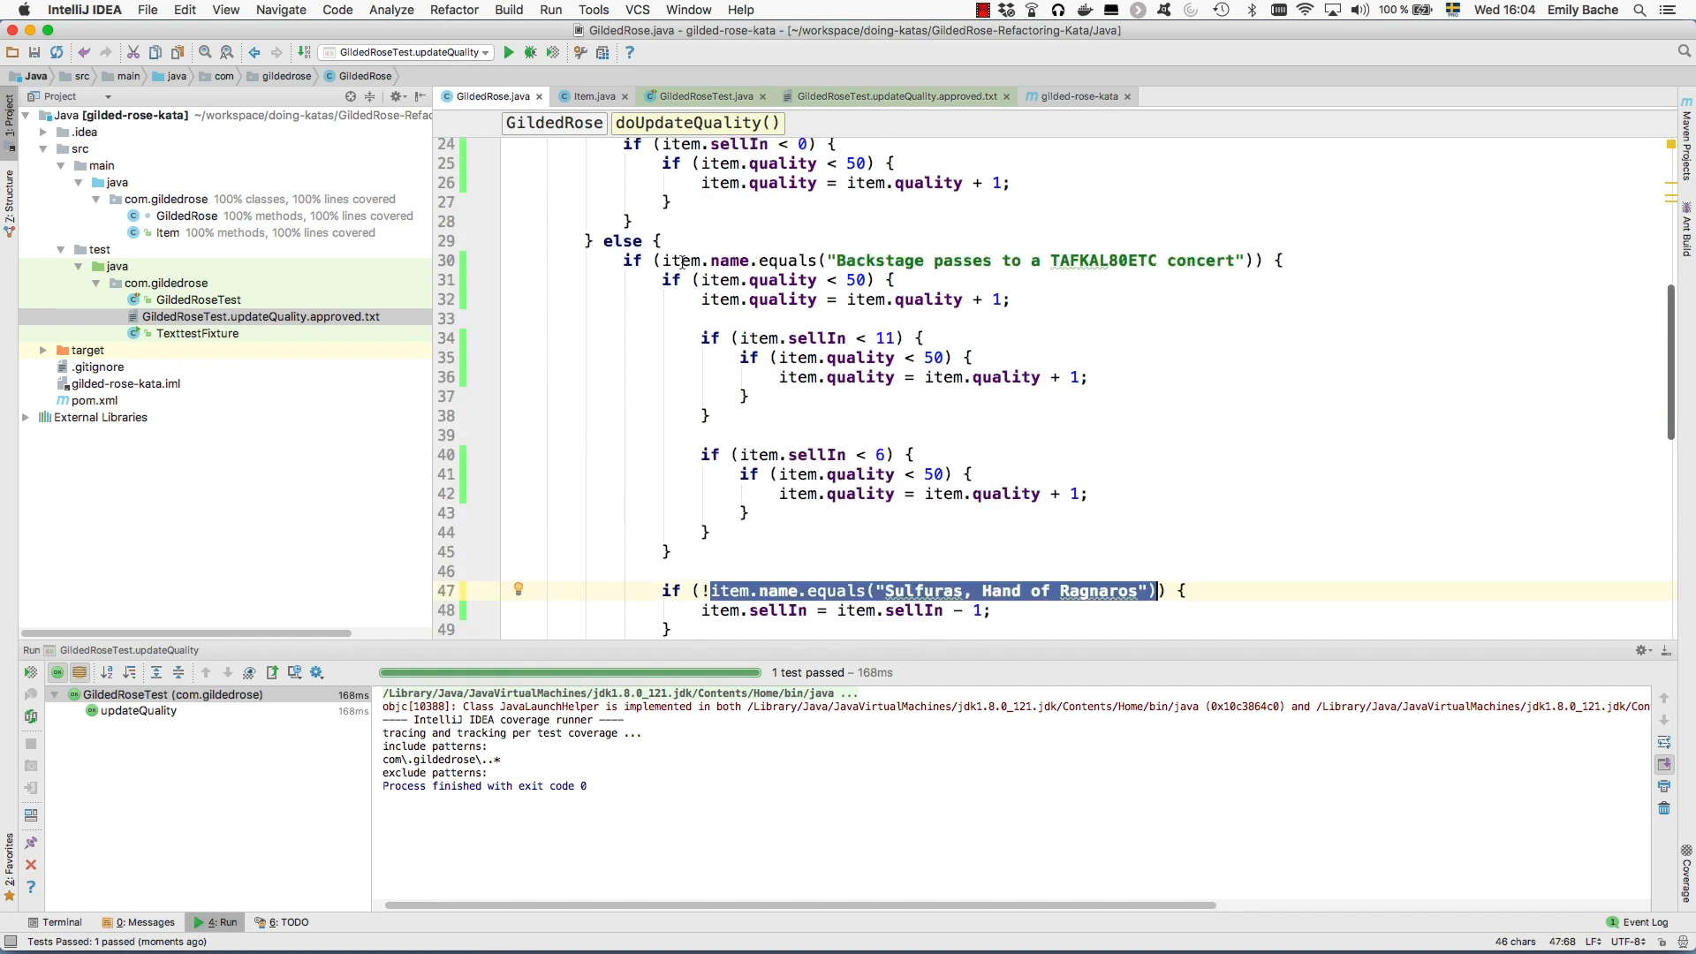
# Make the Backstage sellIn decrement unconditional and extract the remaining else logic into a new foo(Item item) method
pyautogui.scroll(-3)
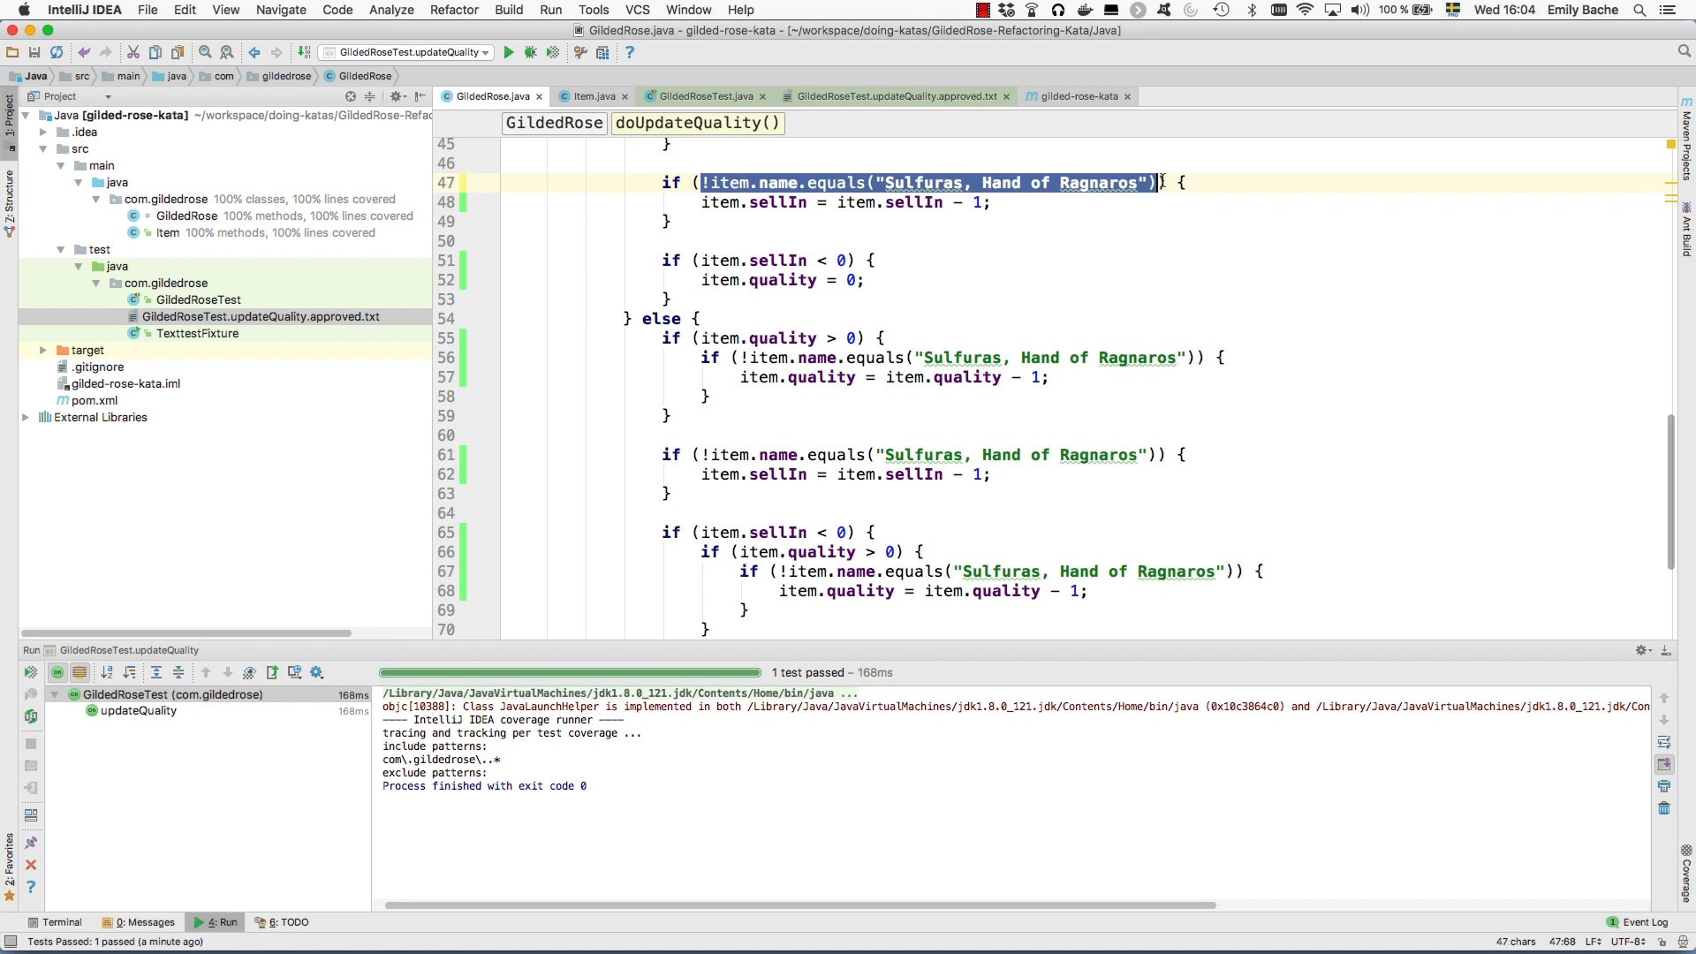
pyautogui.write('true')
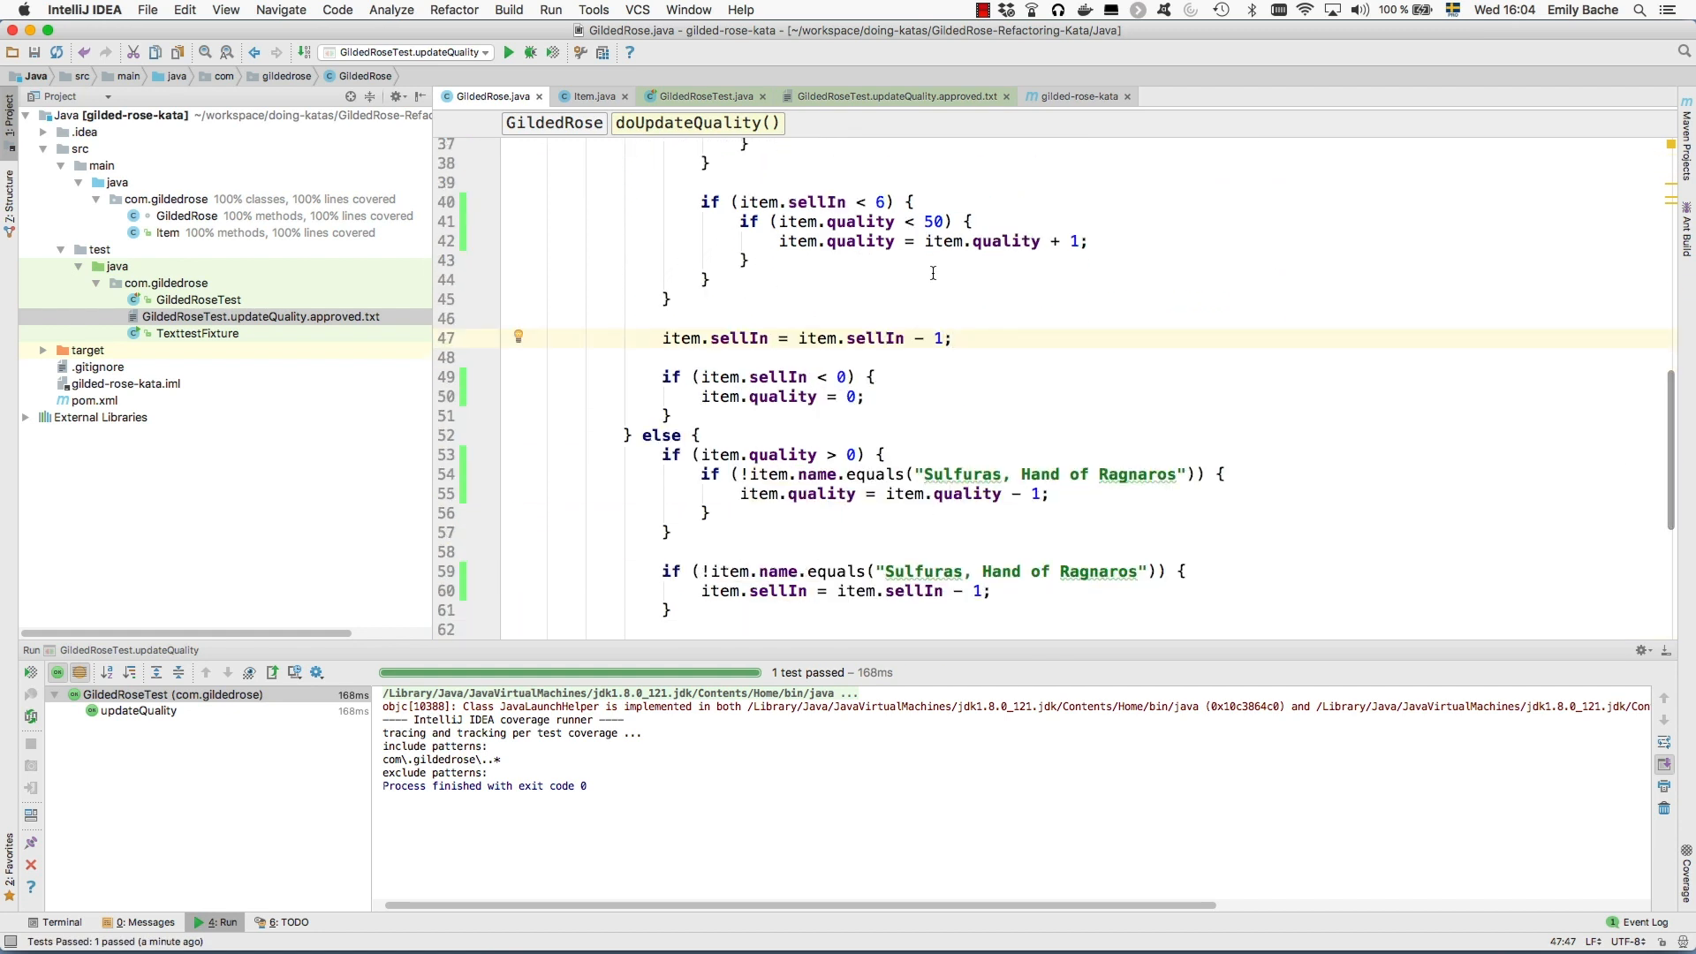
pyautogui.scroll(-3)
pyautogui.write('f')
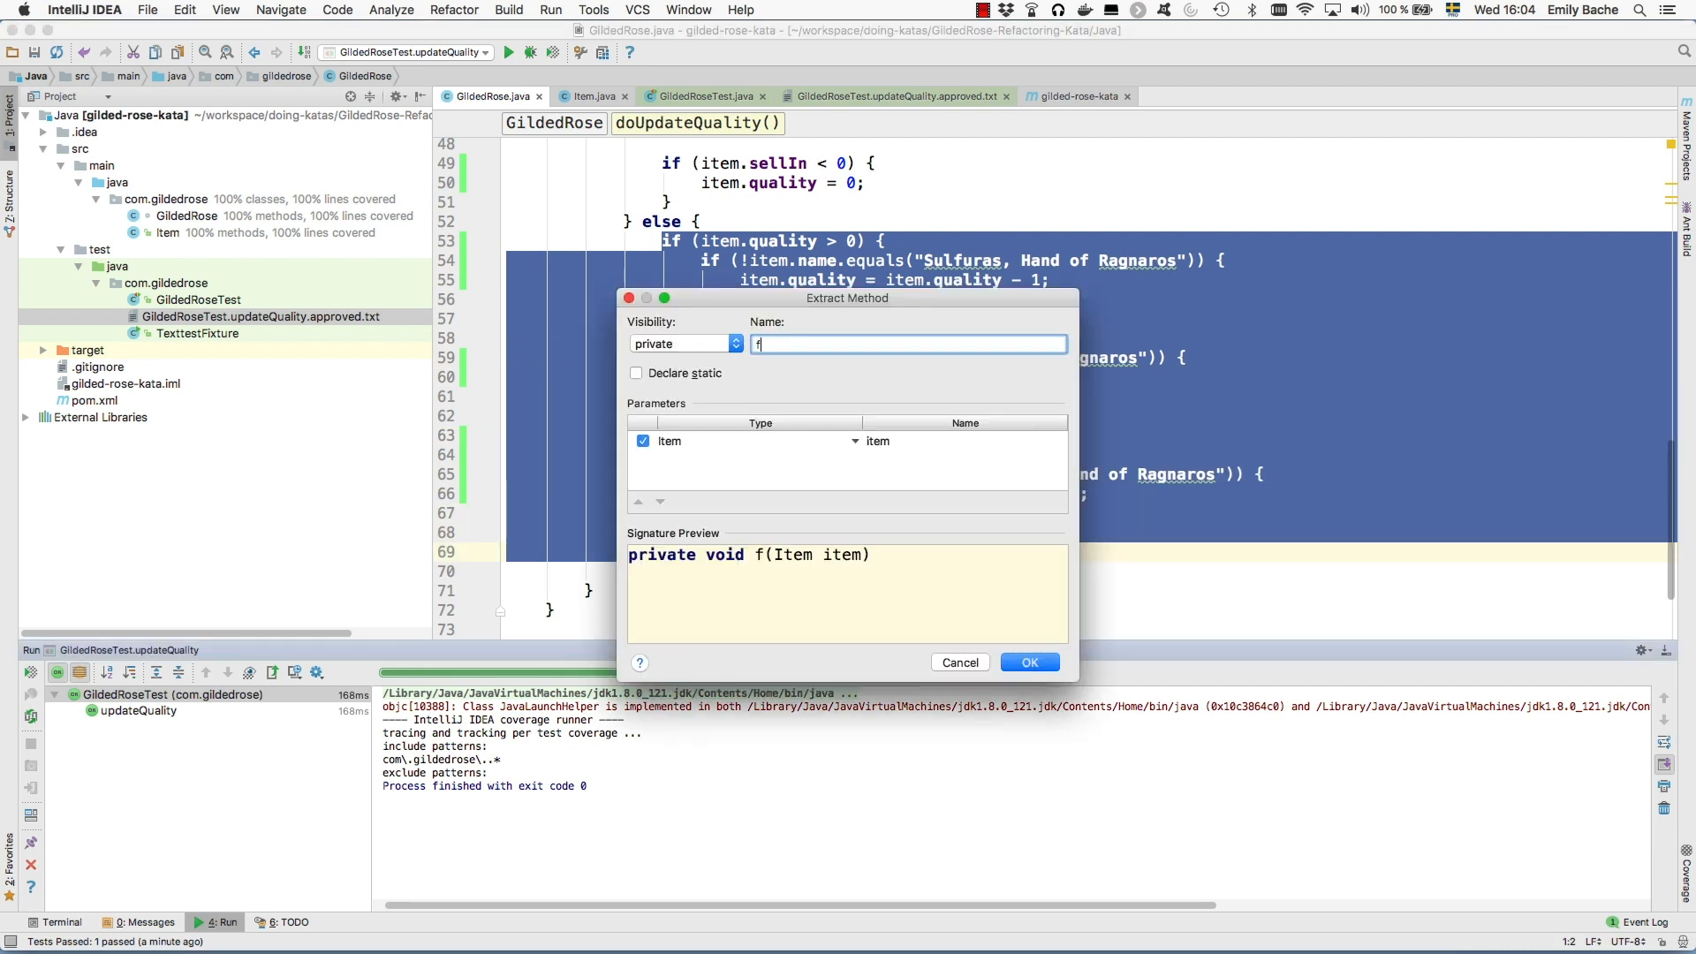
pyautogui.click(1028, 663)
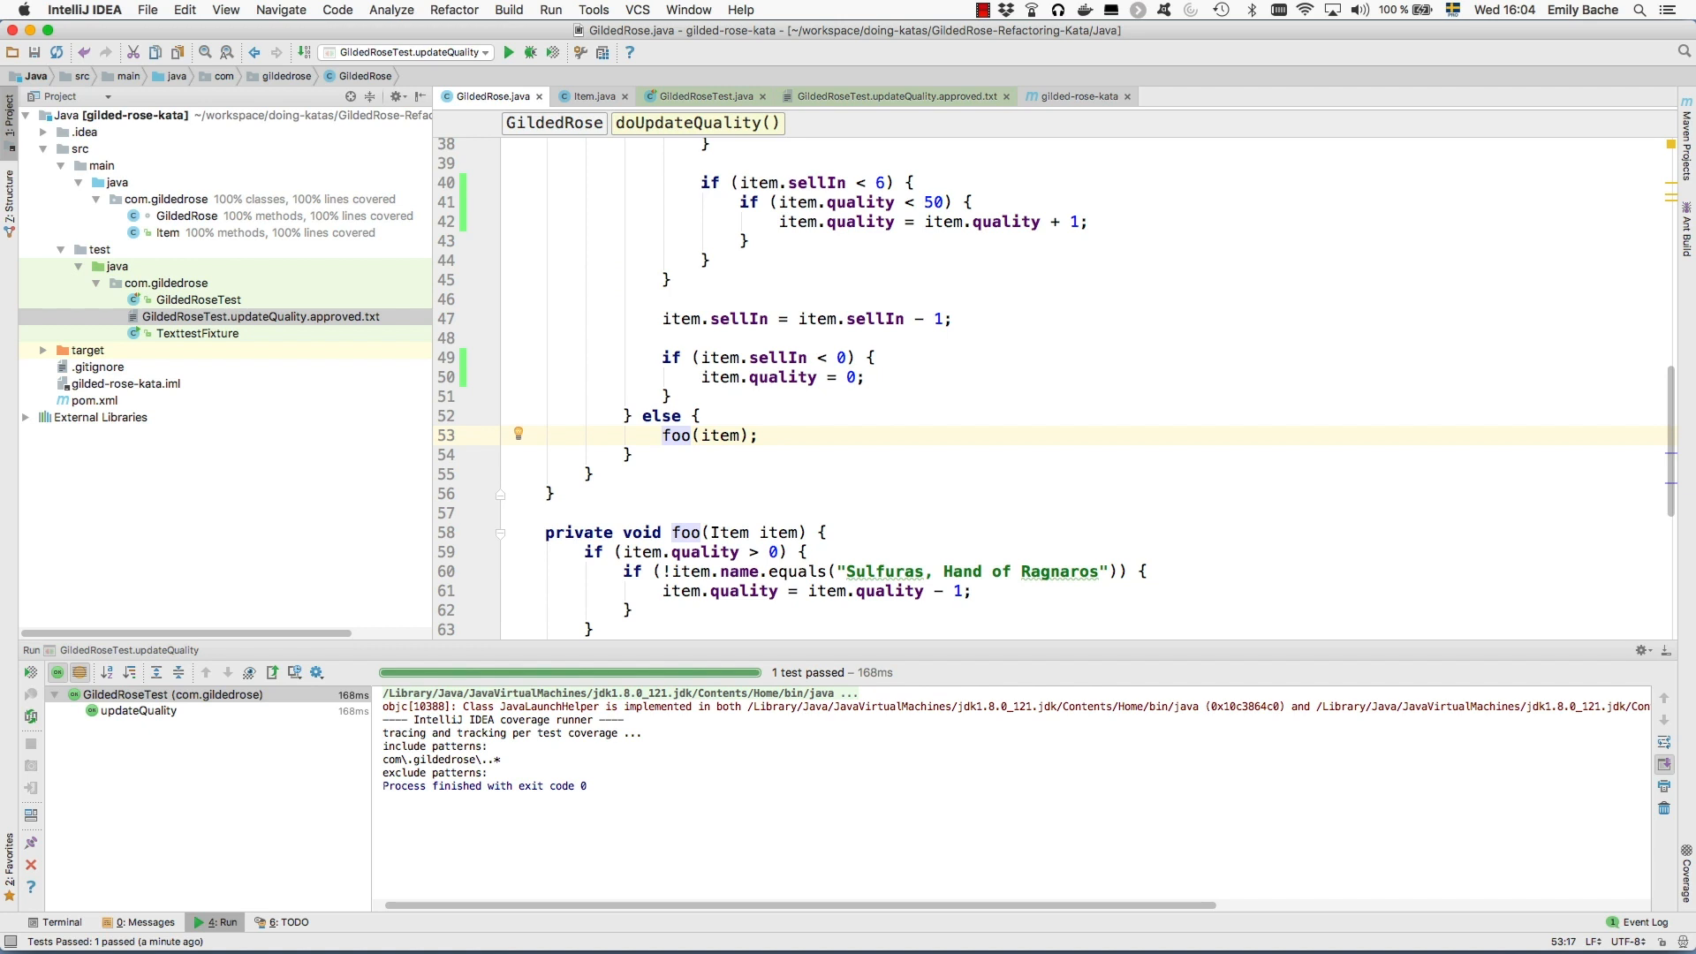
# Add an if on item.name.equals("Sulfuras, Hand of Ragnaros") around the foo(item) call
pyautogui.write('if () {')
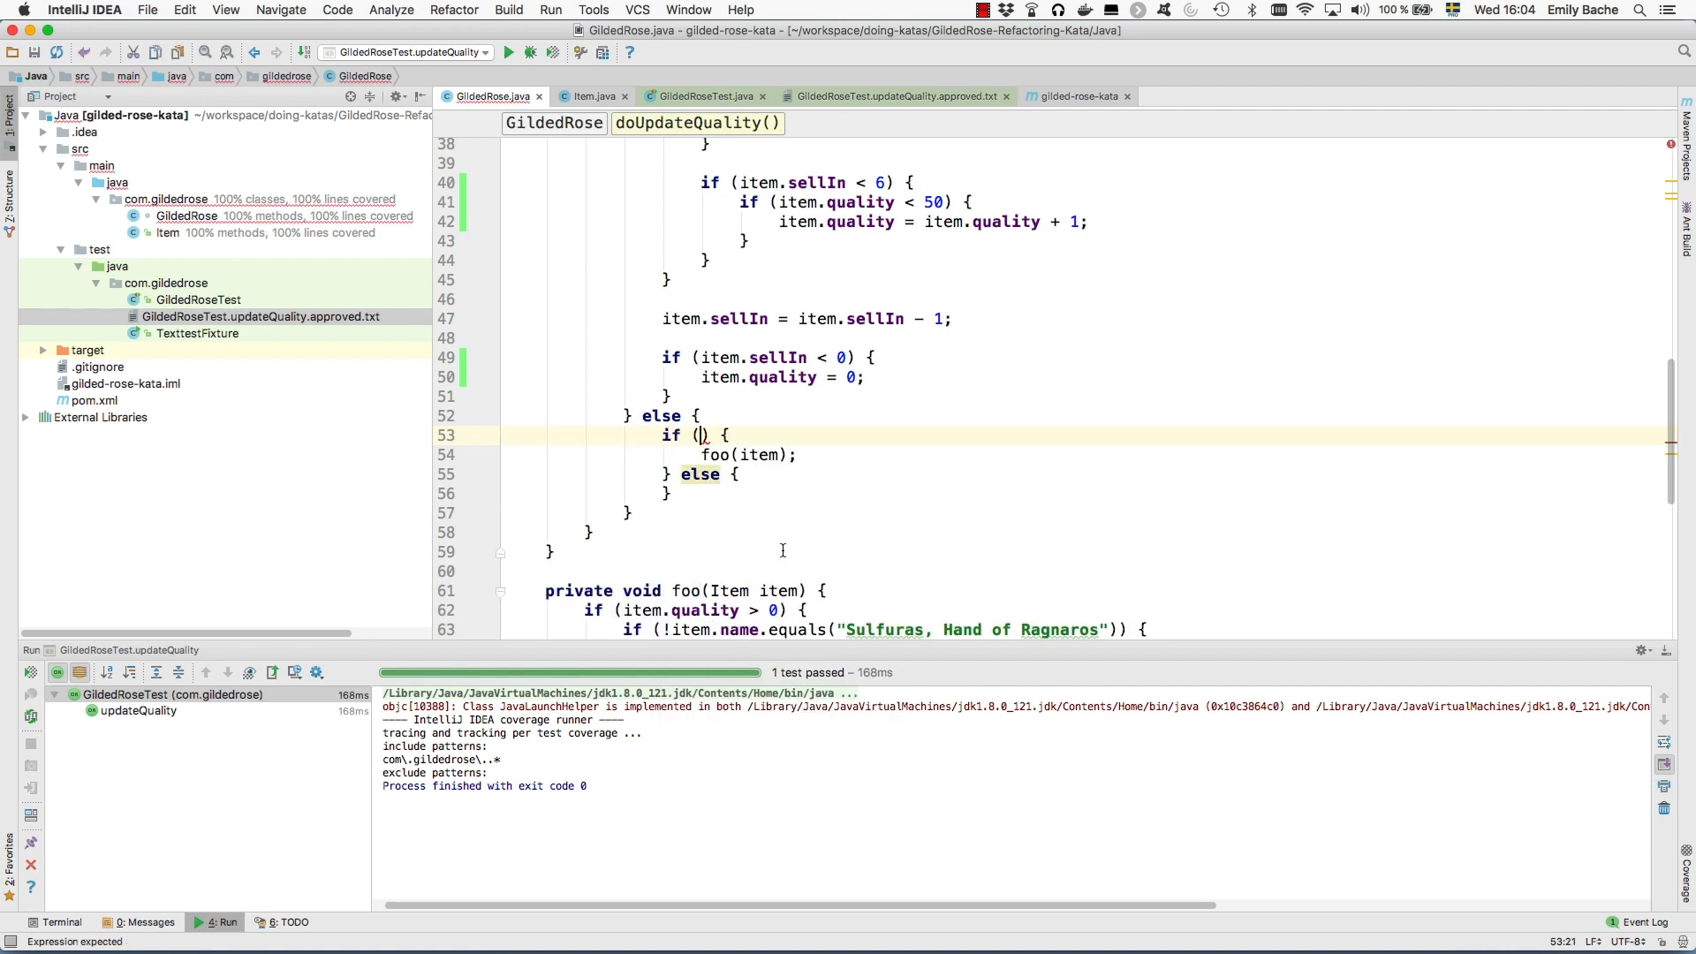
pyautogui.write('item.name.equals("Sulfuras, Hand of Ragnaros")')
pyautogui.write('foo(item);')
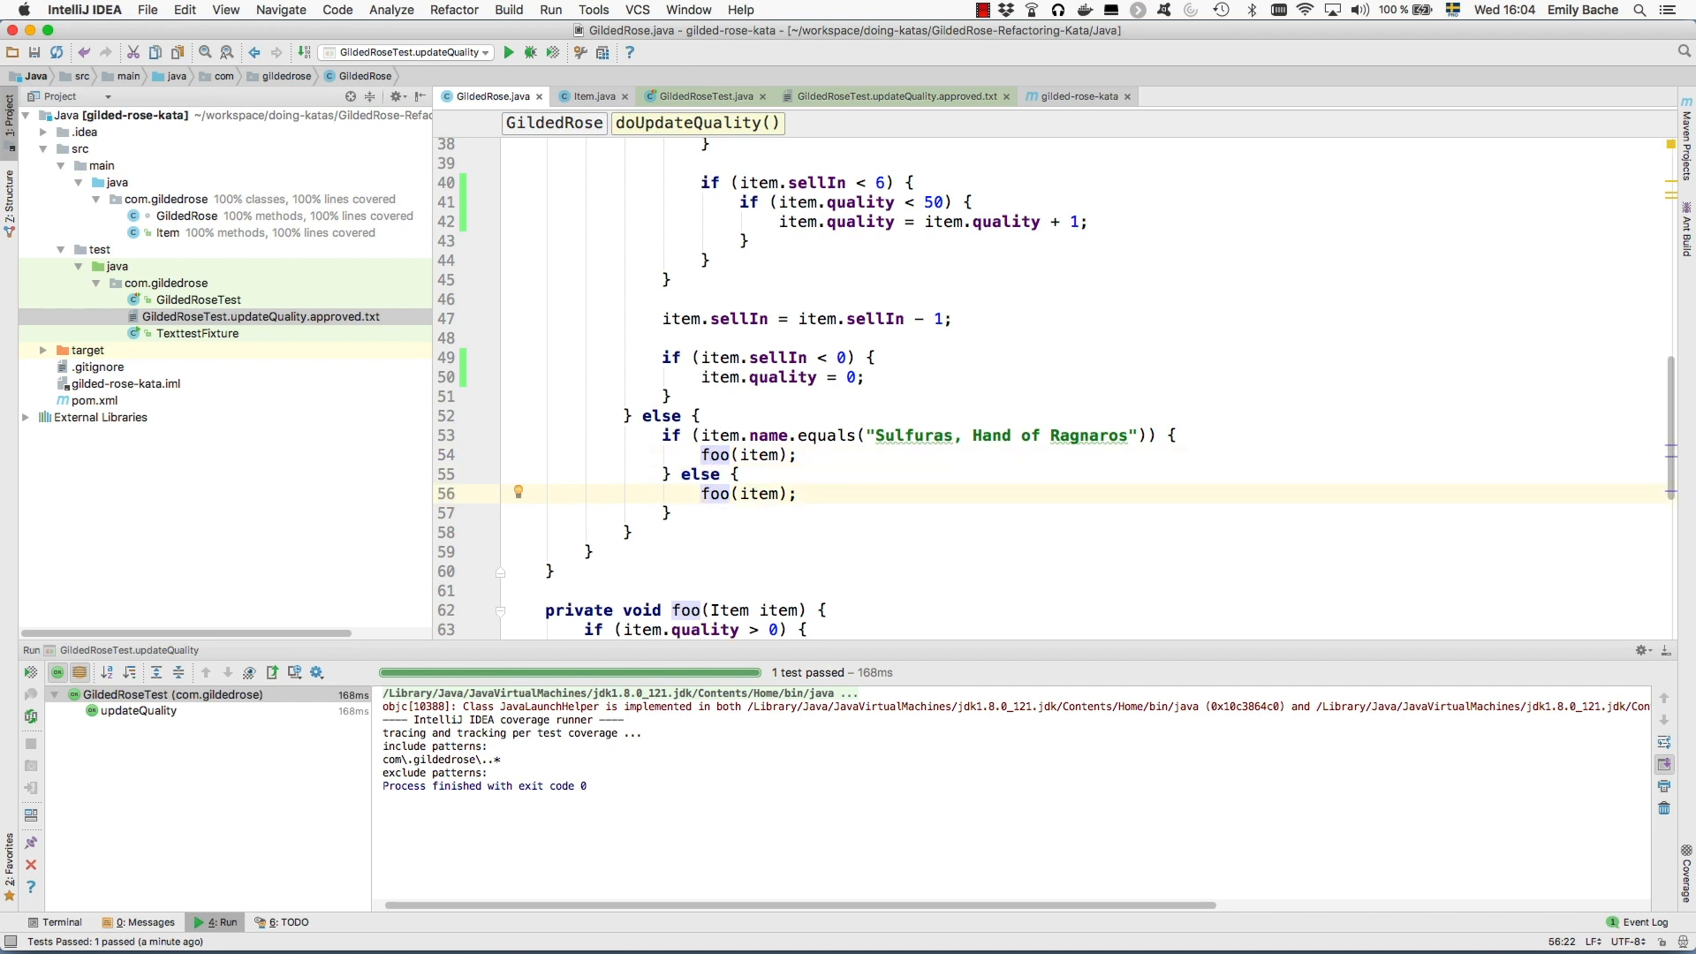
pyautogui.scroll(-3)
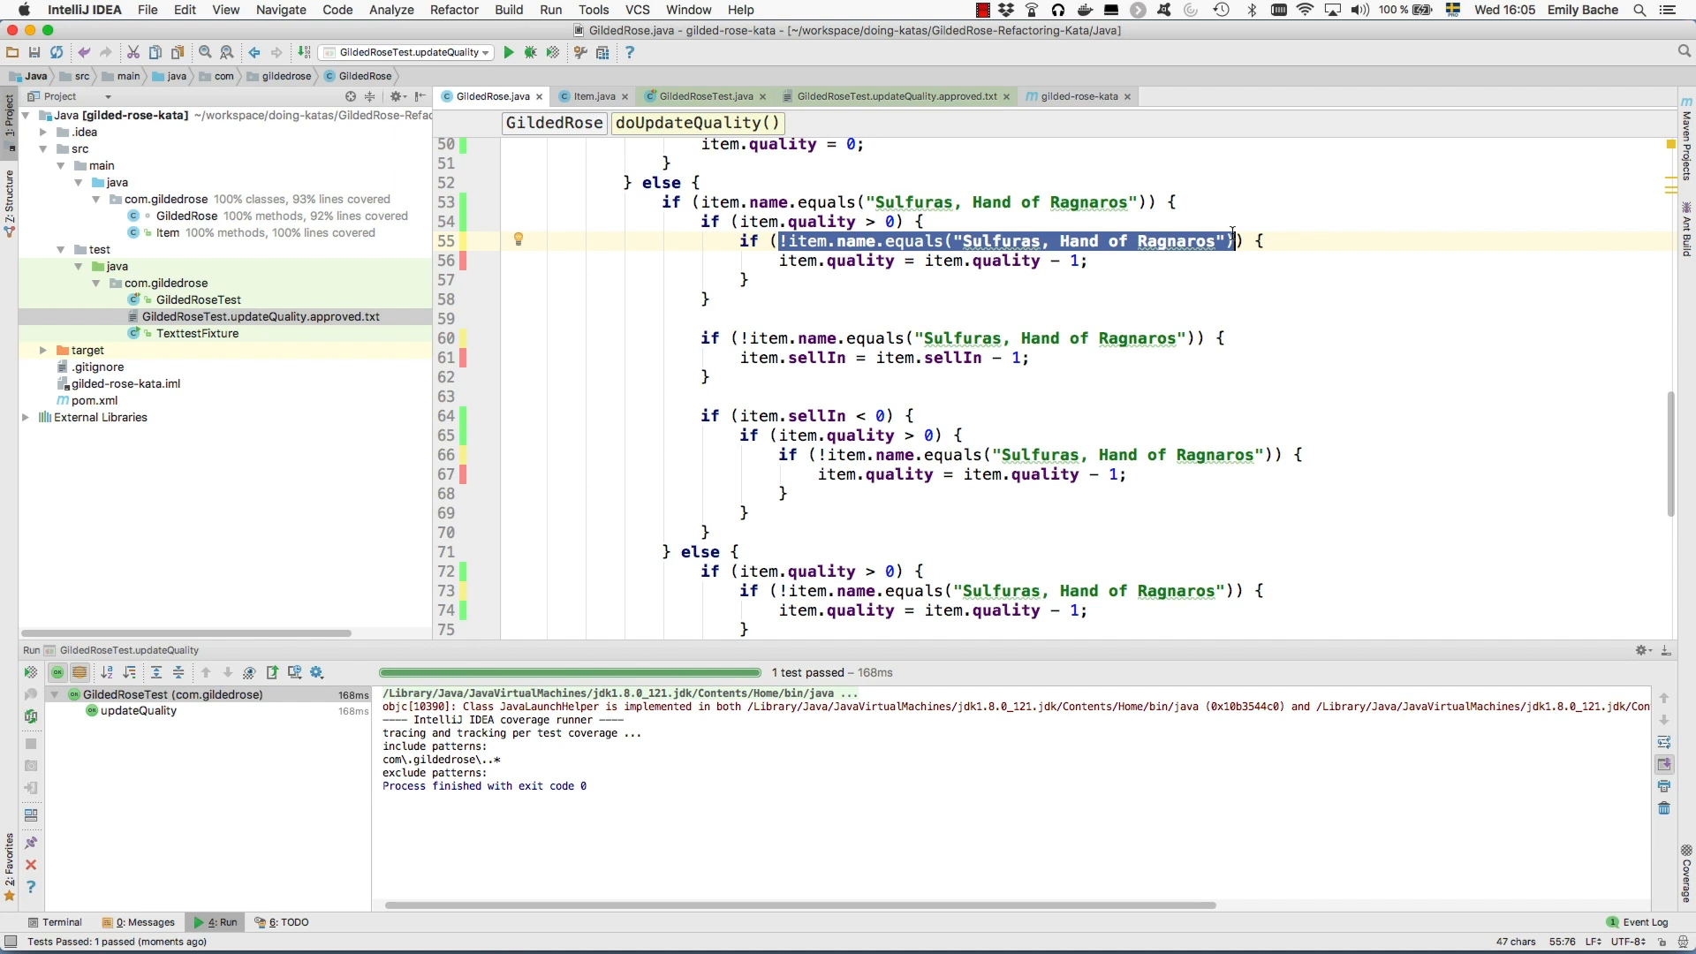
# In the Sulfuras branch, make the inlined name checks false and remove the dead if statements
pyautogui.write('false')
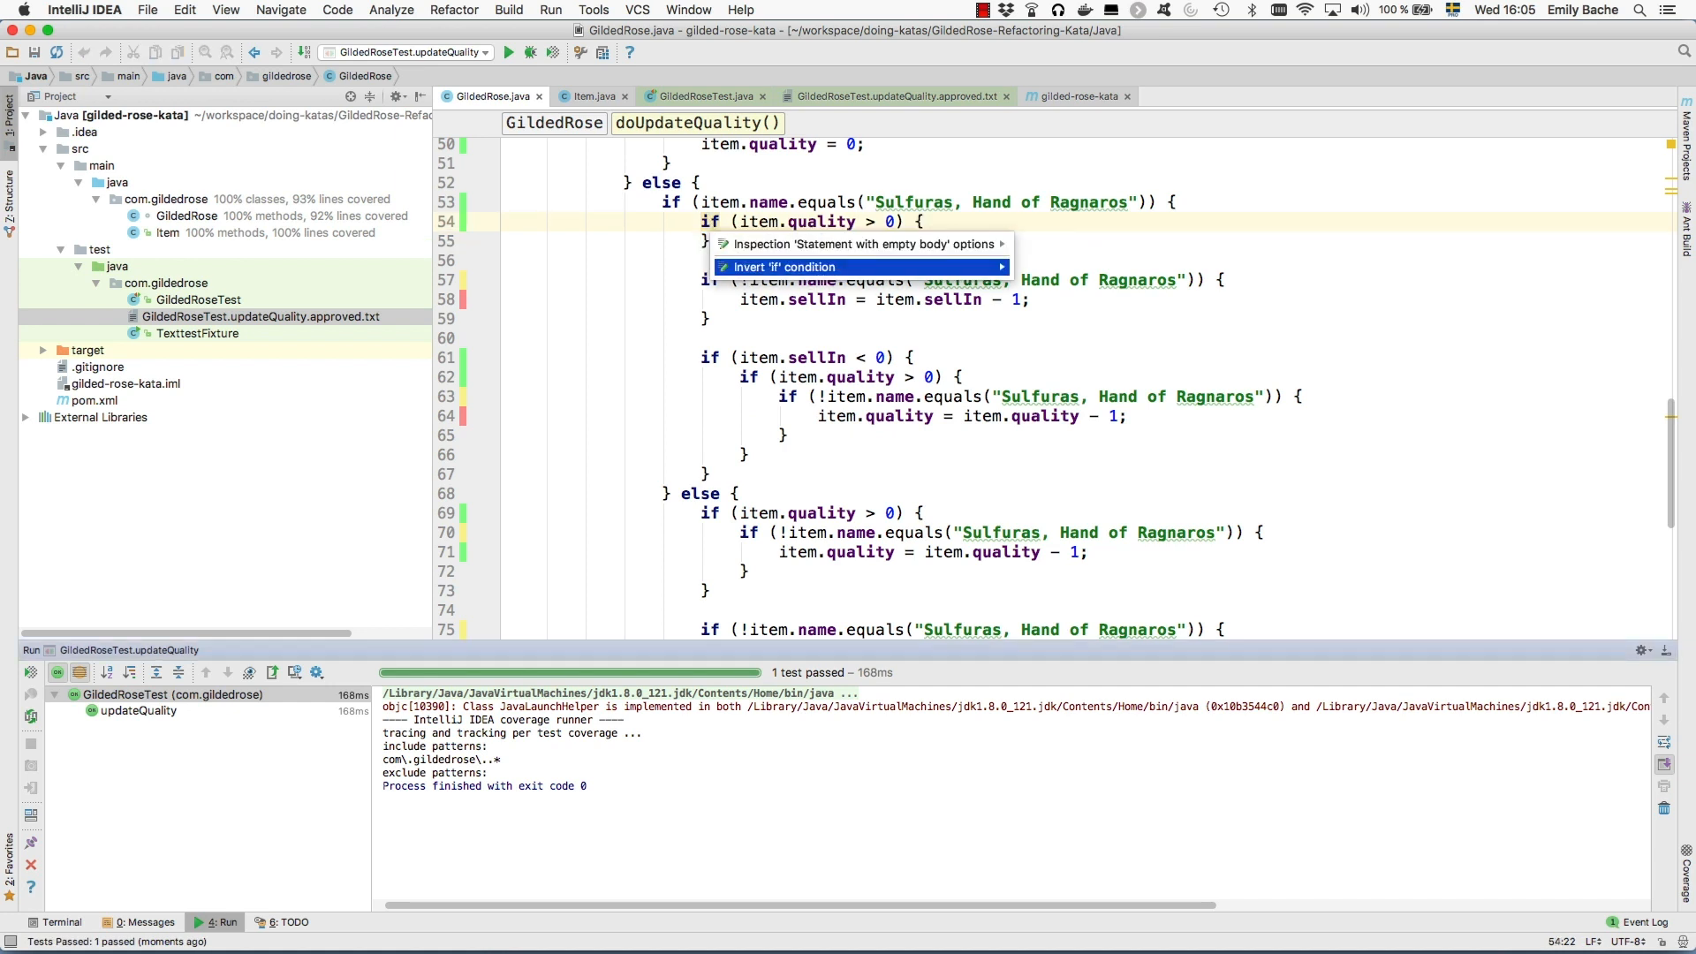
pyautogui.click(781, 267)
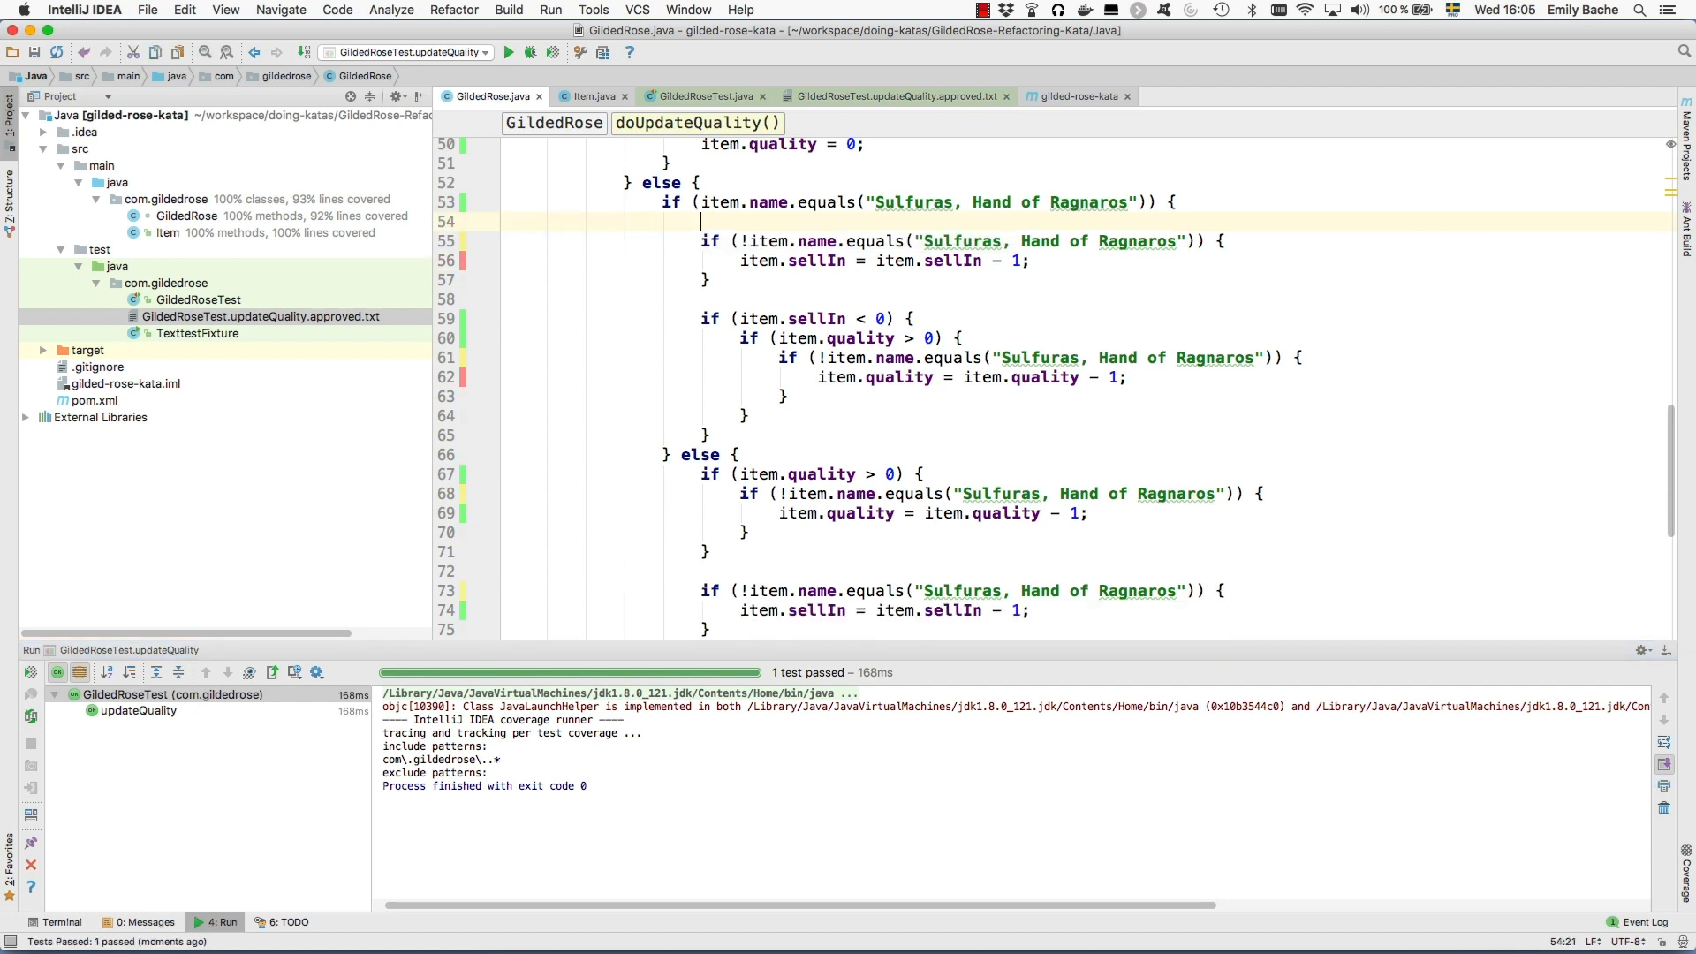
pyautogui.moveTo(461, 249)
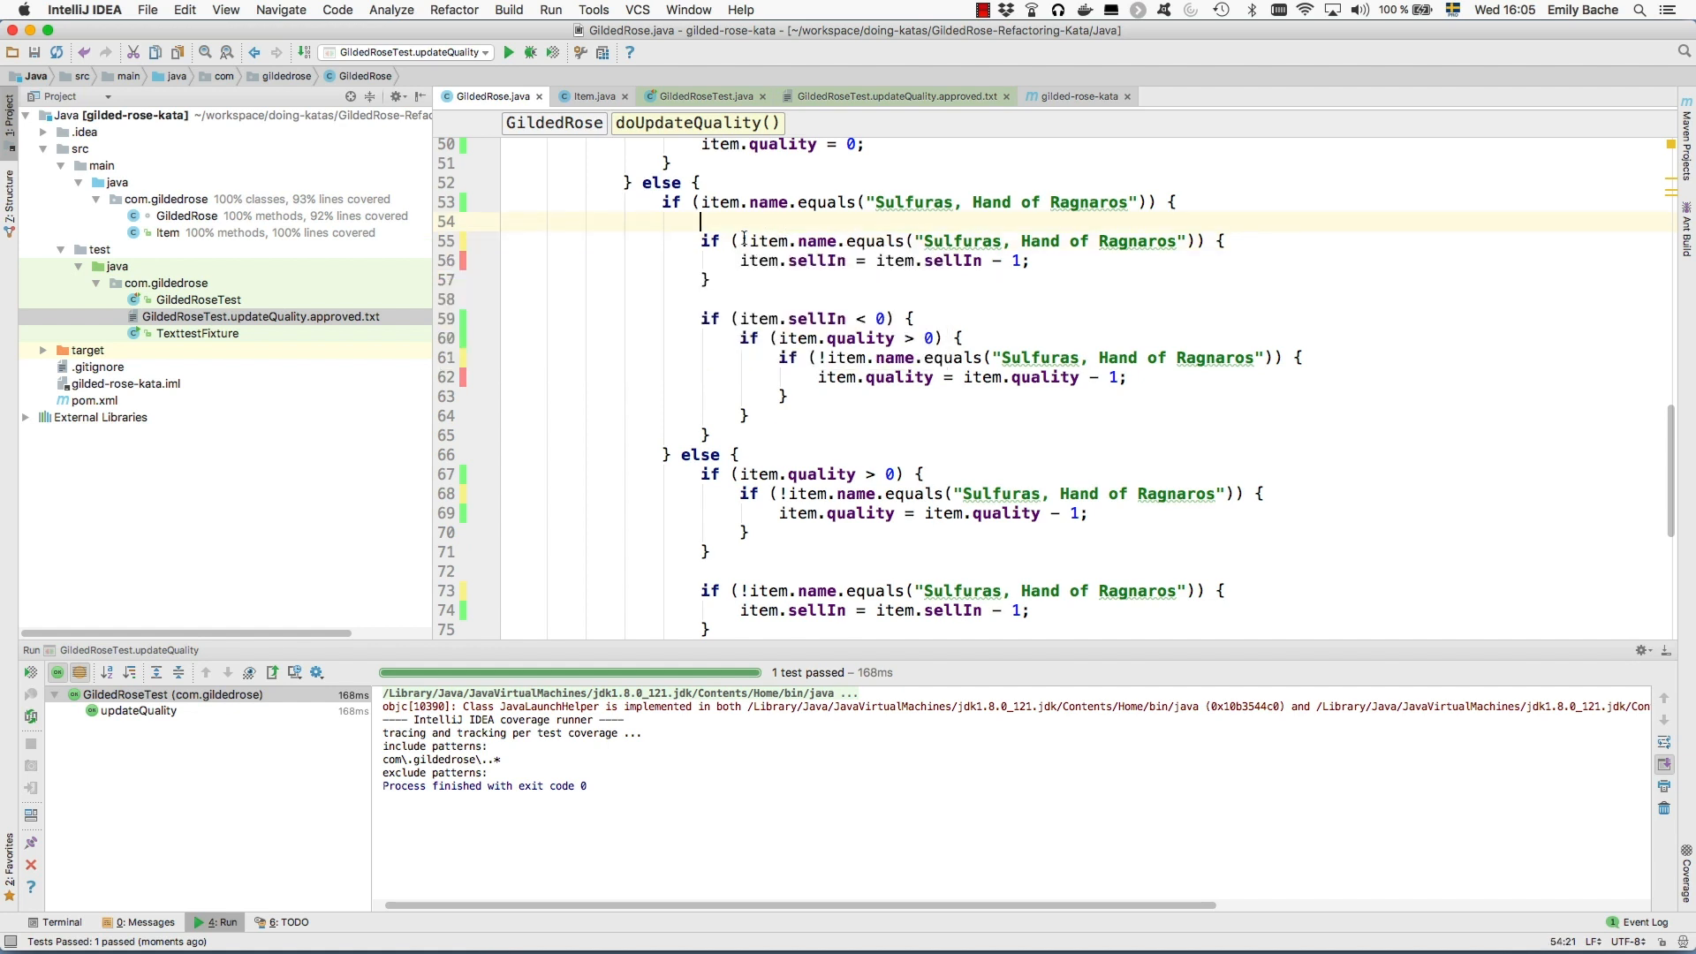
pyautogui.write('false) {')
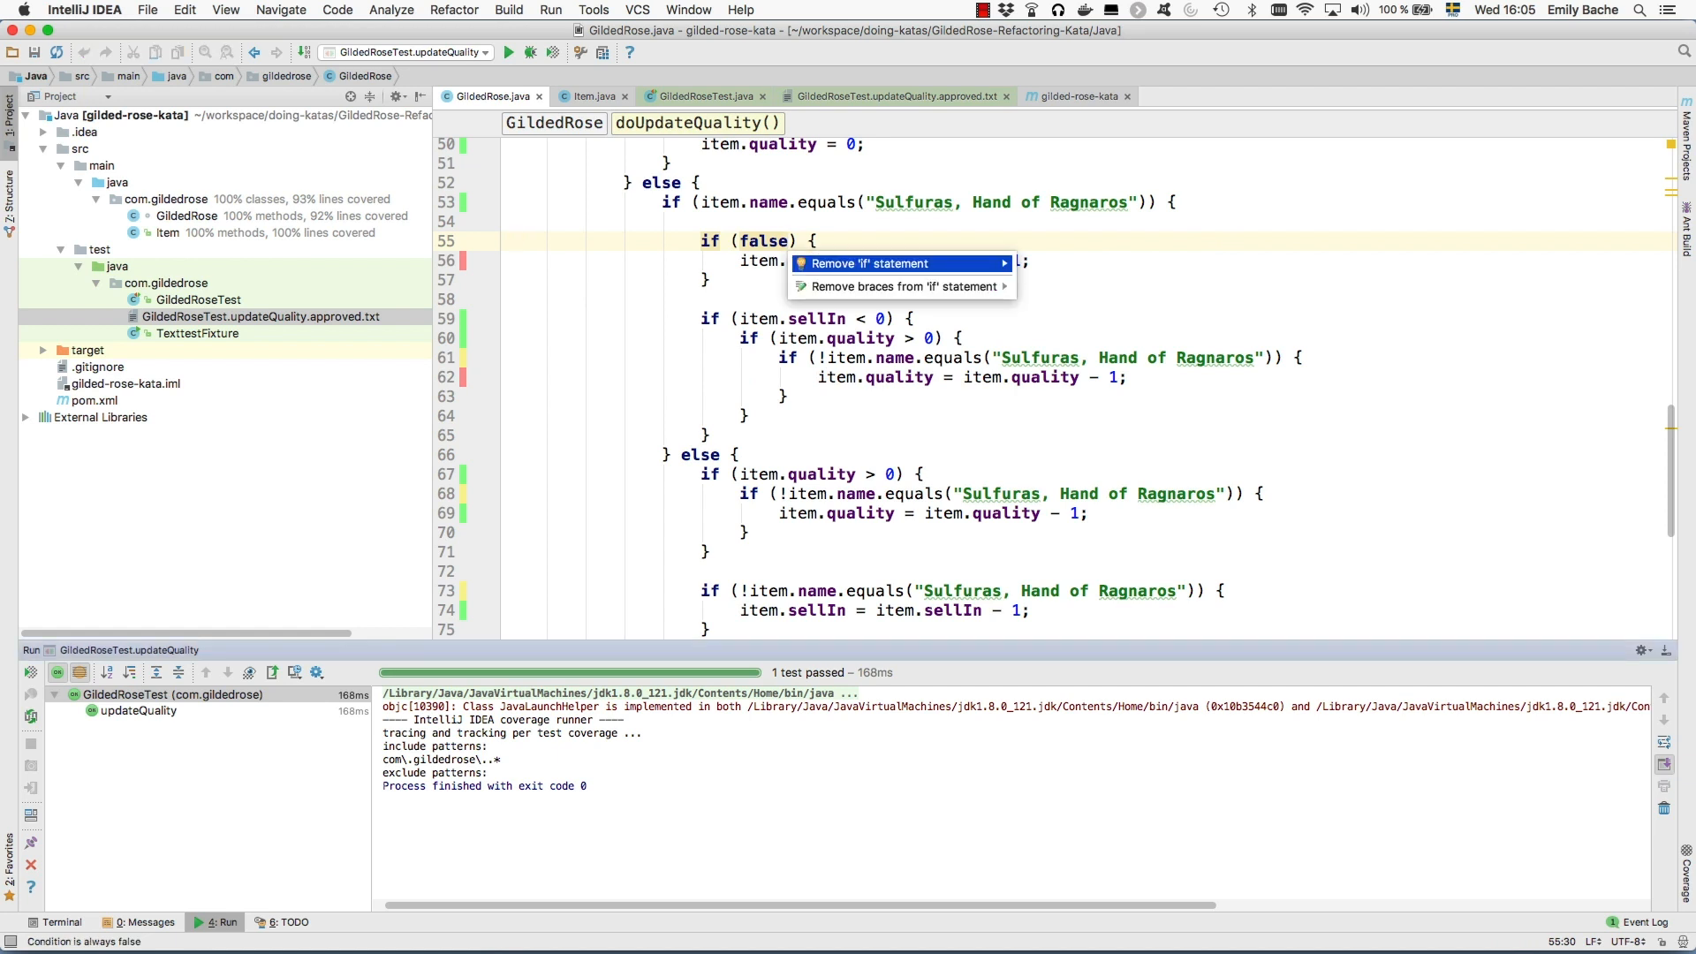
pyautogui.click(867, 264)
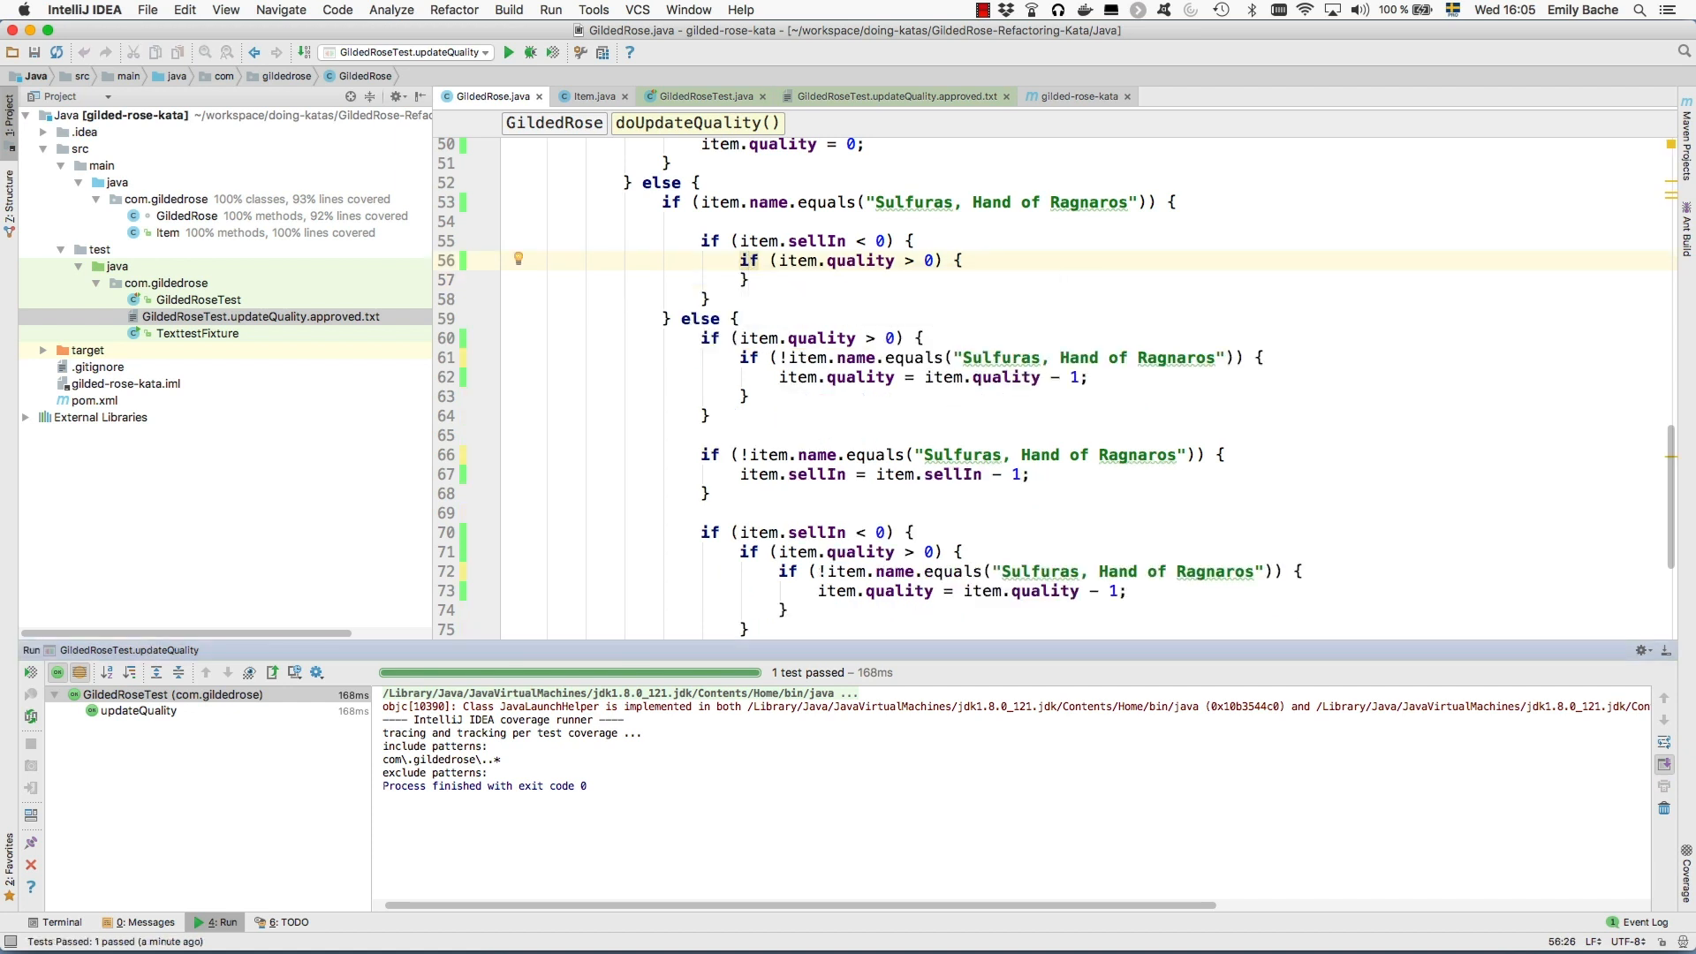
pyautogui.moveTo(703, 240); pyautogui.dragTo(704, 300)
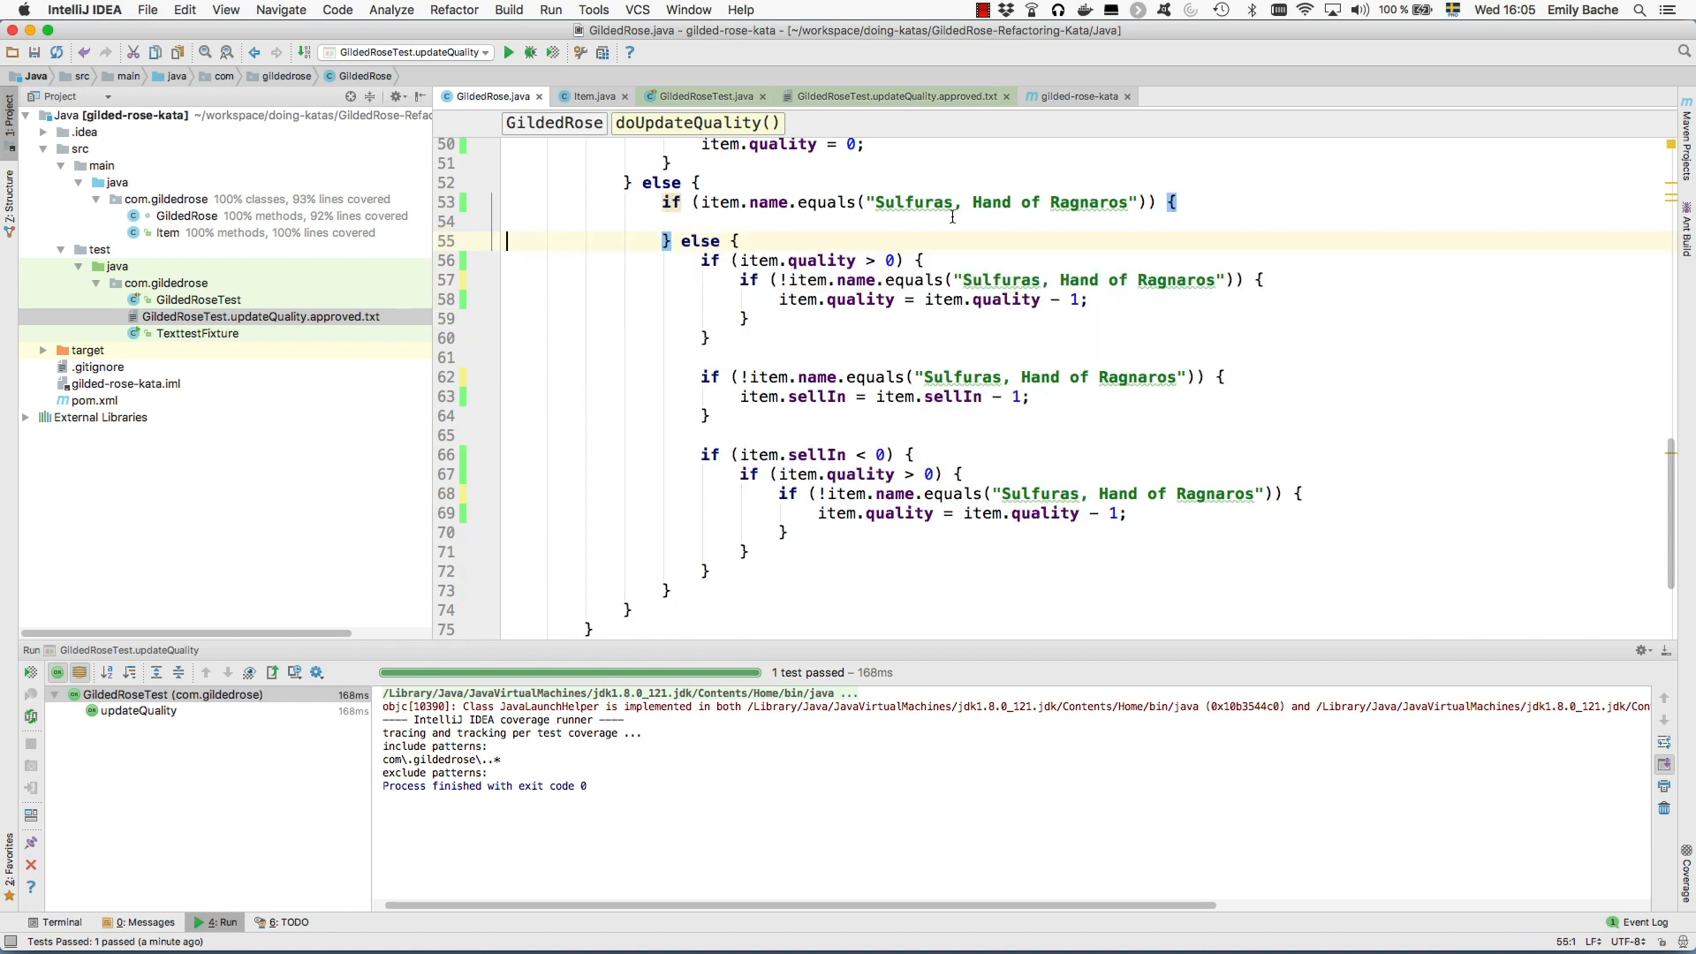
pyautogui.moveTo(474, 281)
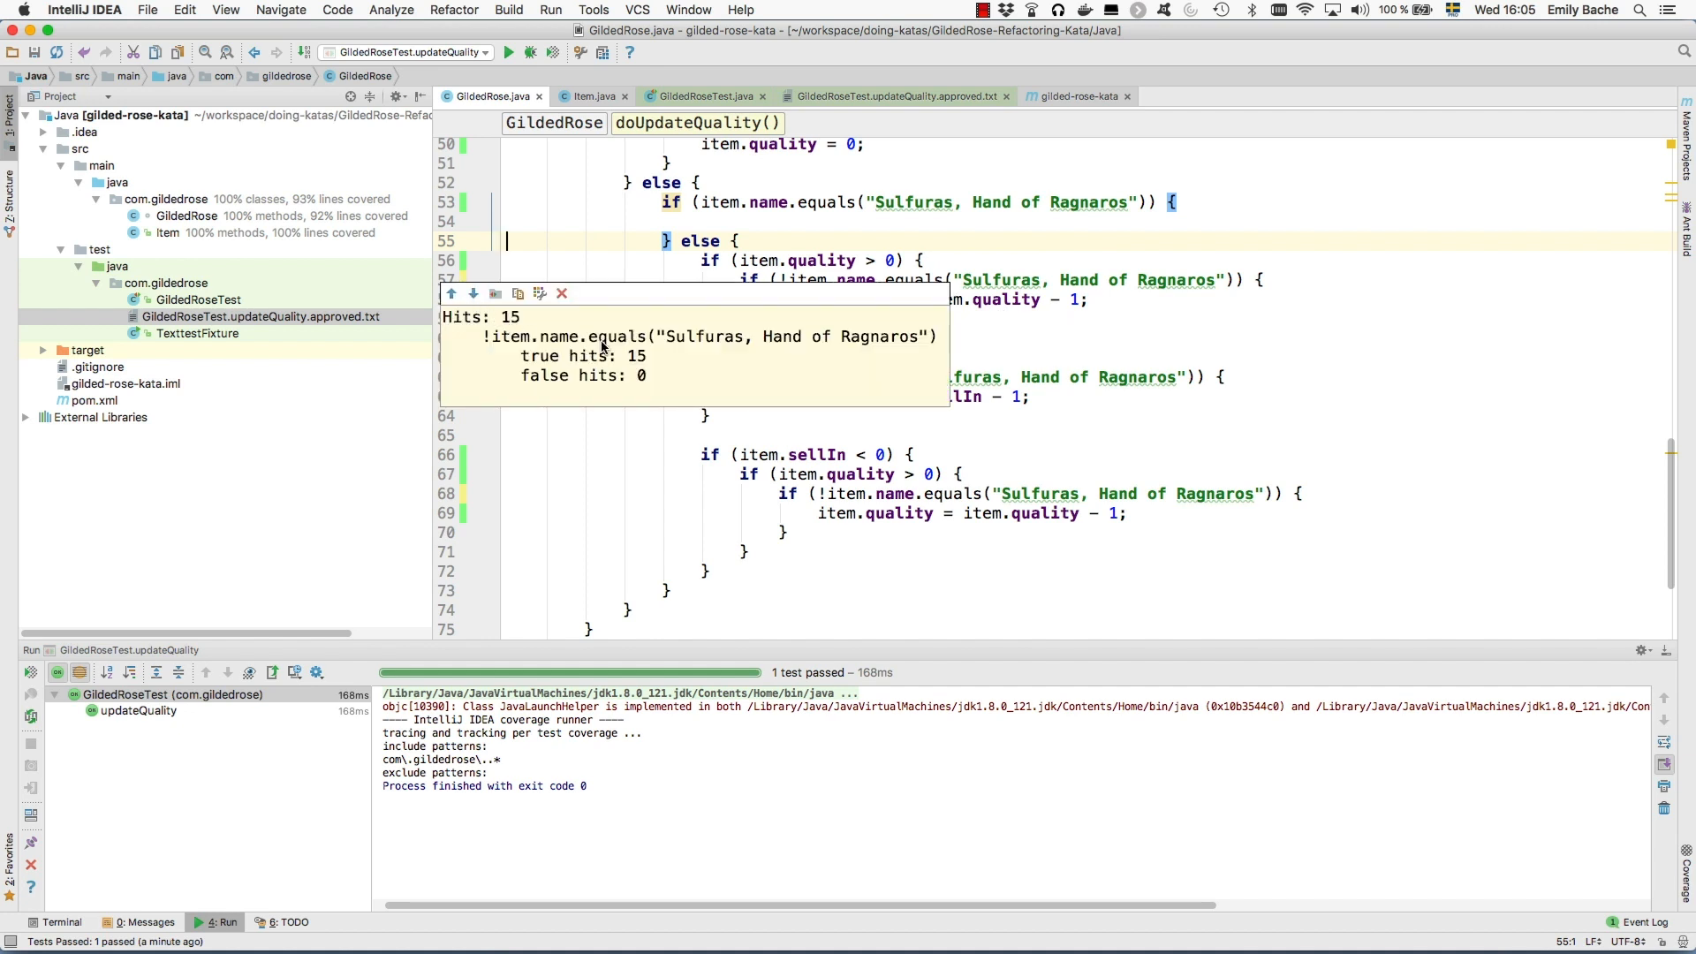
pyautogui.moveTo(784, 263)
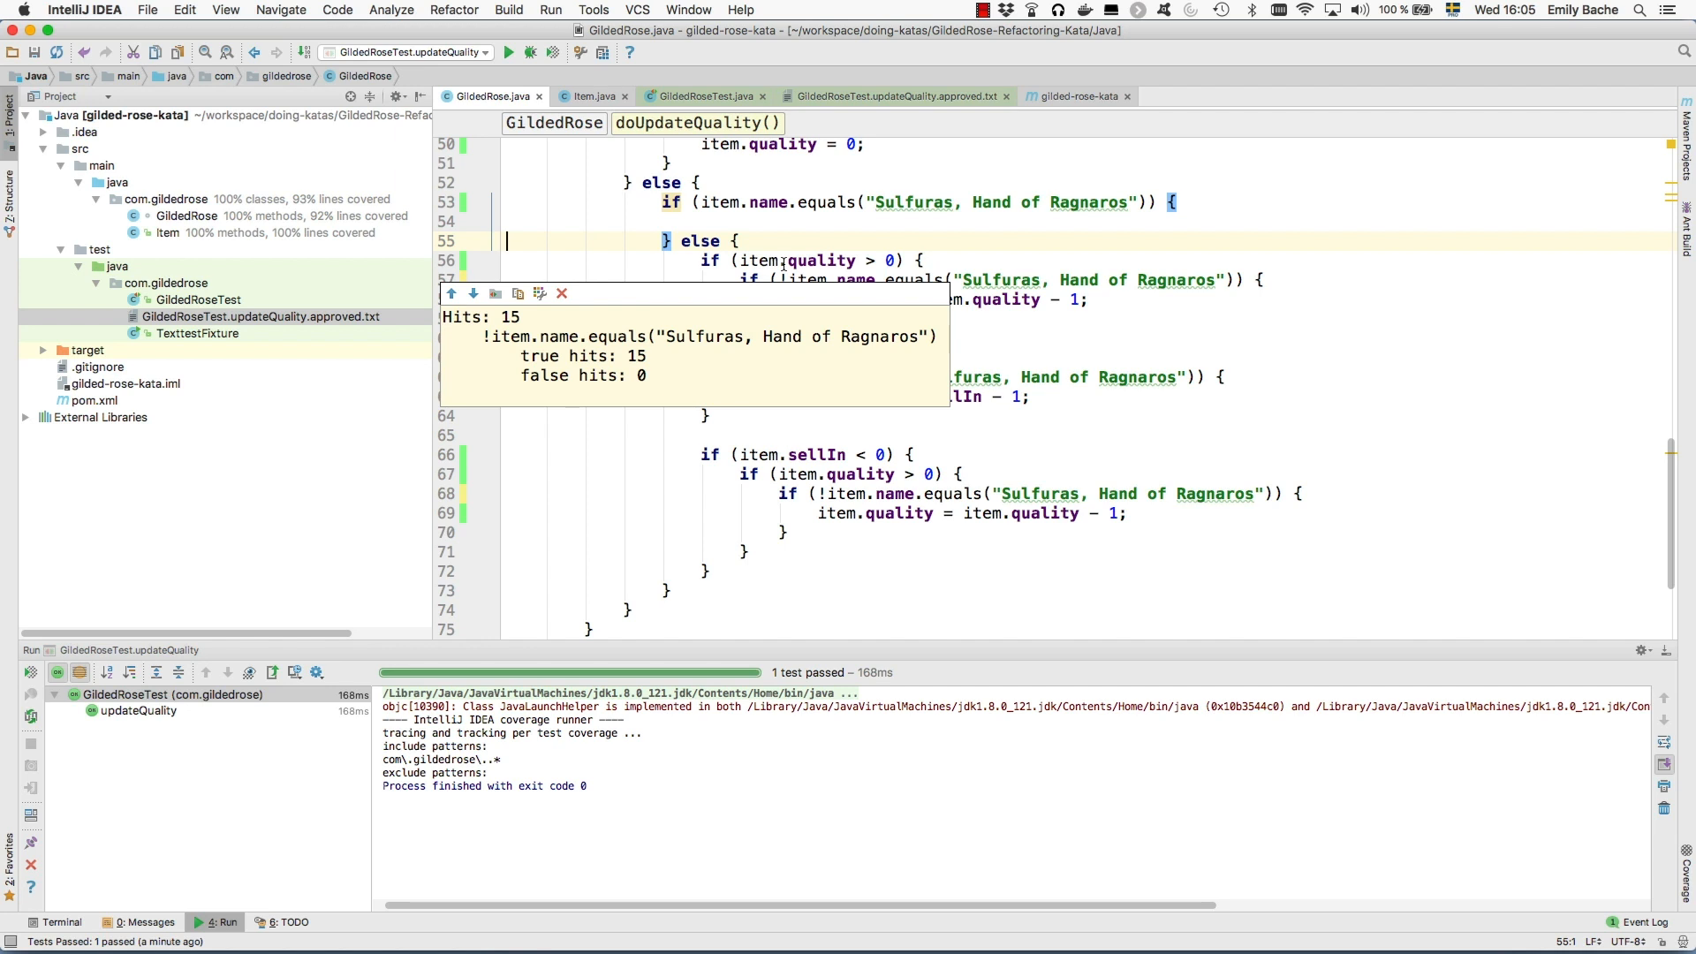
# In the non-Sulfuras branch, make the name checks true, simplify them away, and rerun the tests
pyautogui.click(788, 260)
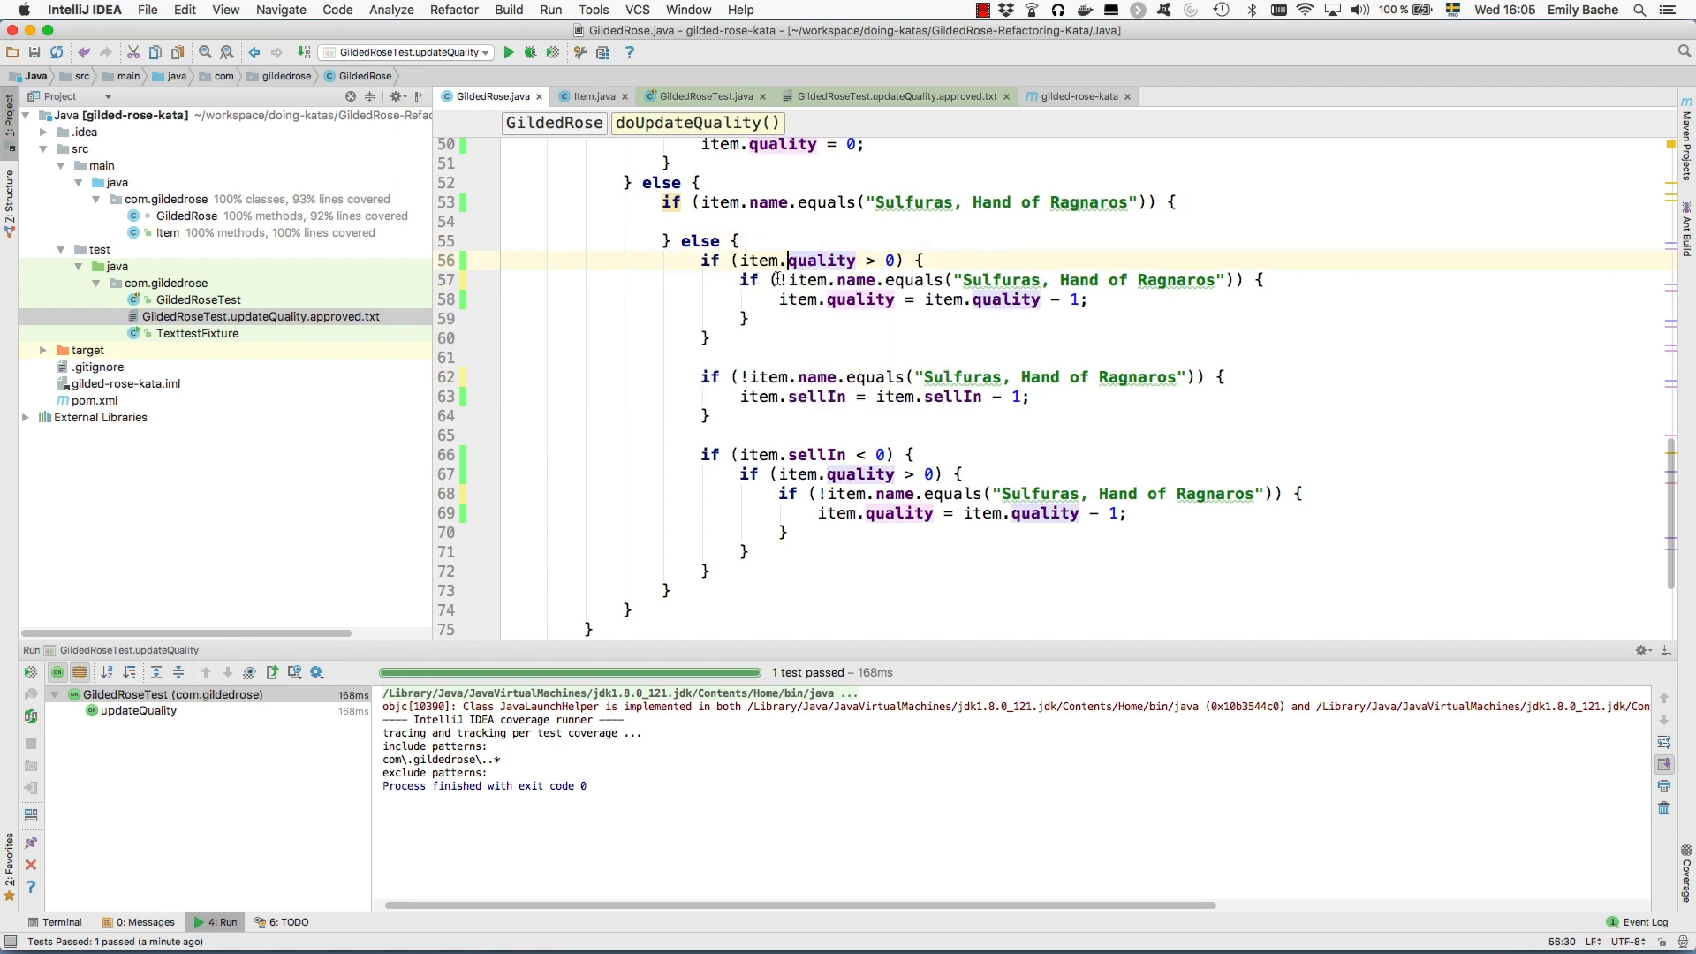
pyautogui.write('true) {')
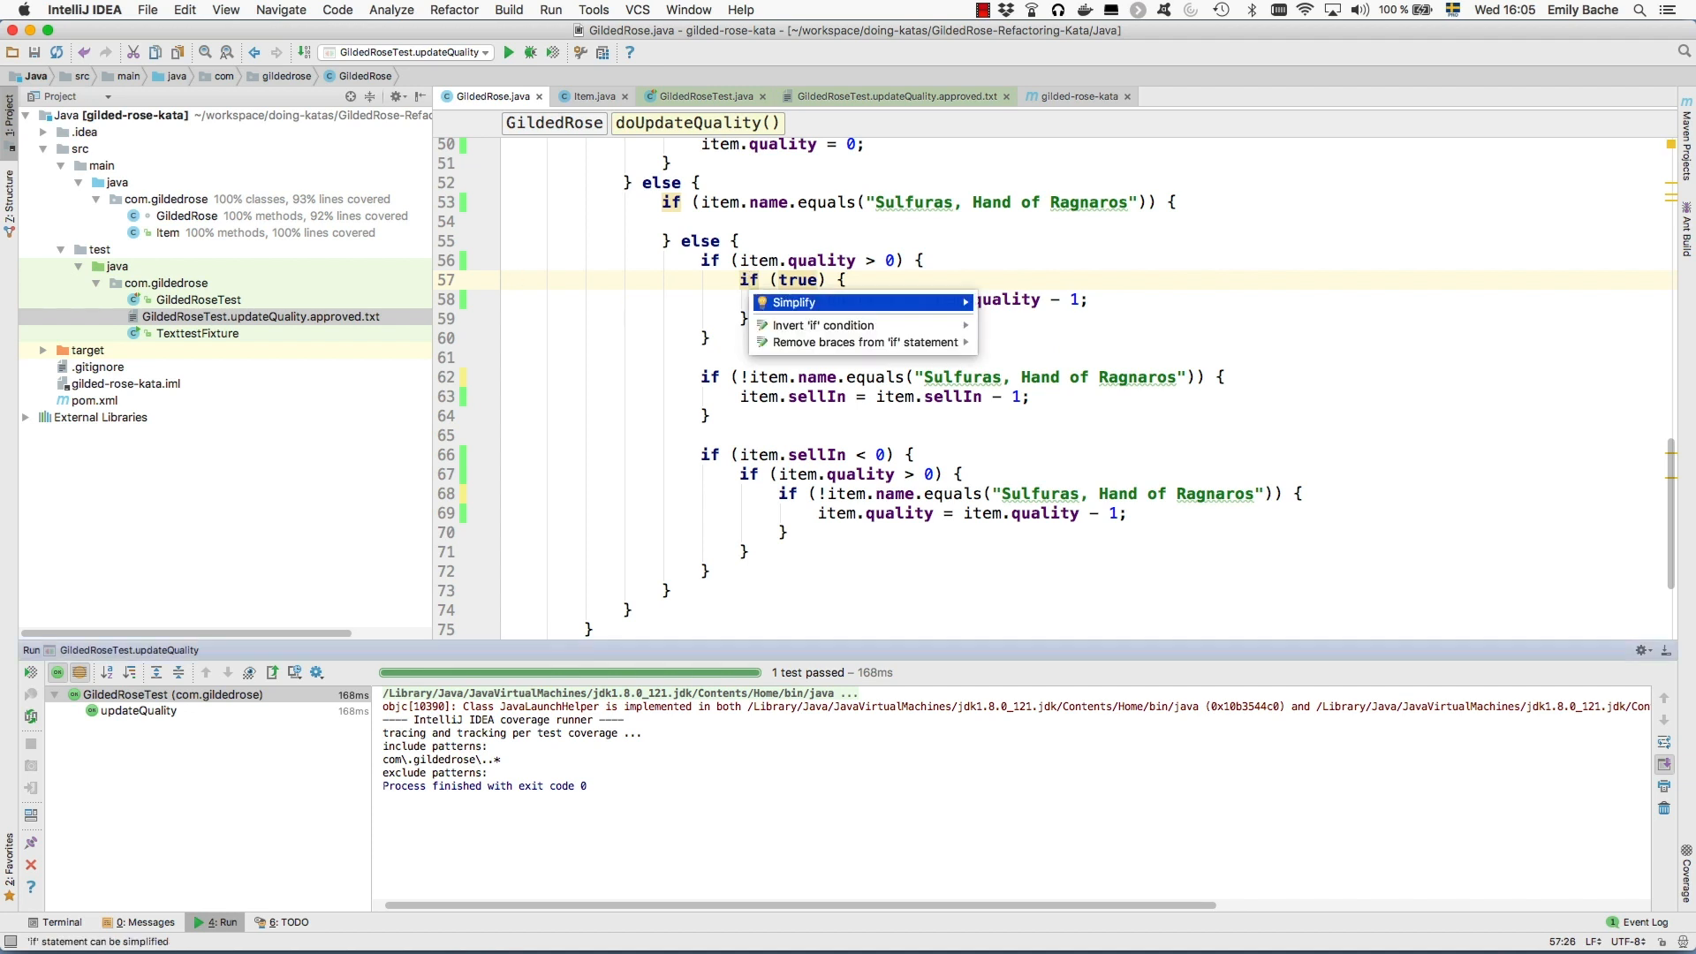
pyautogui.click(793, 302)
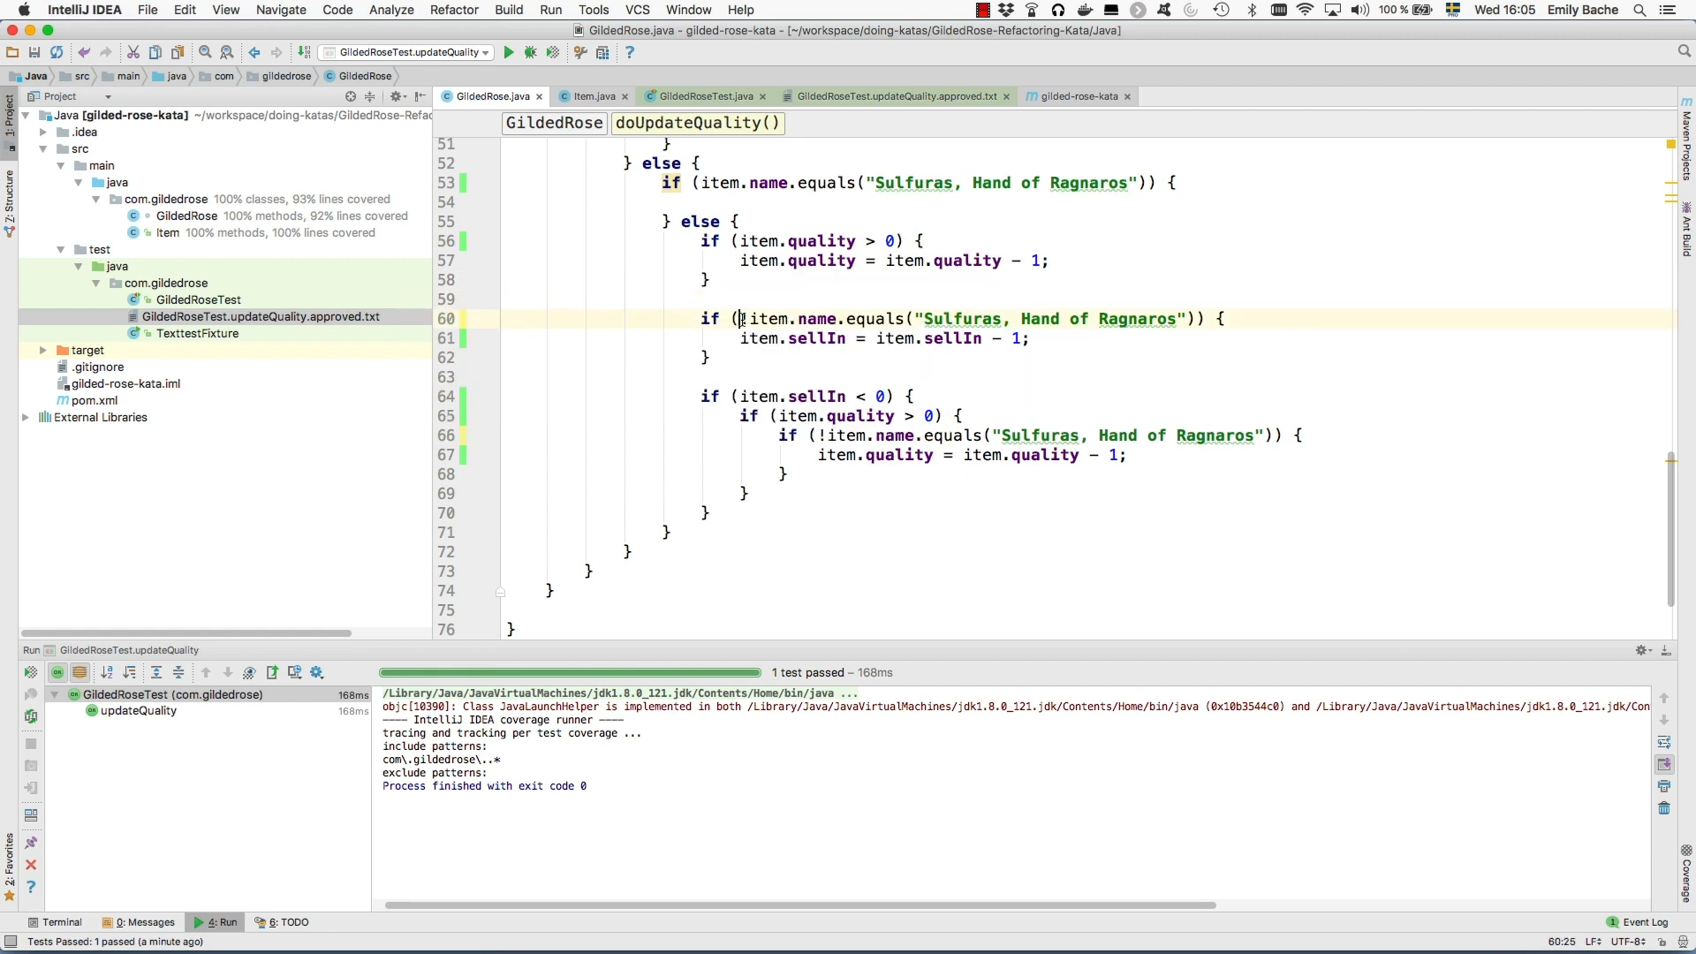
pyautogui.write('tr')
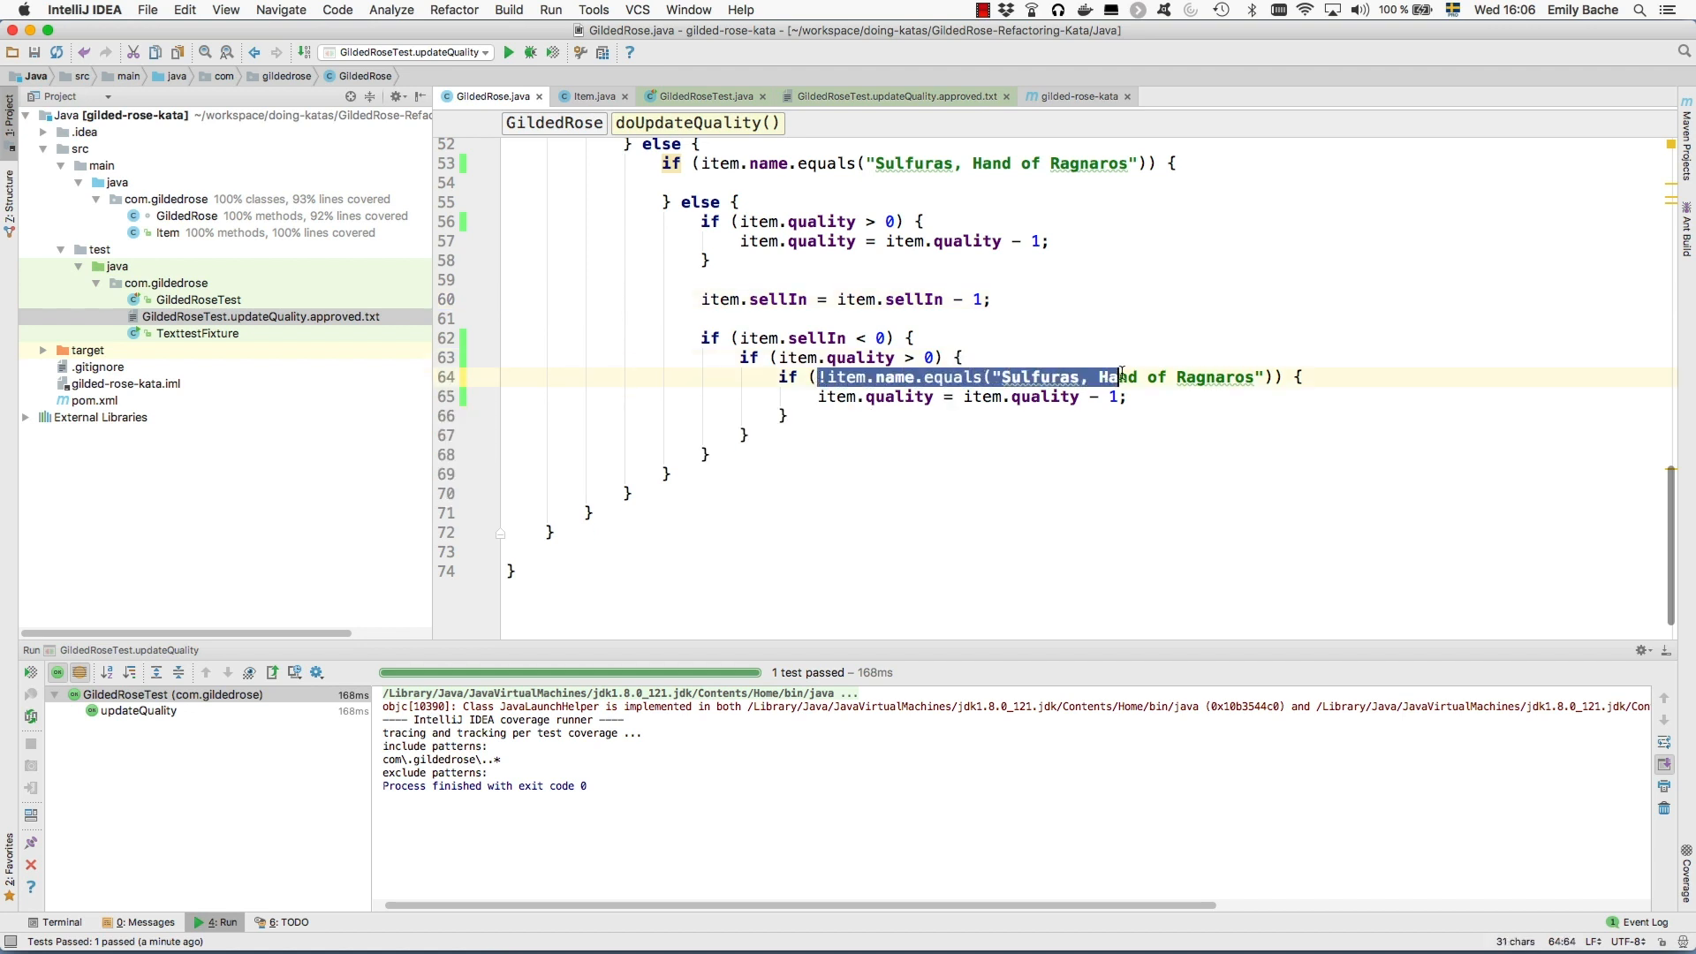
pyautogui.write('true')
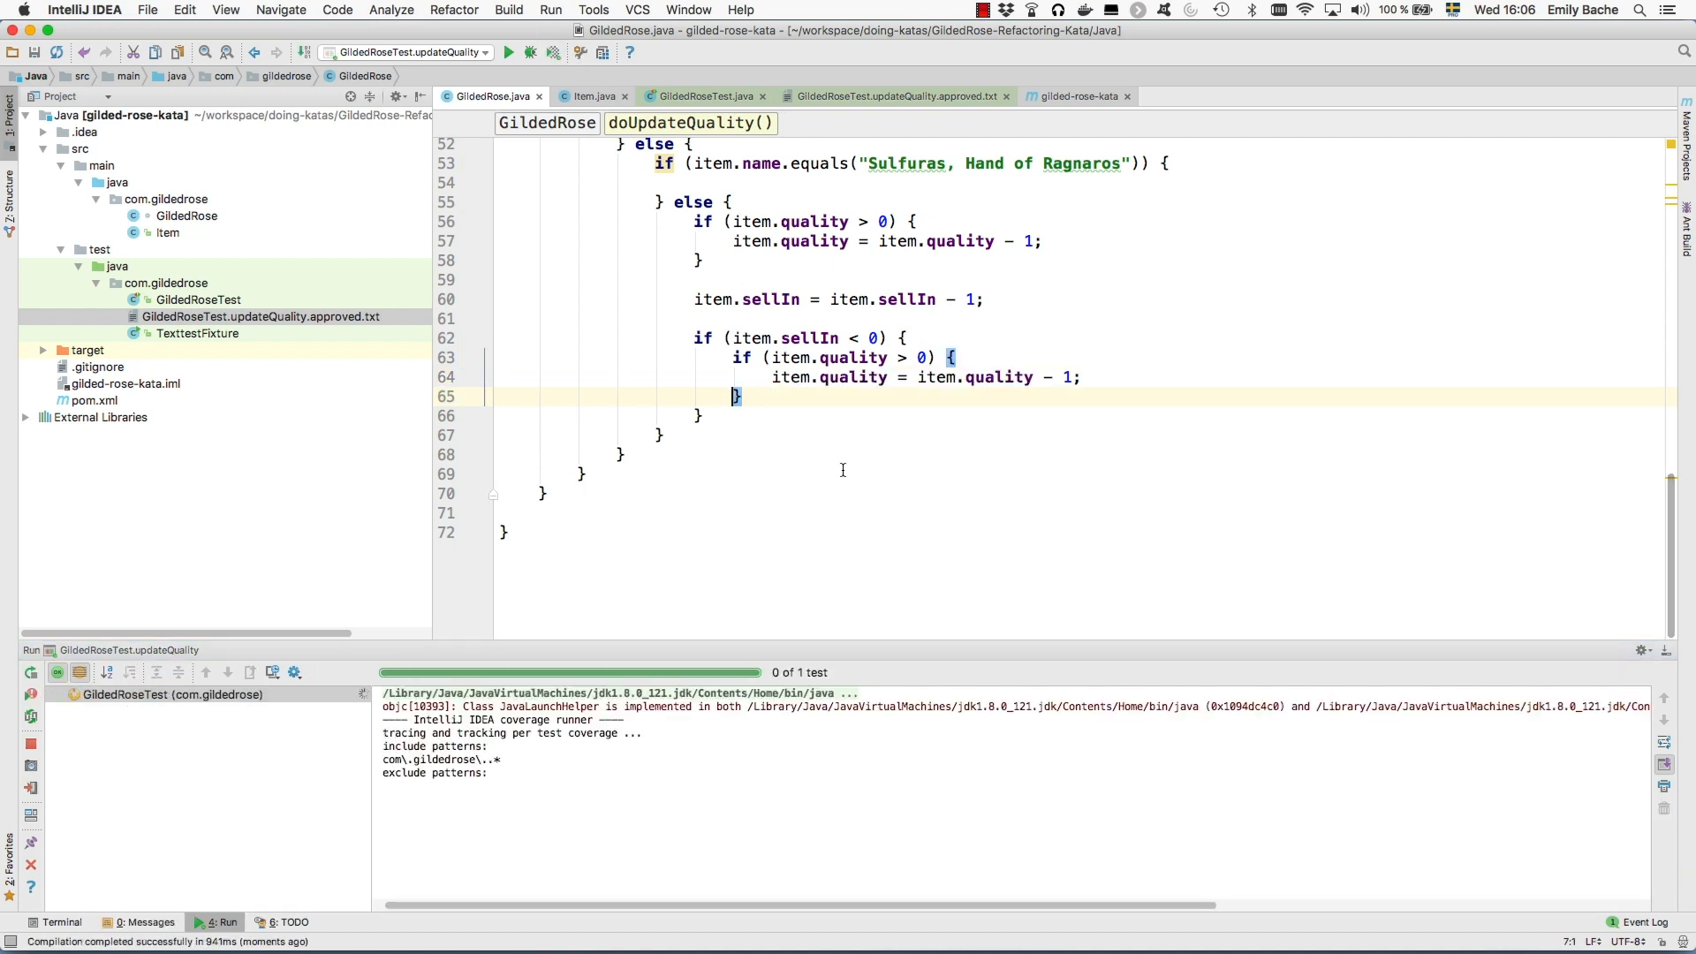
pyautogui.click(509, 51)
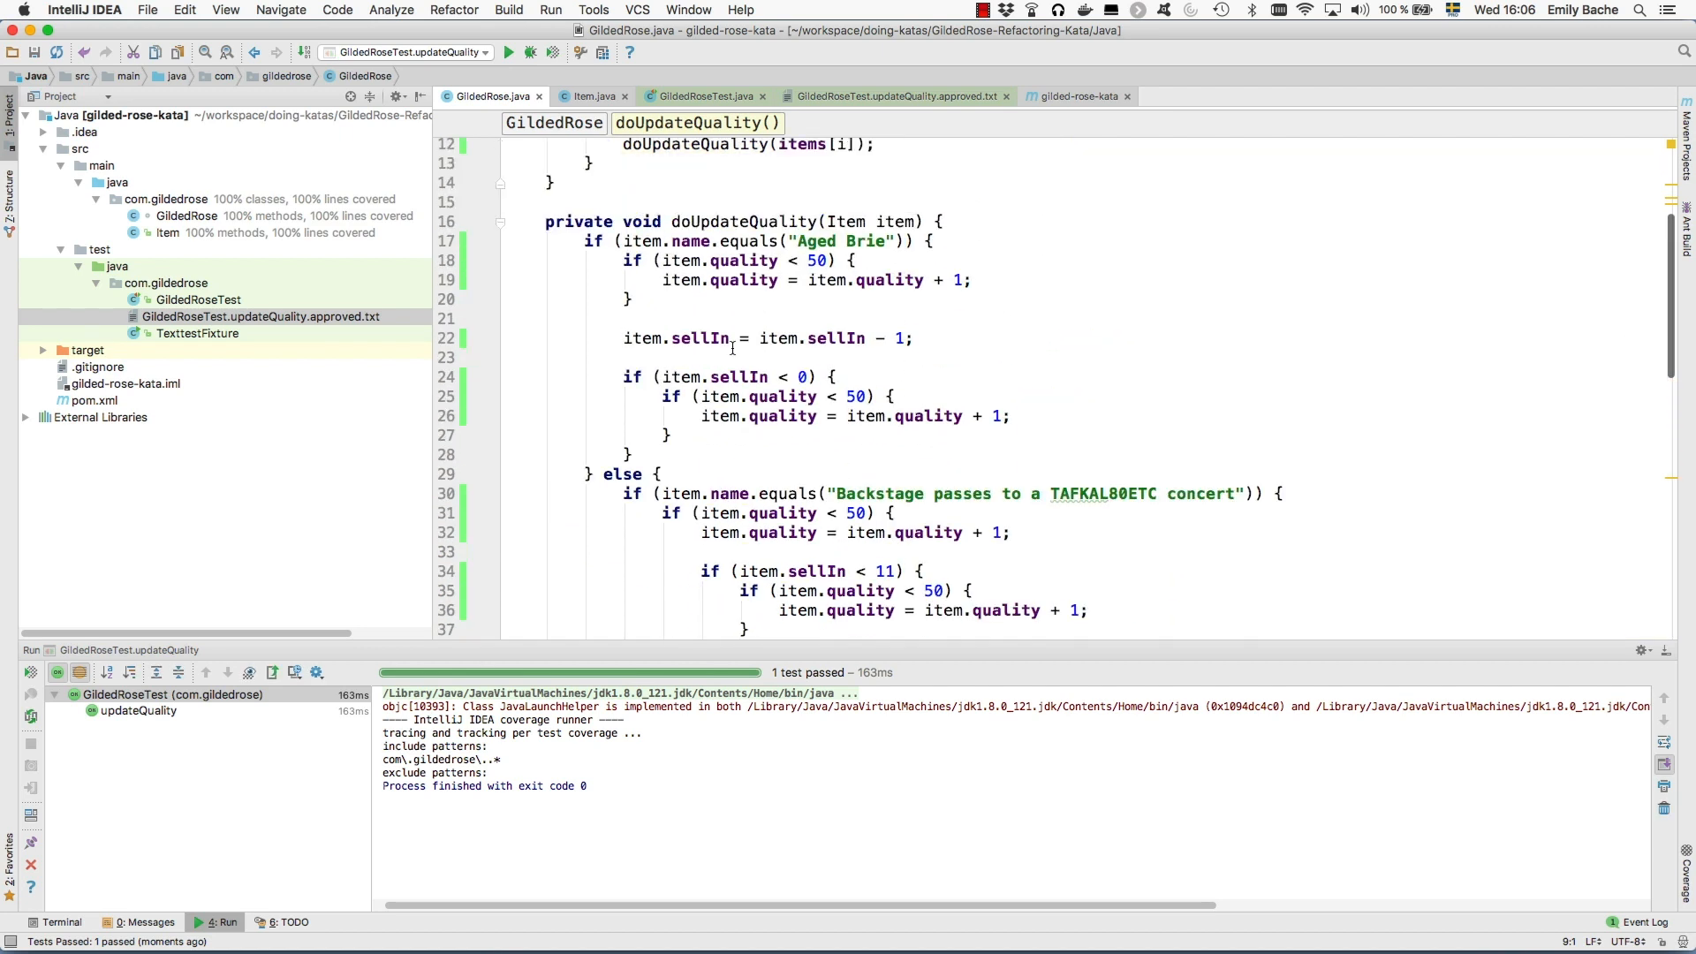
# Merge the outer else and its nested Sulfuras if into an else-if via the quick fix
pyautogui.scroll(-3)
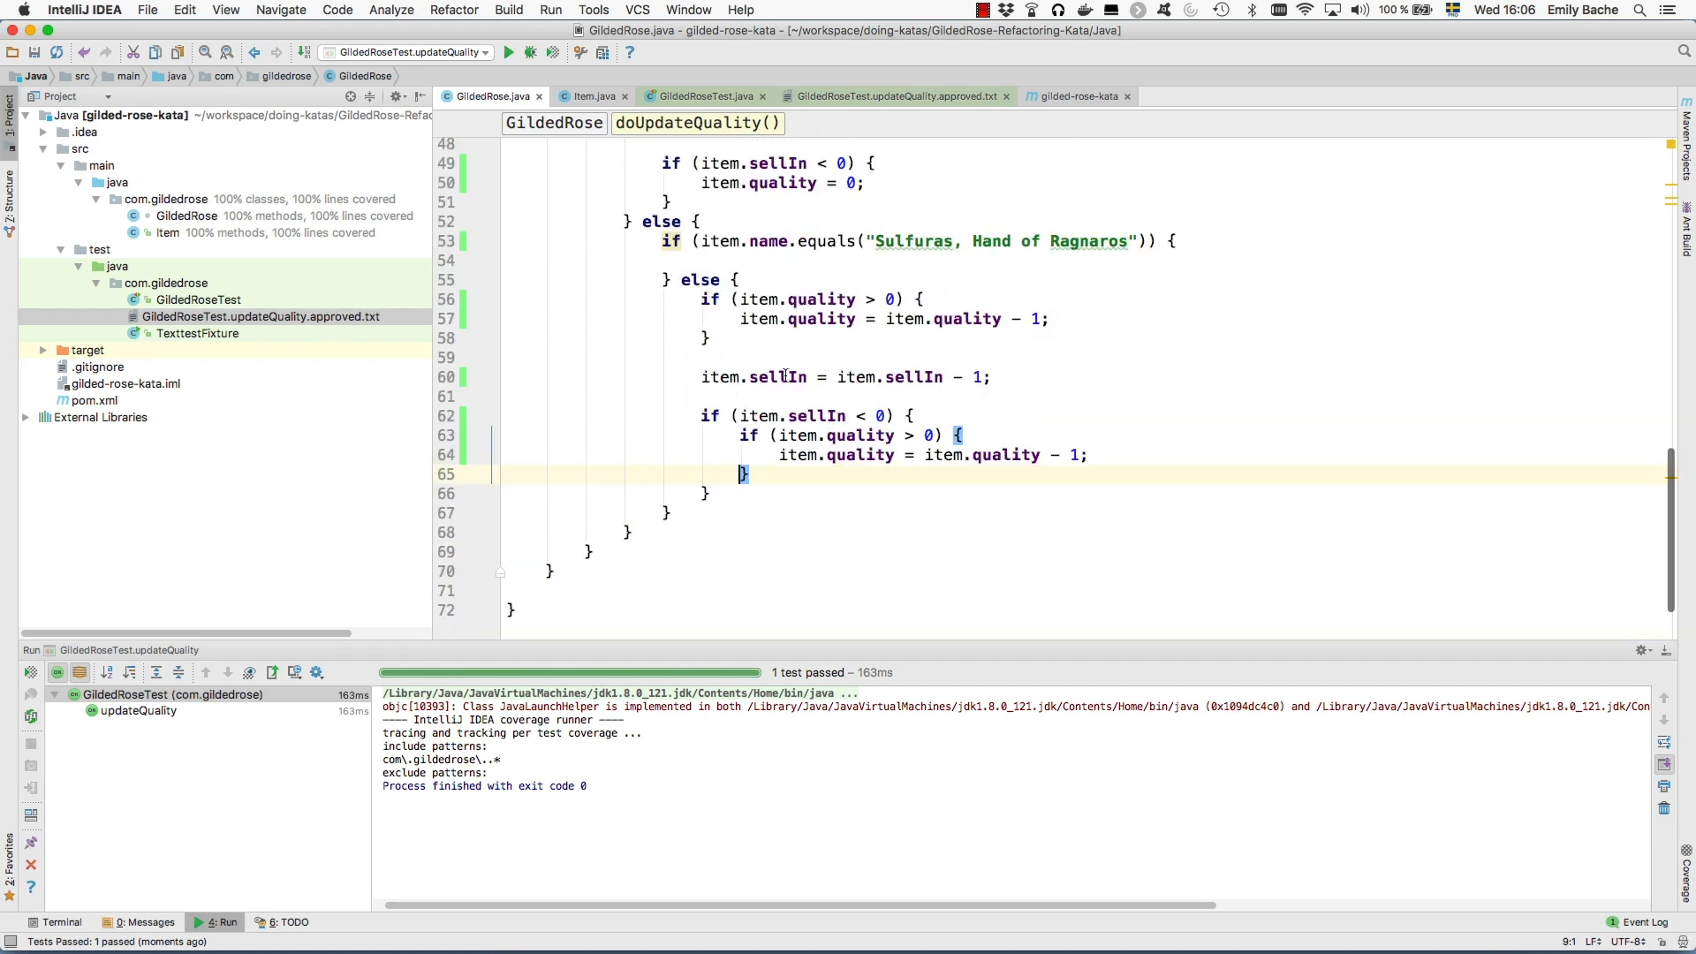
pyautogui.click(657, 223)
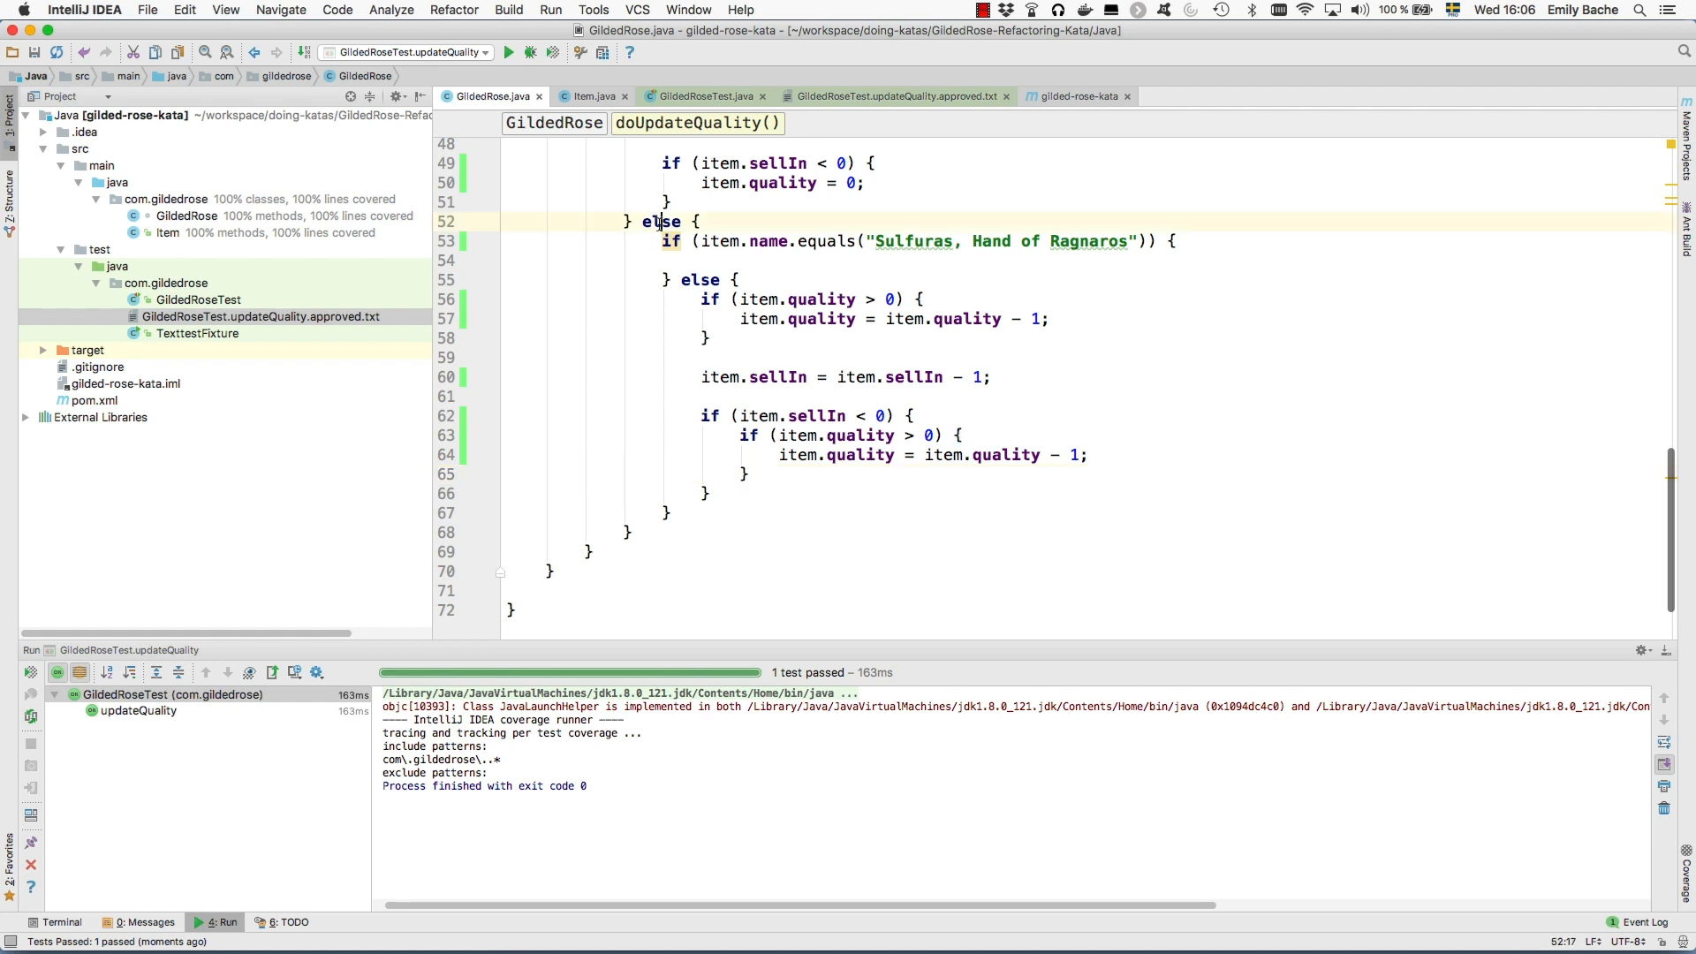
pyautogui.click(663, 222)
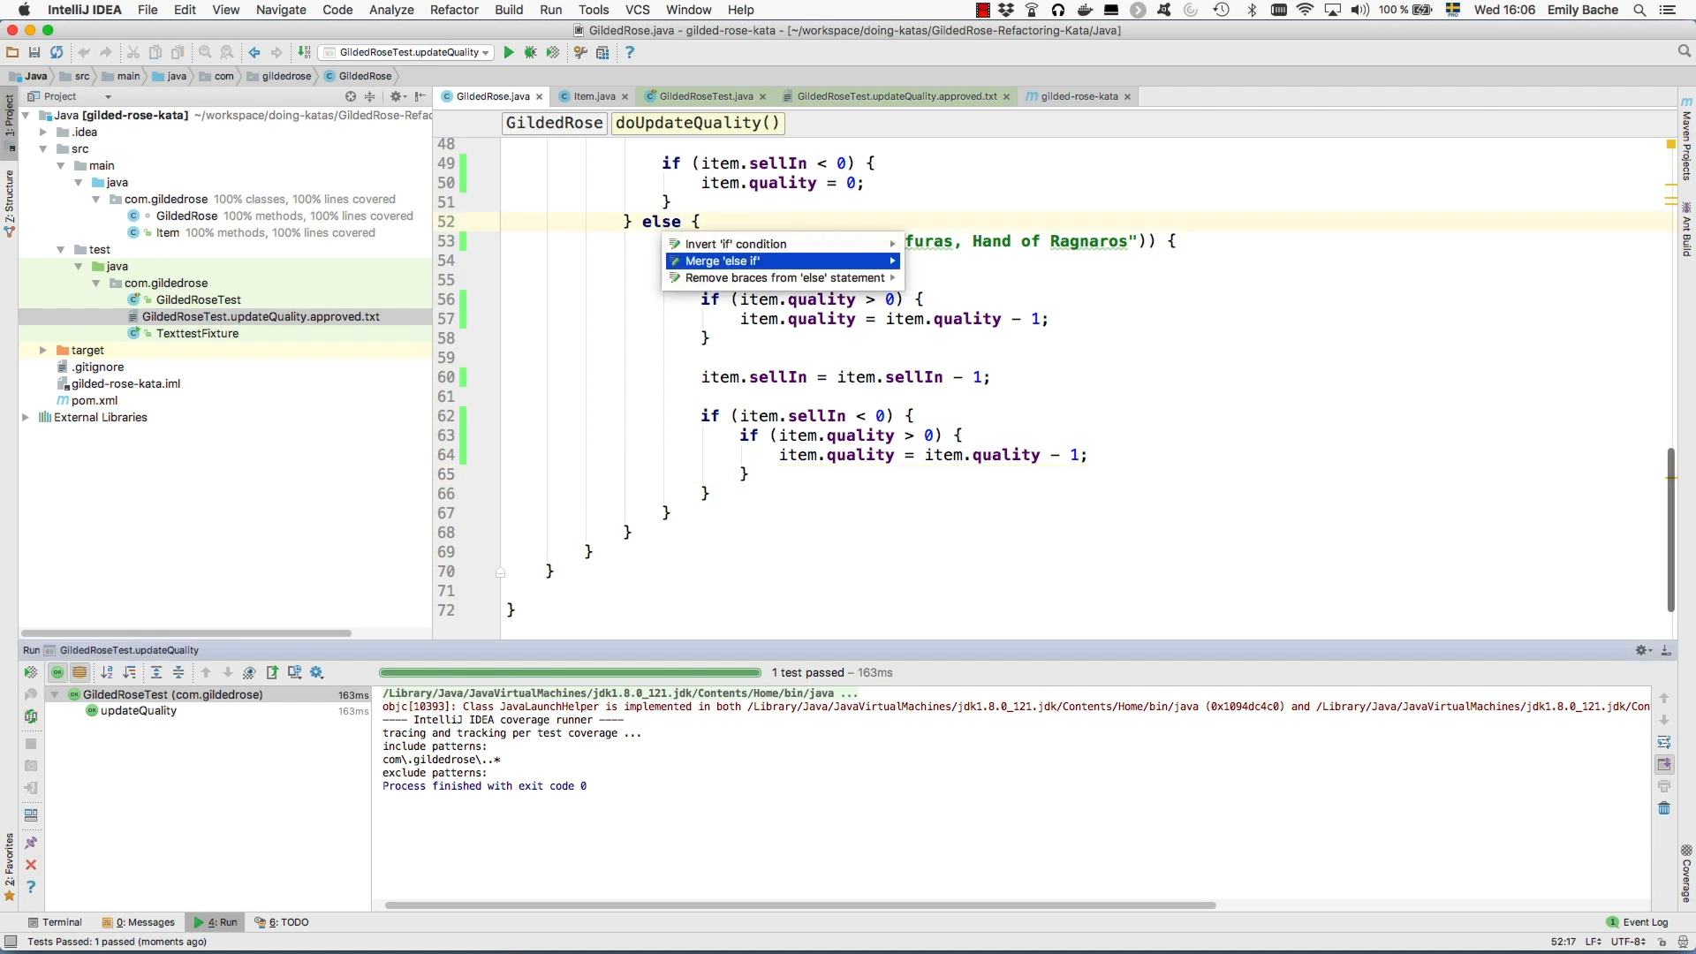
pyautogui.click(721, 262)
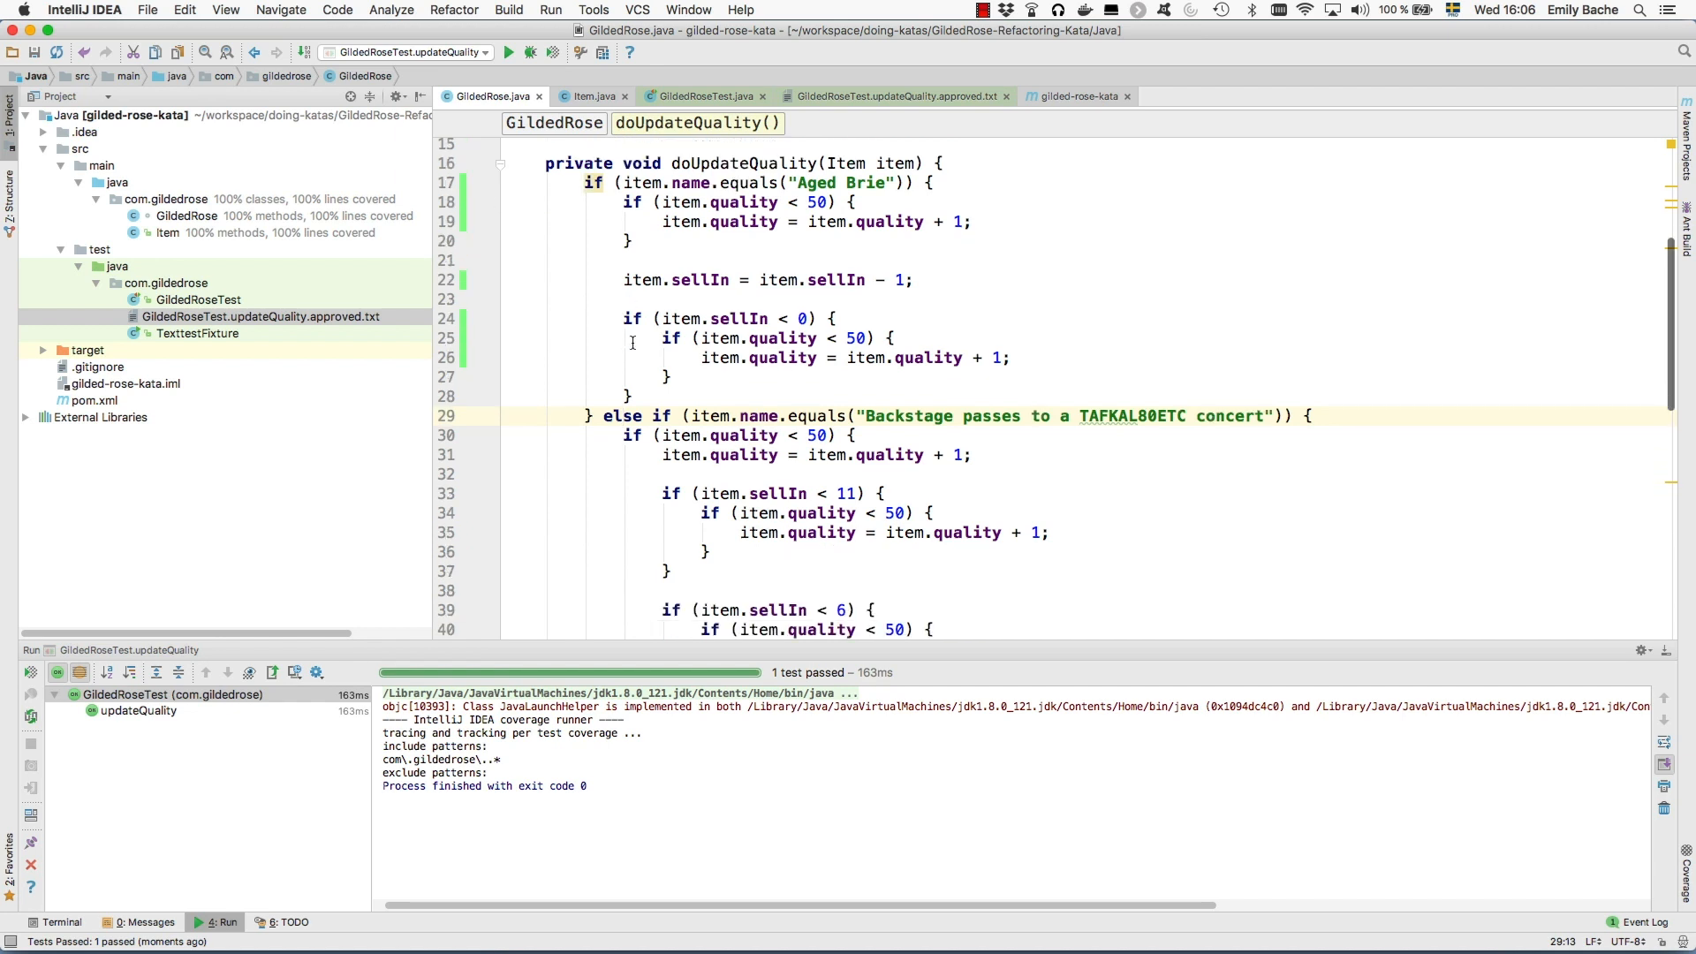
pyautogui.scroll(-3)
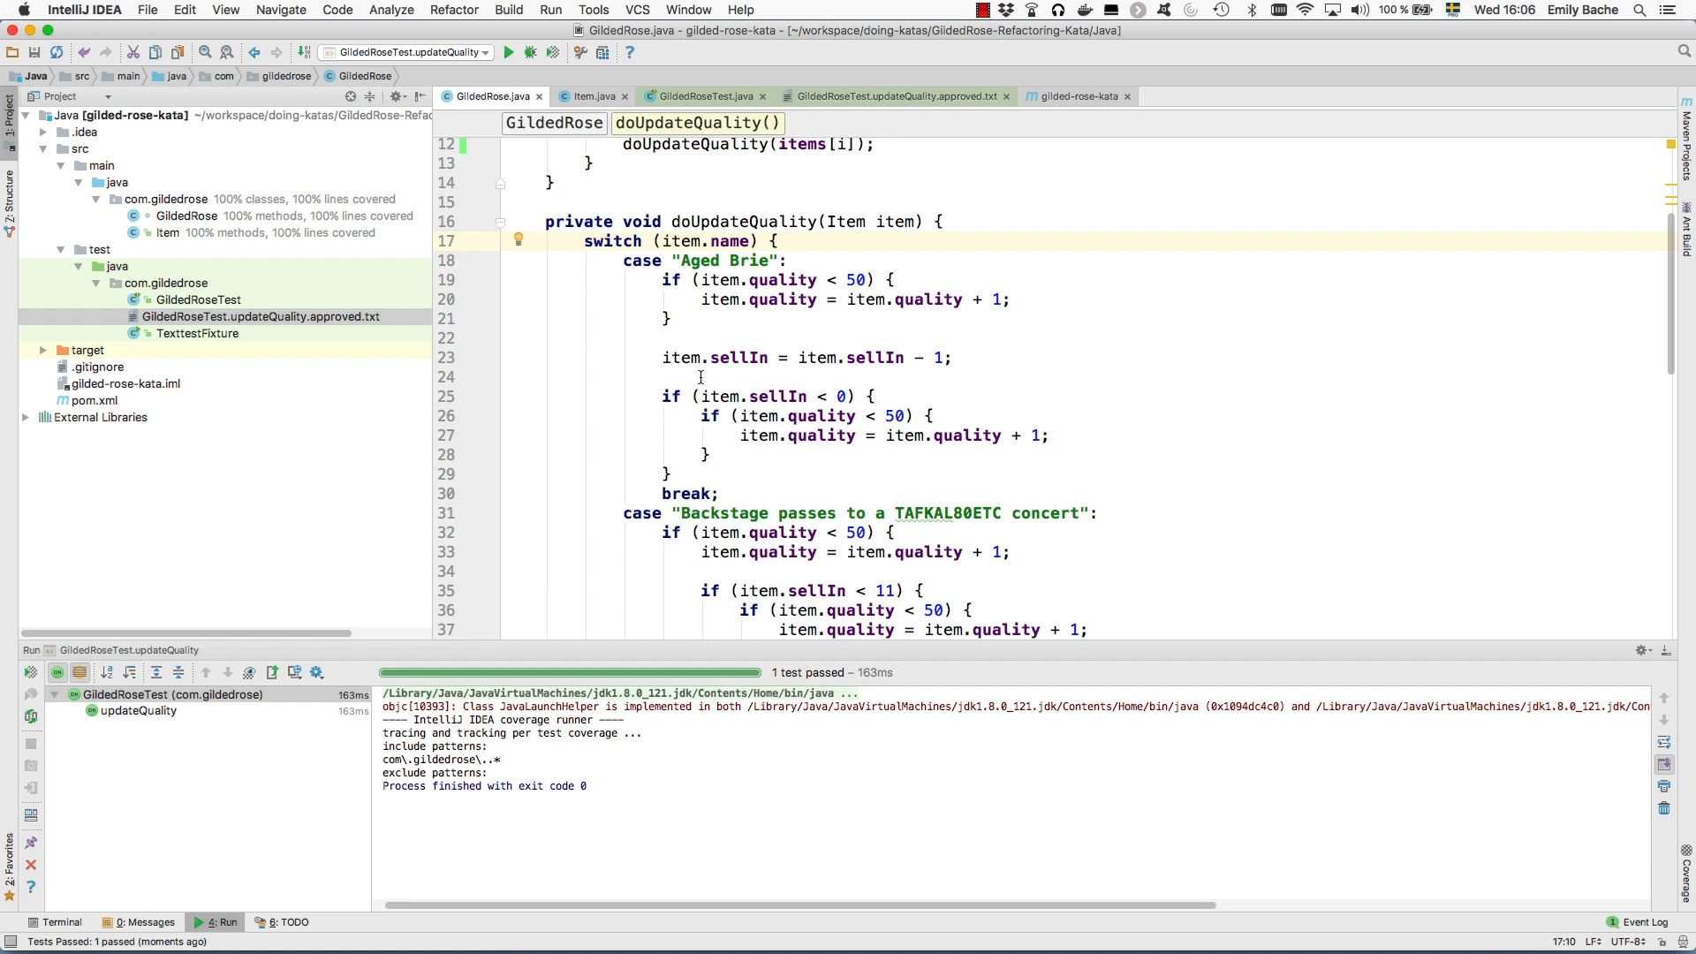
# Scroll through the new switch on item.name to review the Aged Brie, Backstage, Sulfuras and default cases
pyautogui.scroll(-3)
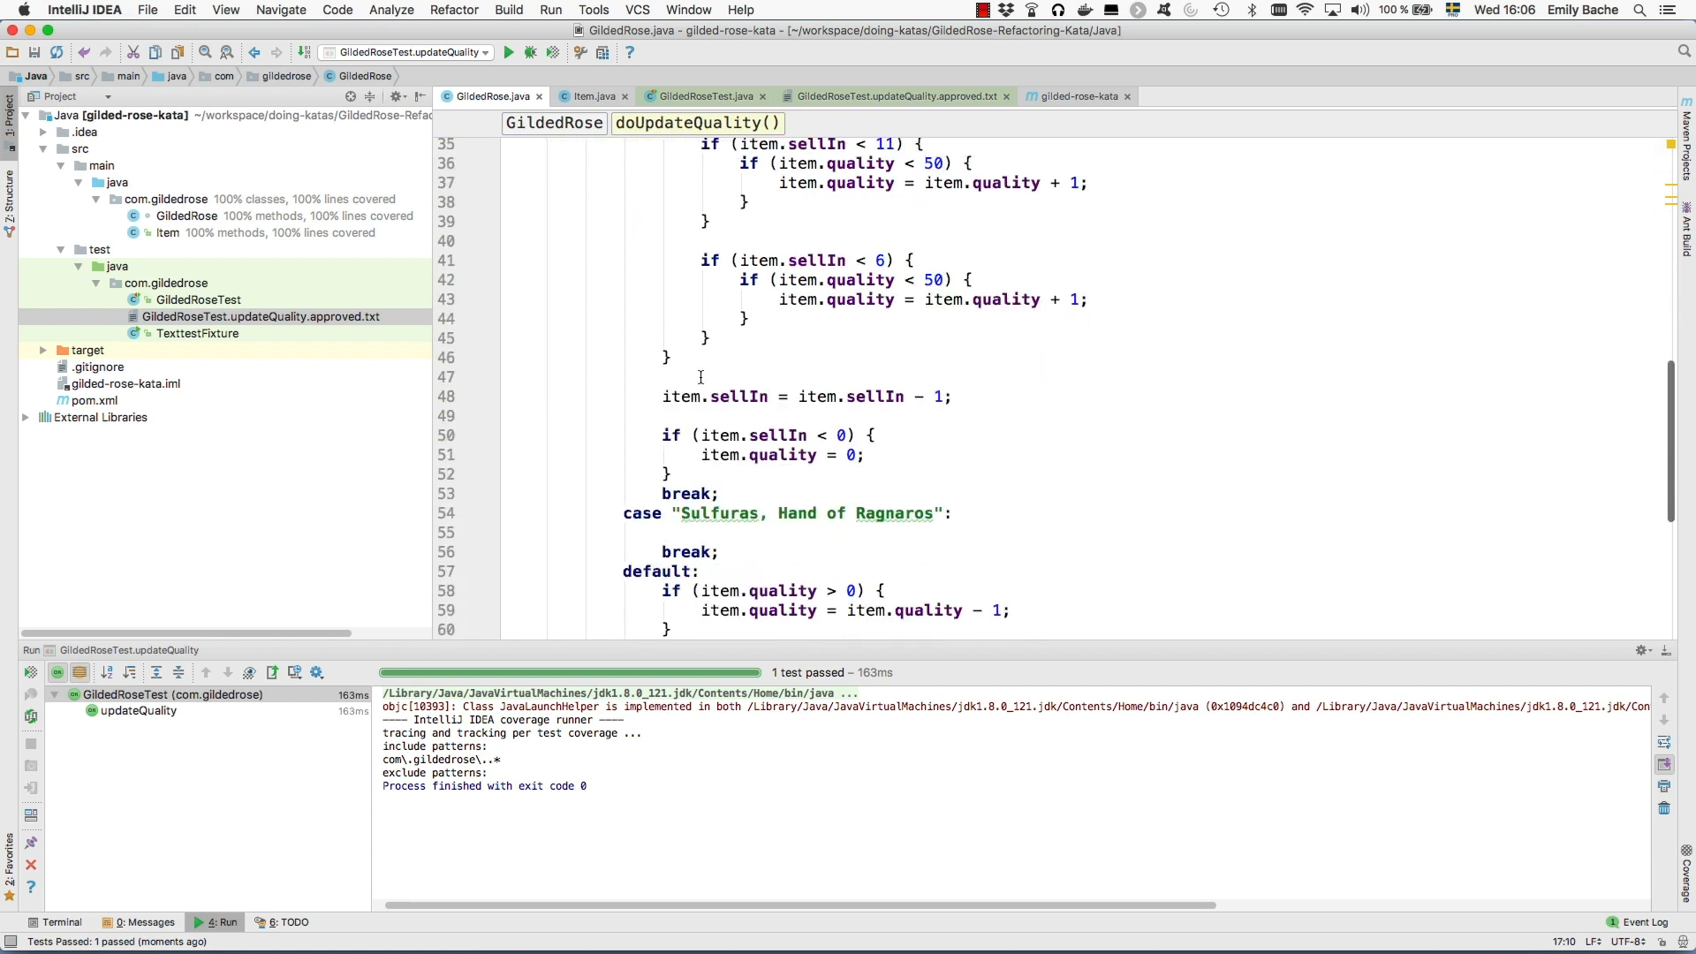
pyautogui.scroll(-3)
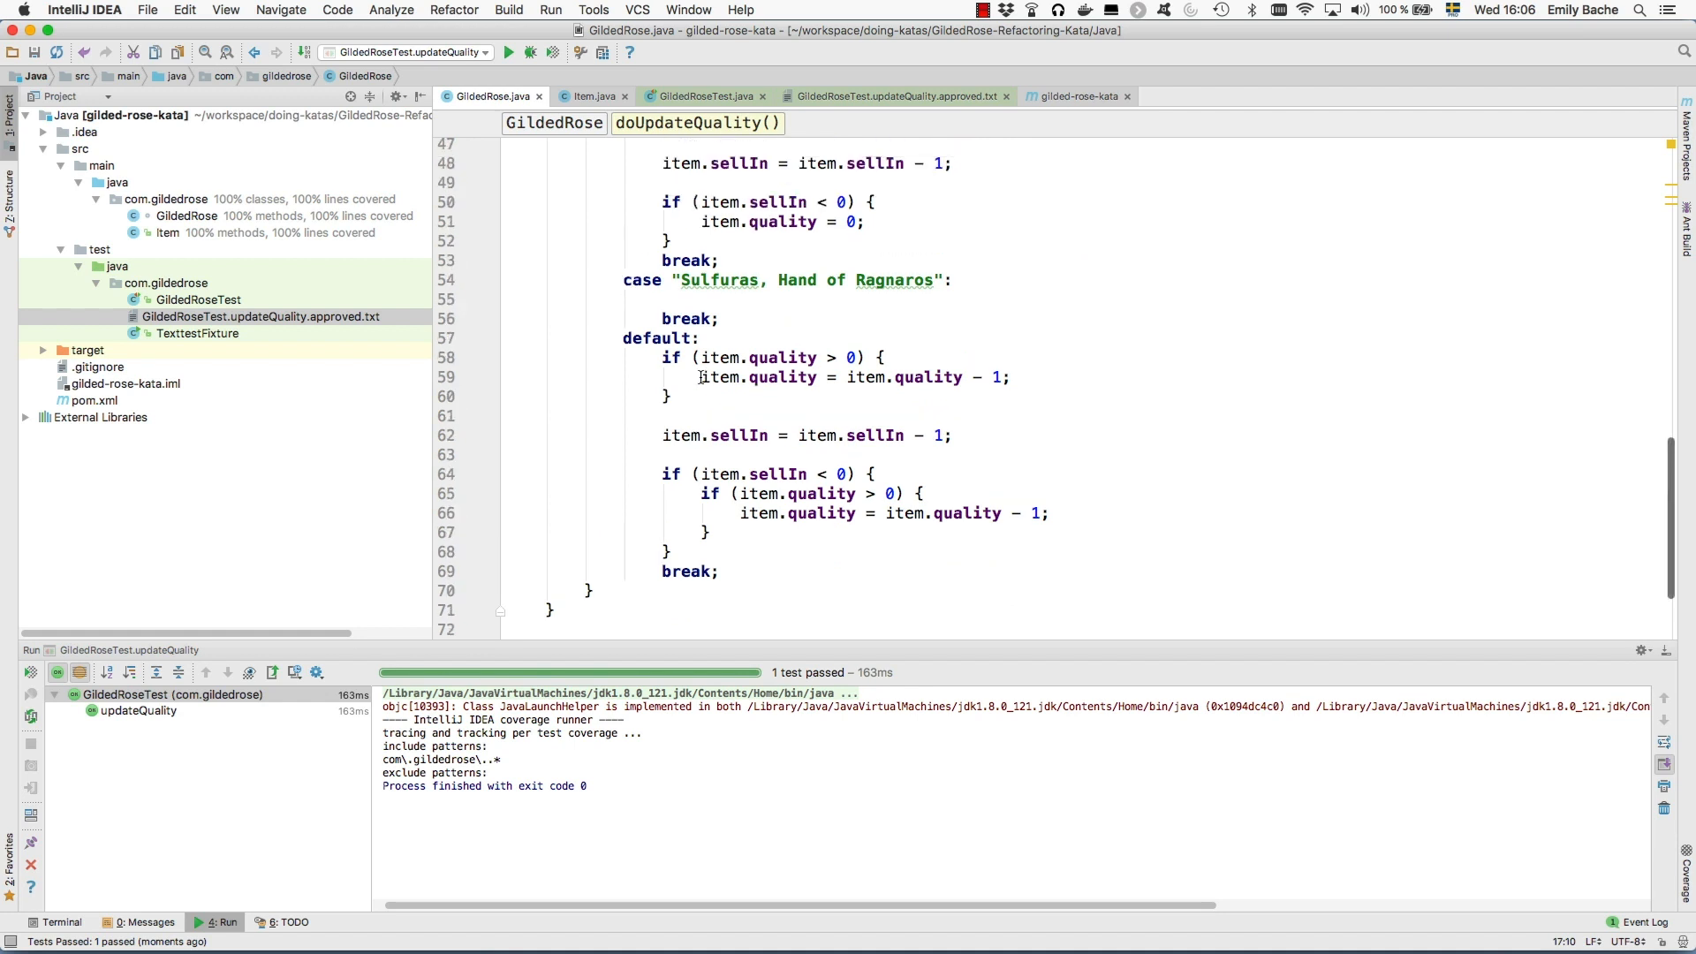
pyautogui.scroll(3)
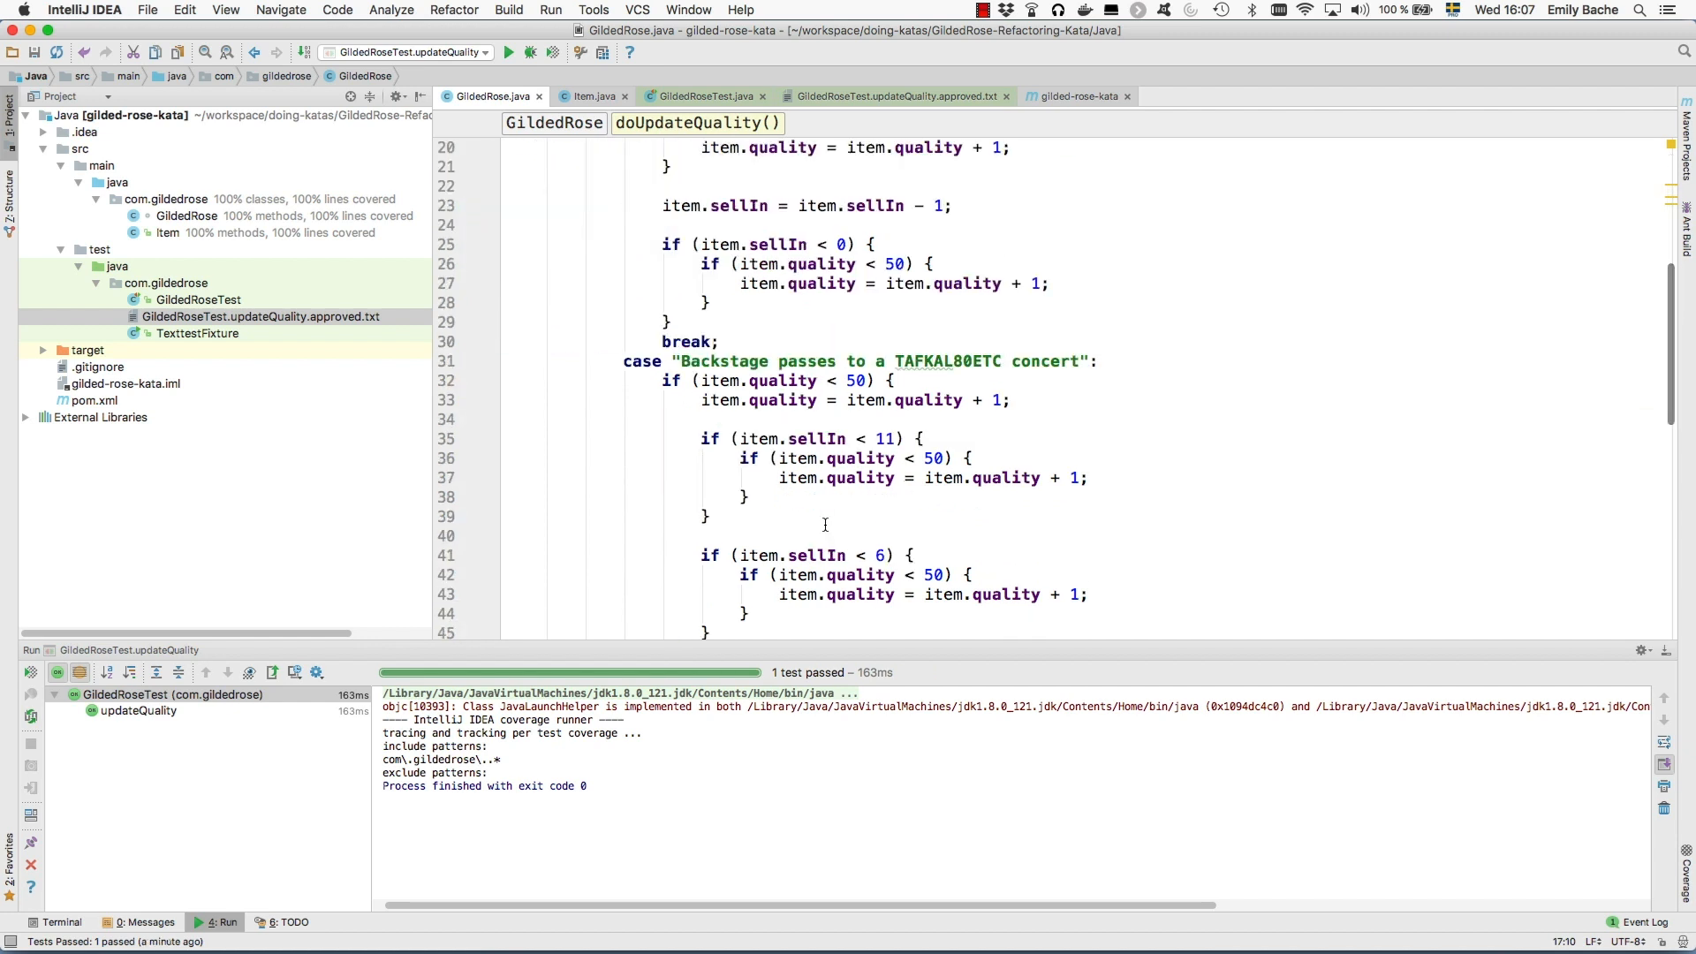
pyautogui.scroll(-3)
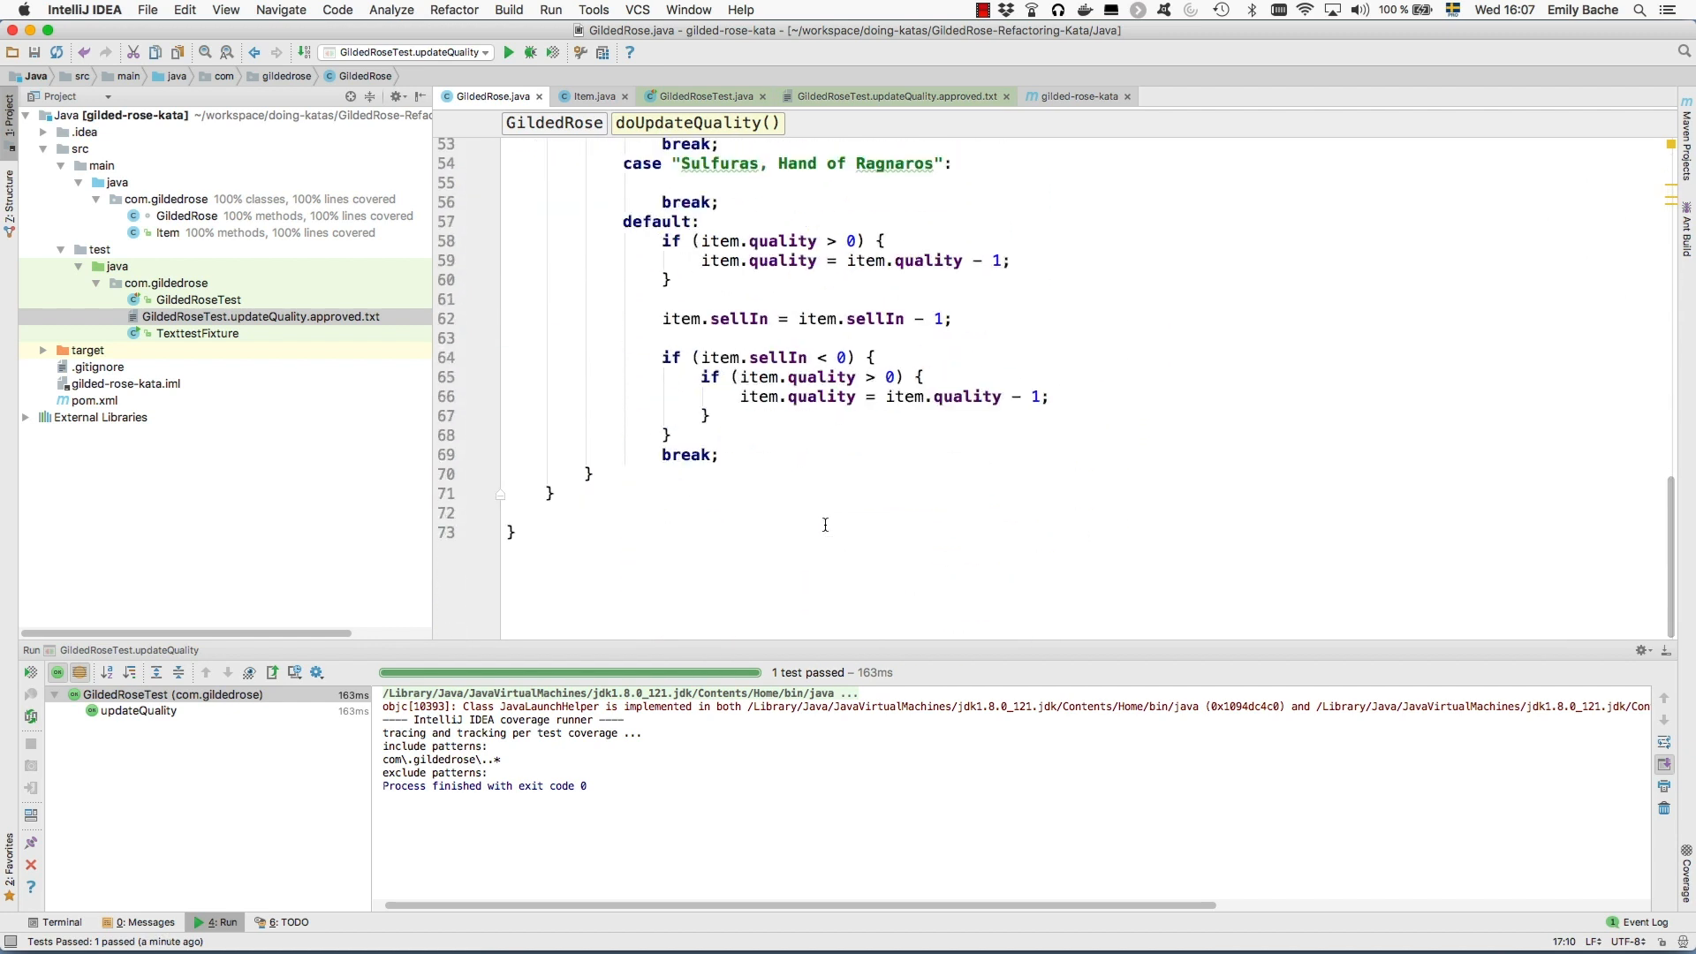